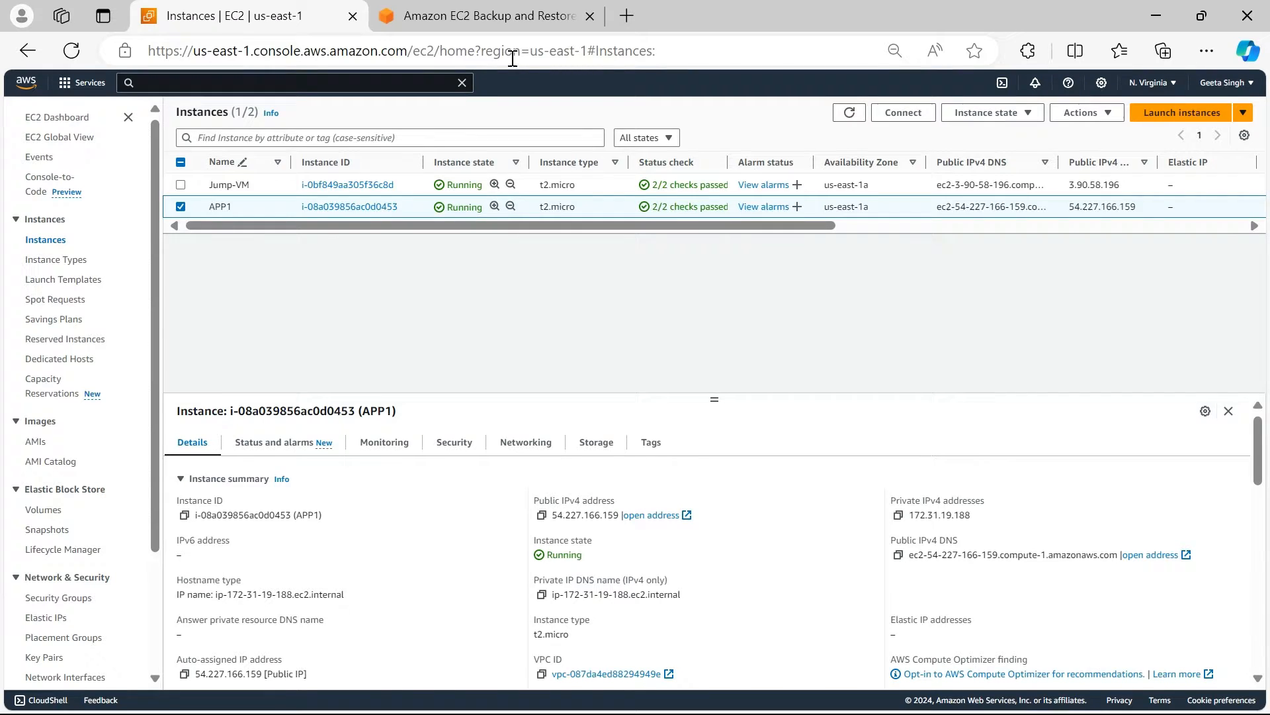
# - Search the console for 'aws backup' from the EC2 Instances page after checking the tutorial
pyautogui.click(482, 16)
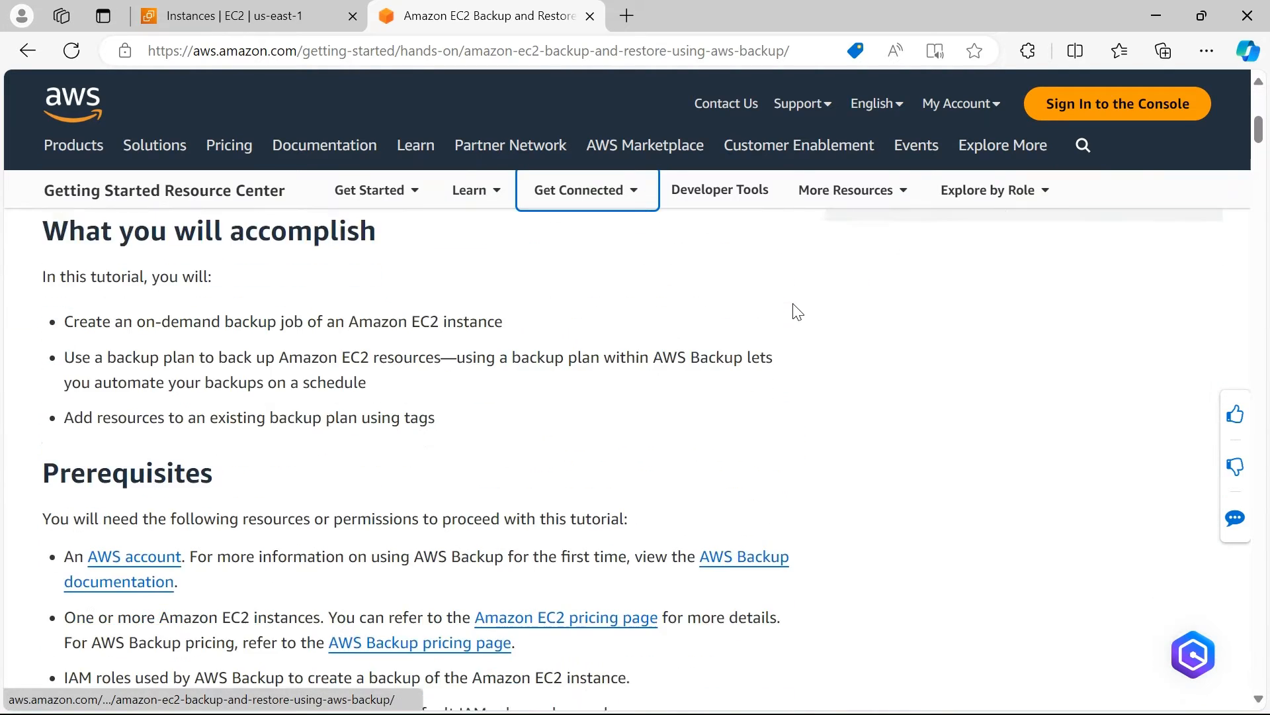
pyautogui.scroll(3)
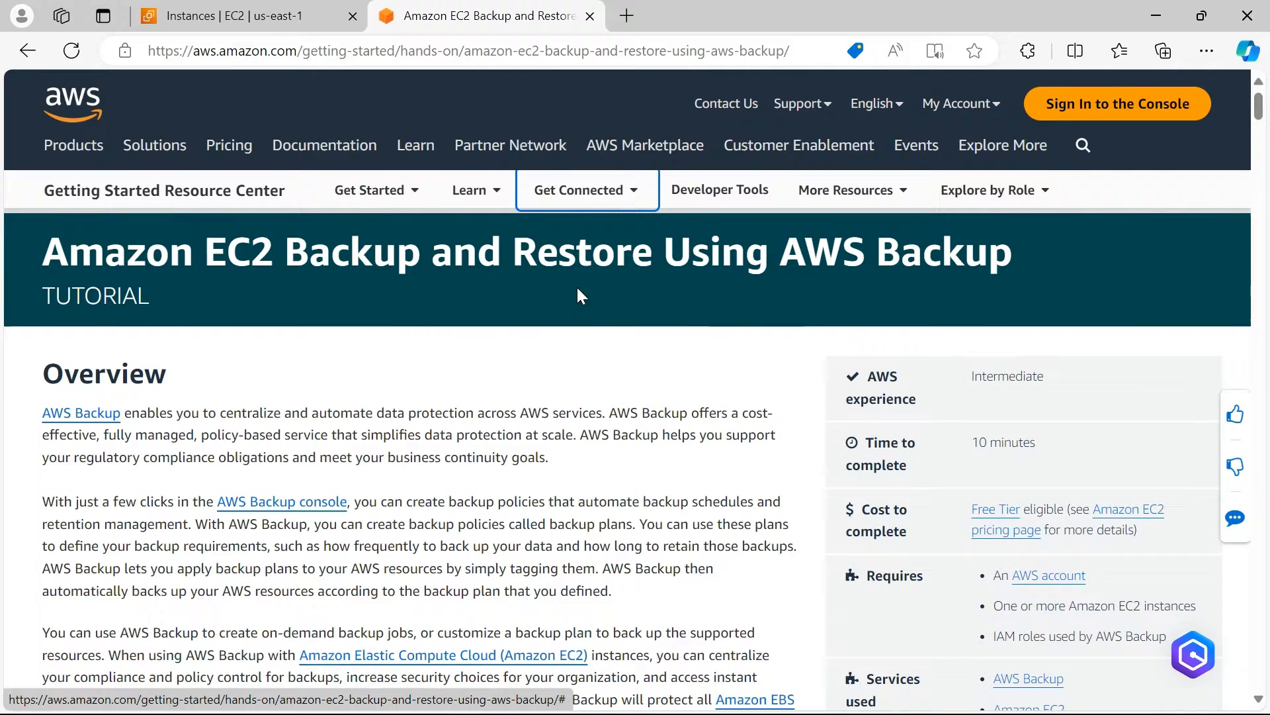
pyautogui.click(243, 16)
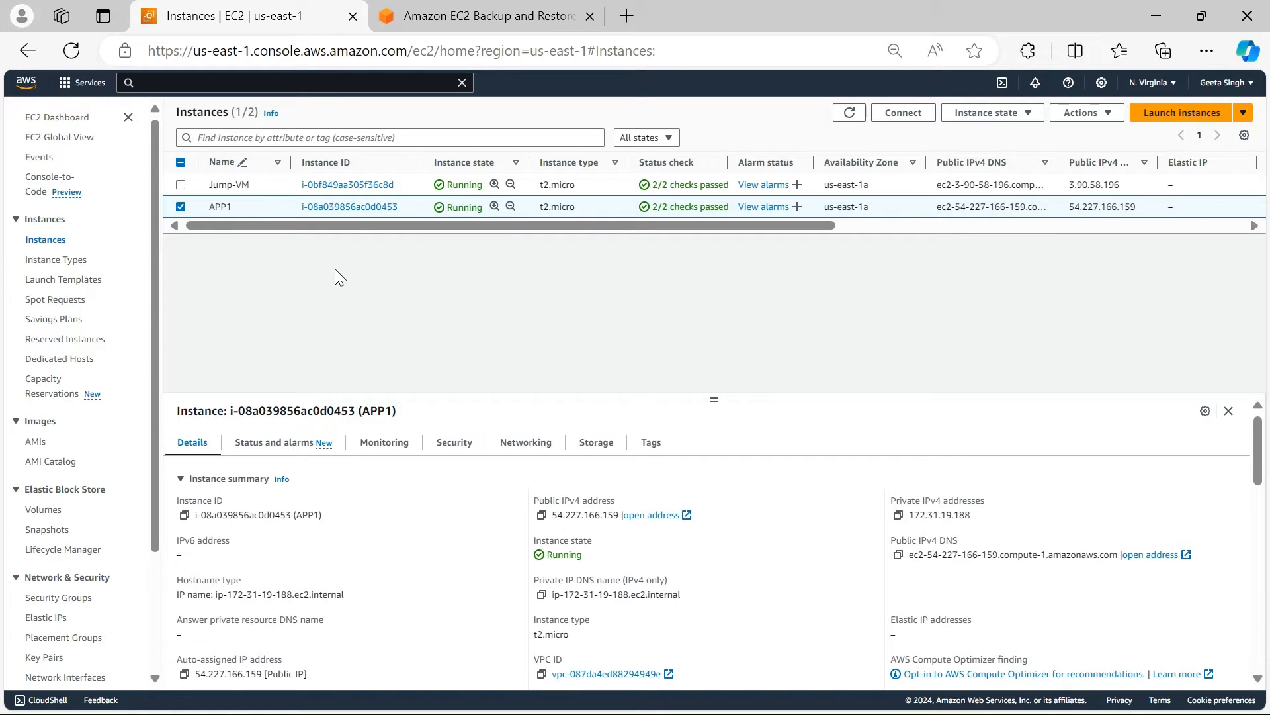
pyautogui.write('aws backup')
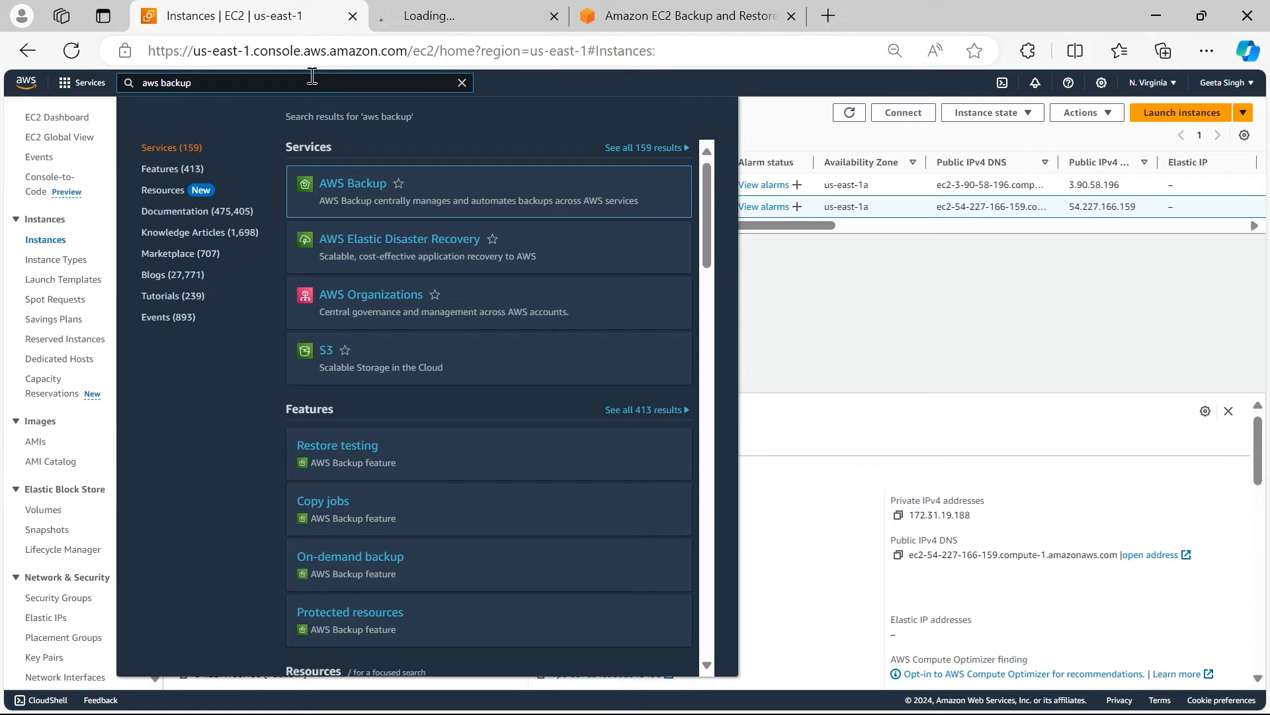
# - Enter the AWS Backup service and view its Backup vaults list showing only the Default vault
pyautogui.click(352, 183)
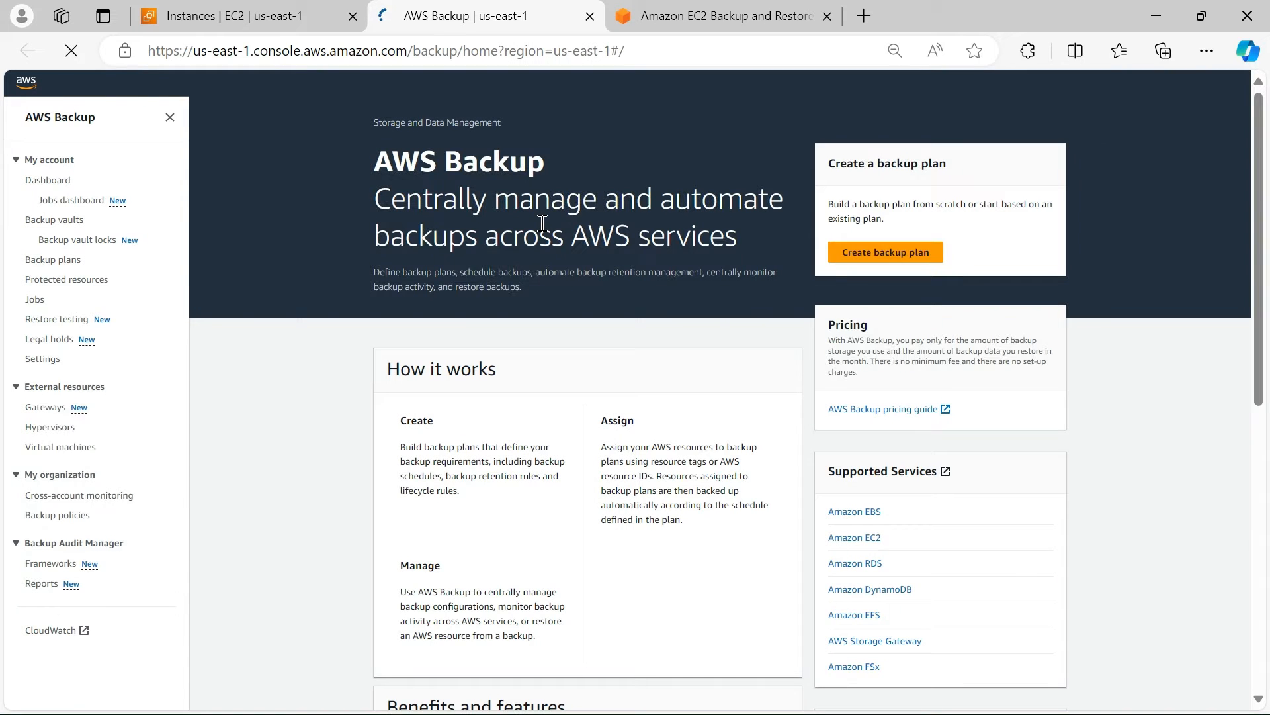
pyautogui.scroll(-3)
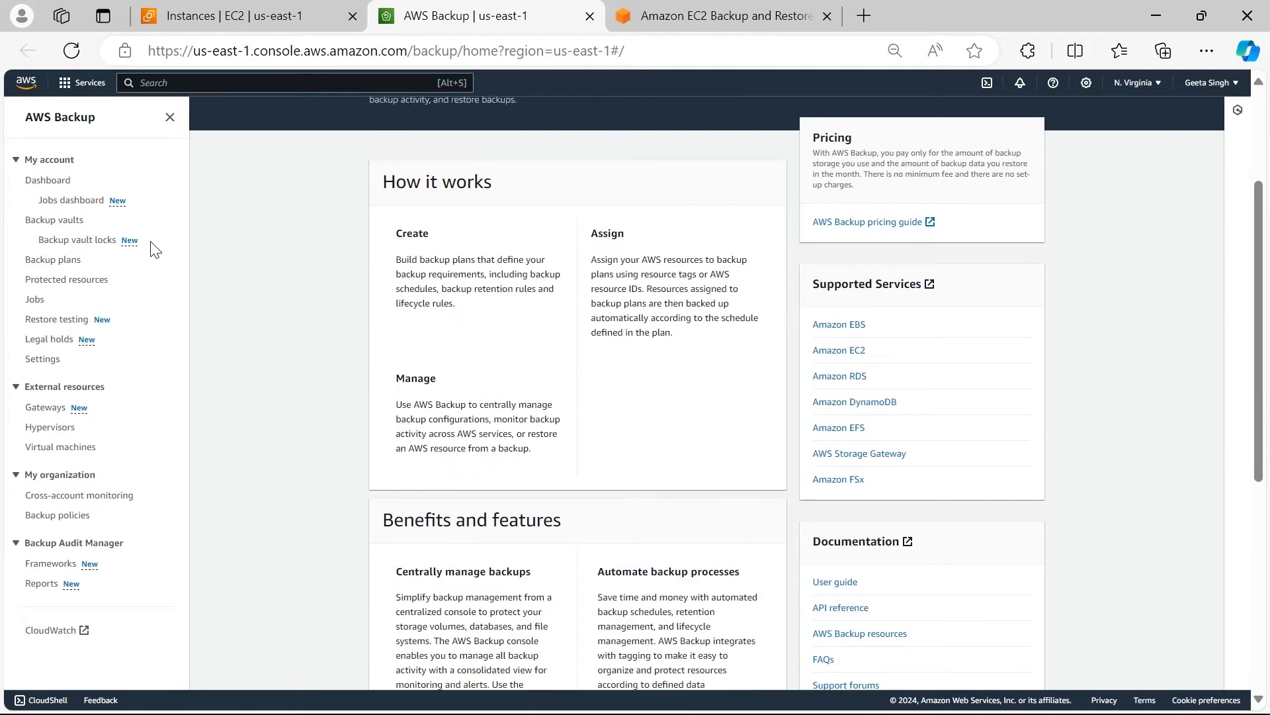
pyautogui.scroll(3)
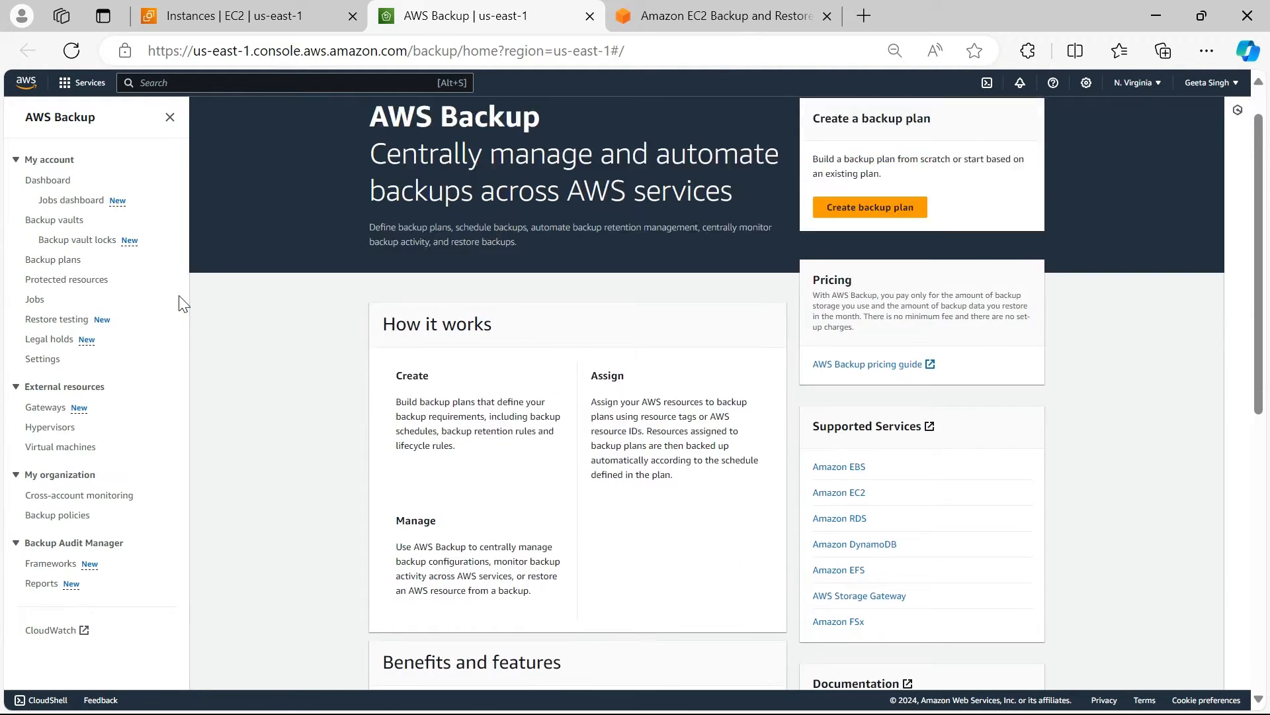
pyautogui.click(55, 220)
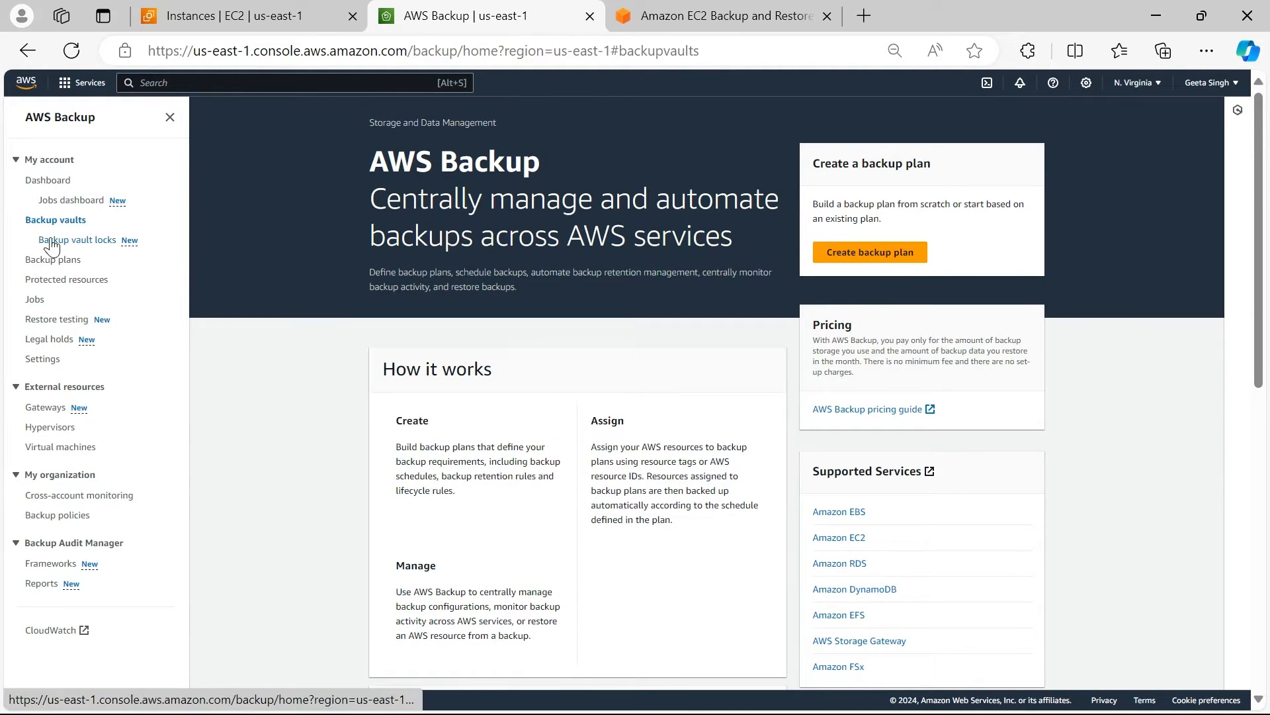
pyautogui.click(56, 219)
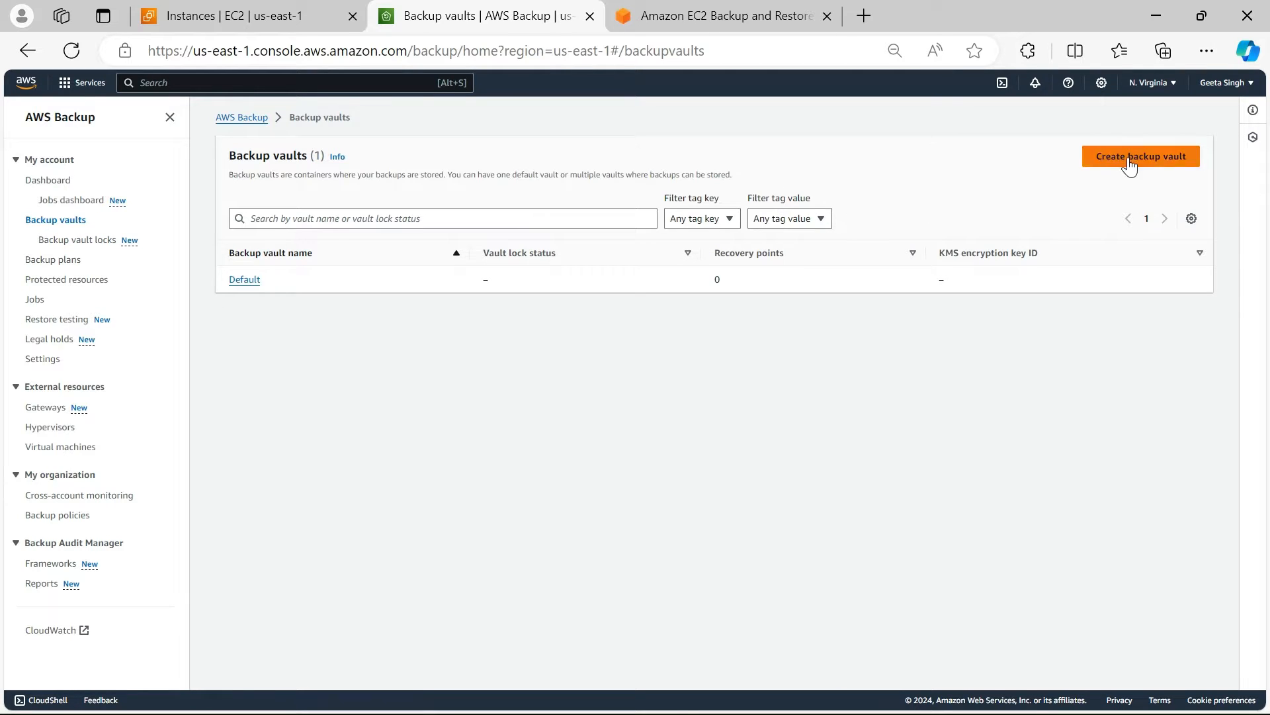
# - Create backup vault Akash-Backup-Vault using the default aws/backup encryption key
pyautogui.click(1139, 157)
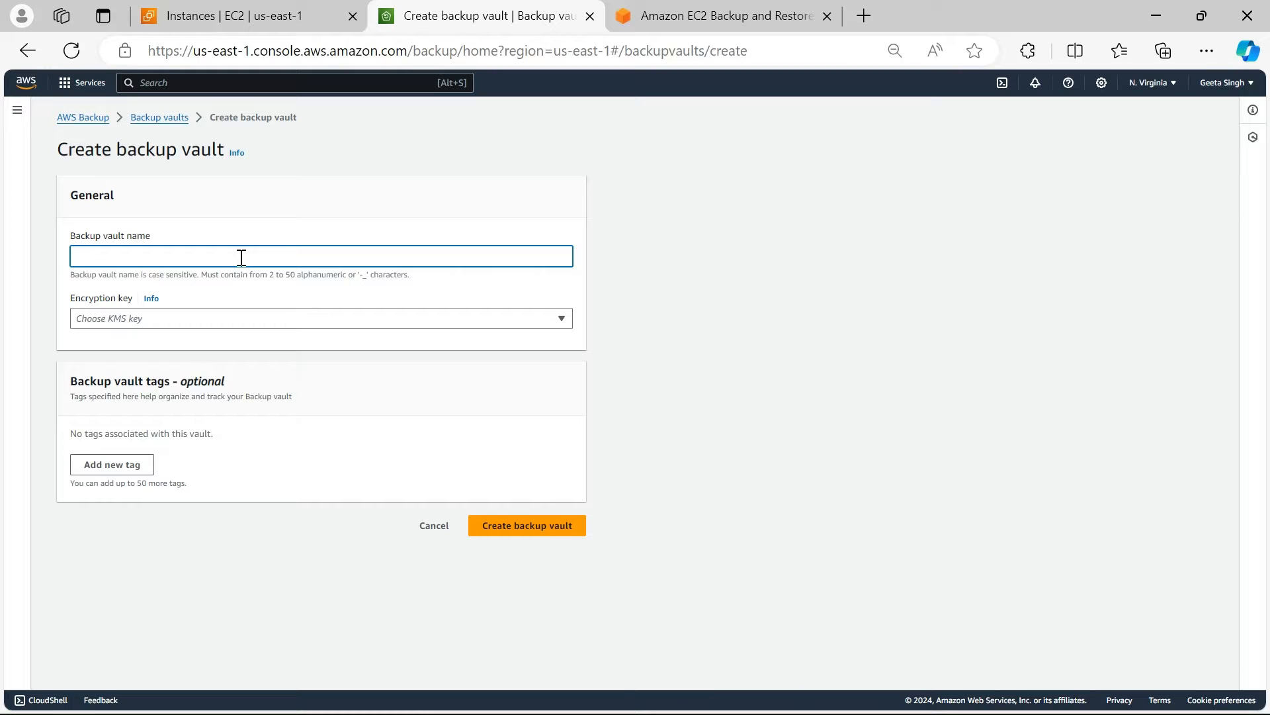
pyautogui.write('Akash')
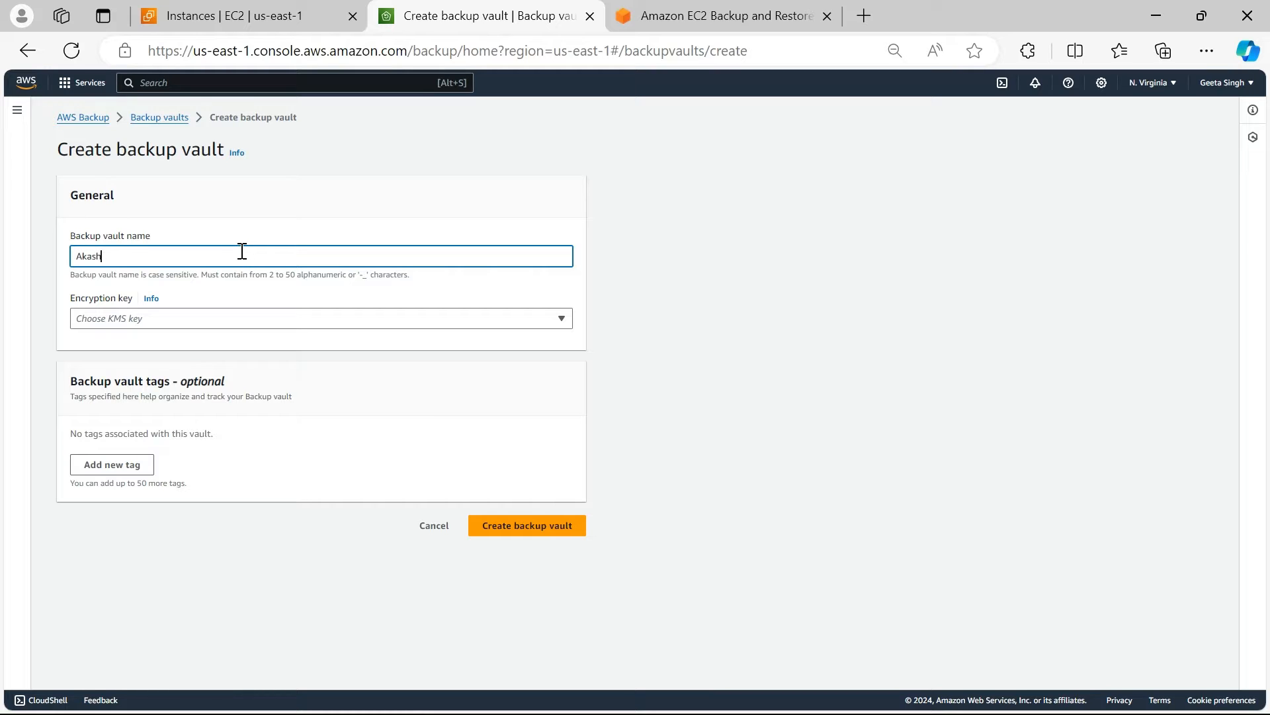
pyautogui.write('-Backup-Va')
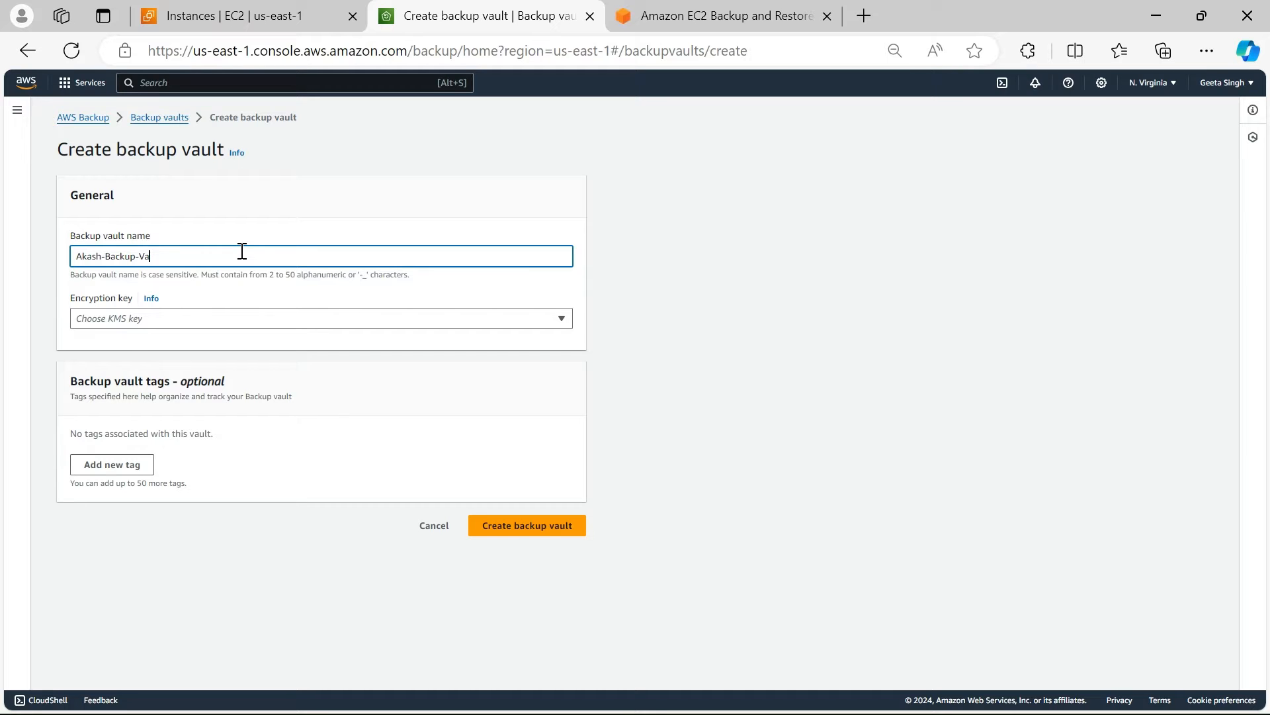
pyautogui.click(320, 317)
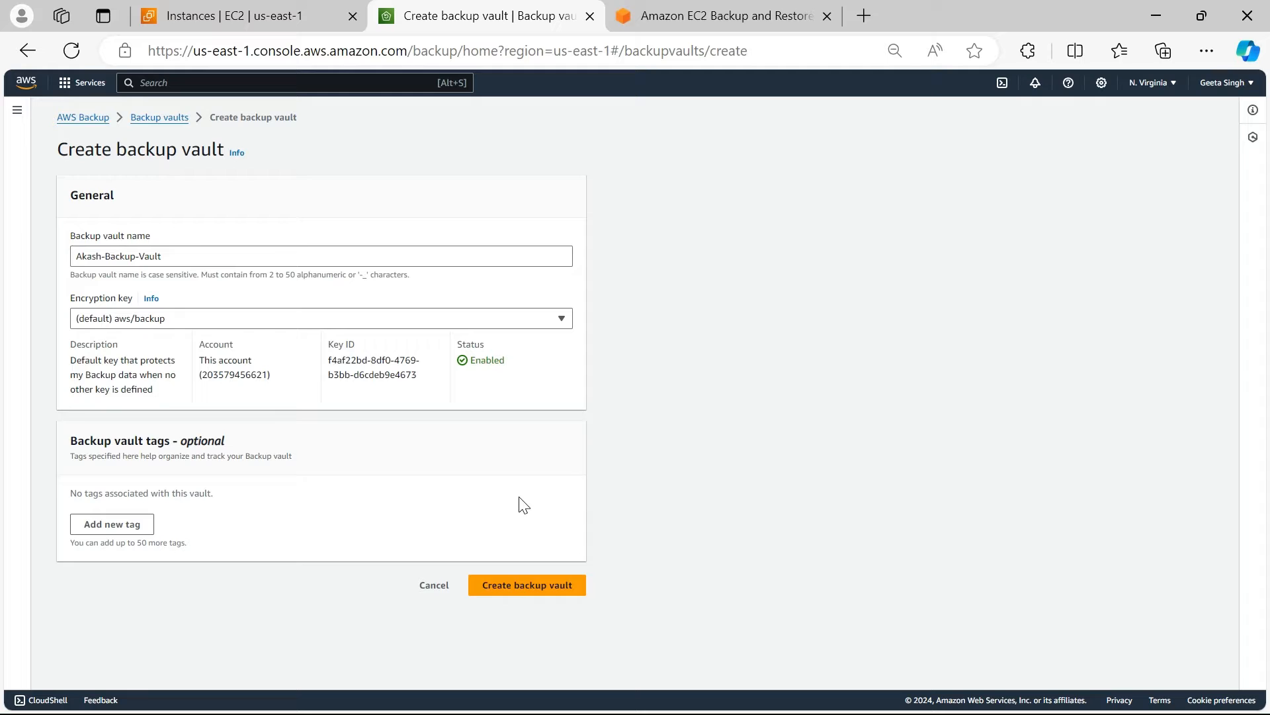
pyautogui.click(526, 584)
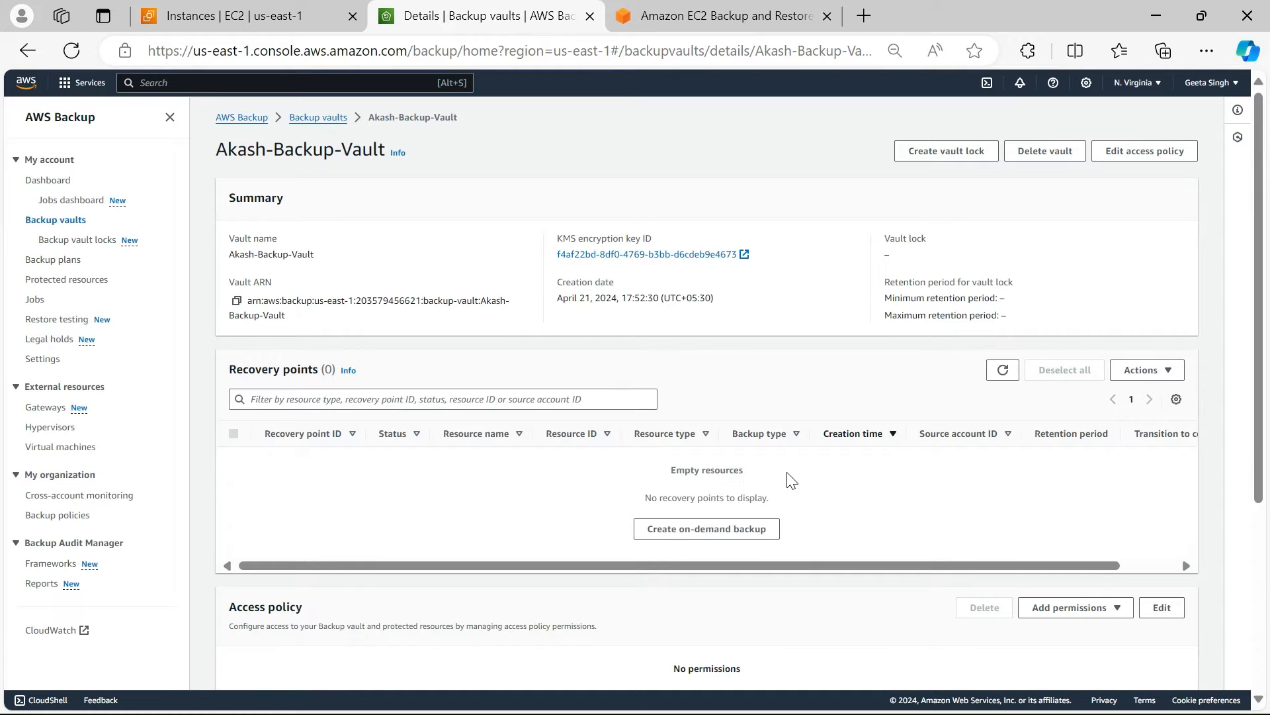
# - Build a new backup plan from scratch named Akash-Backup-Plan
pyautogui.click(53, 260)
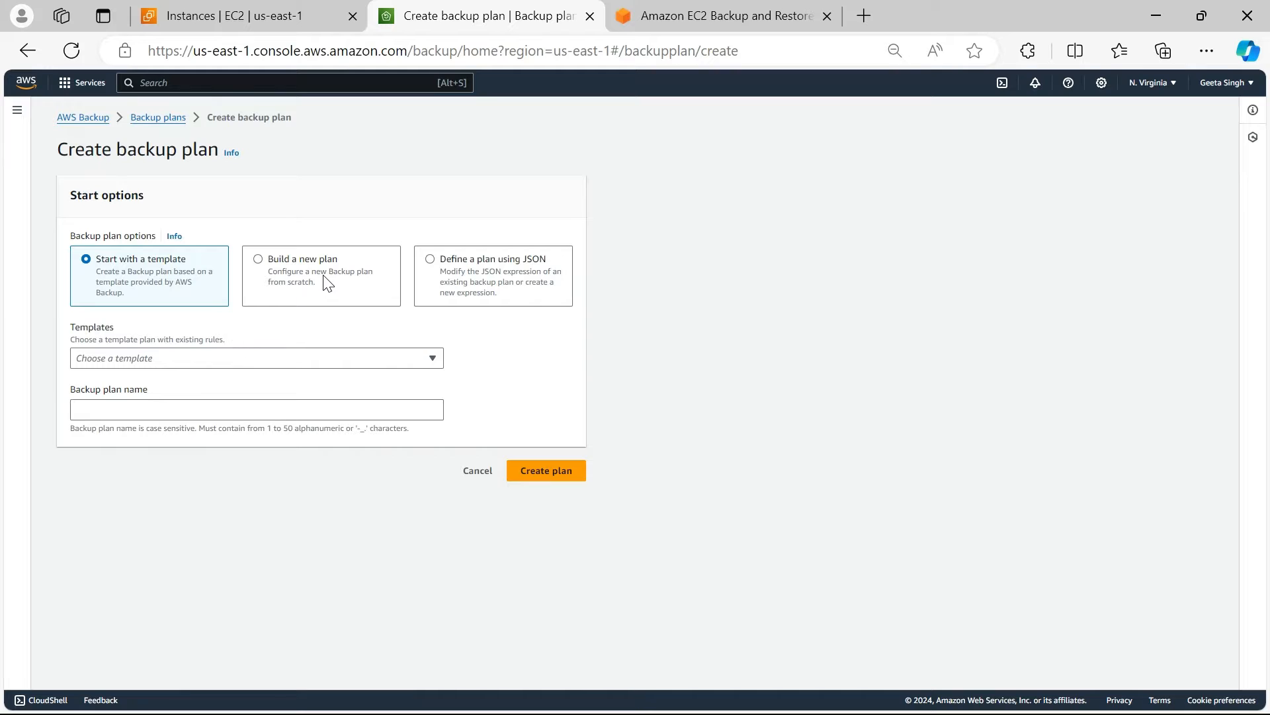
pyautogui.click(258, 258)
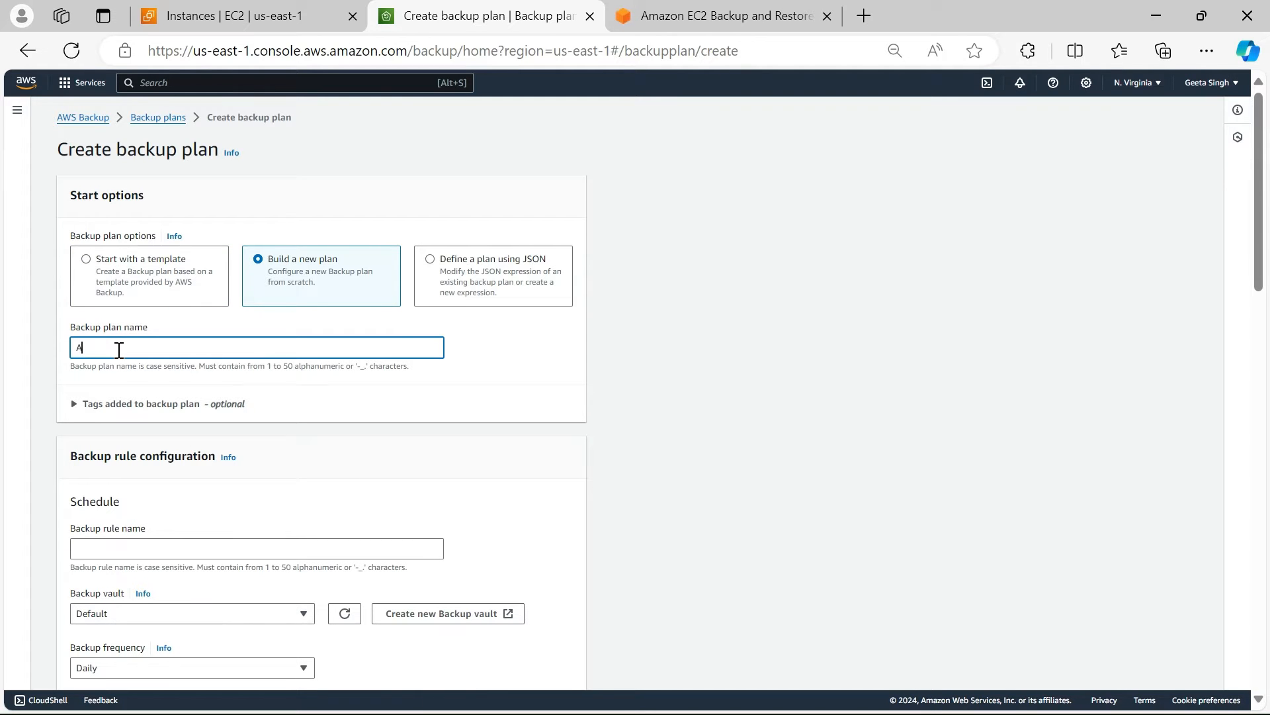
pyautogui.write('kas')
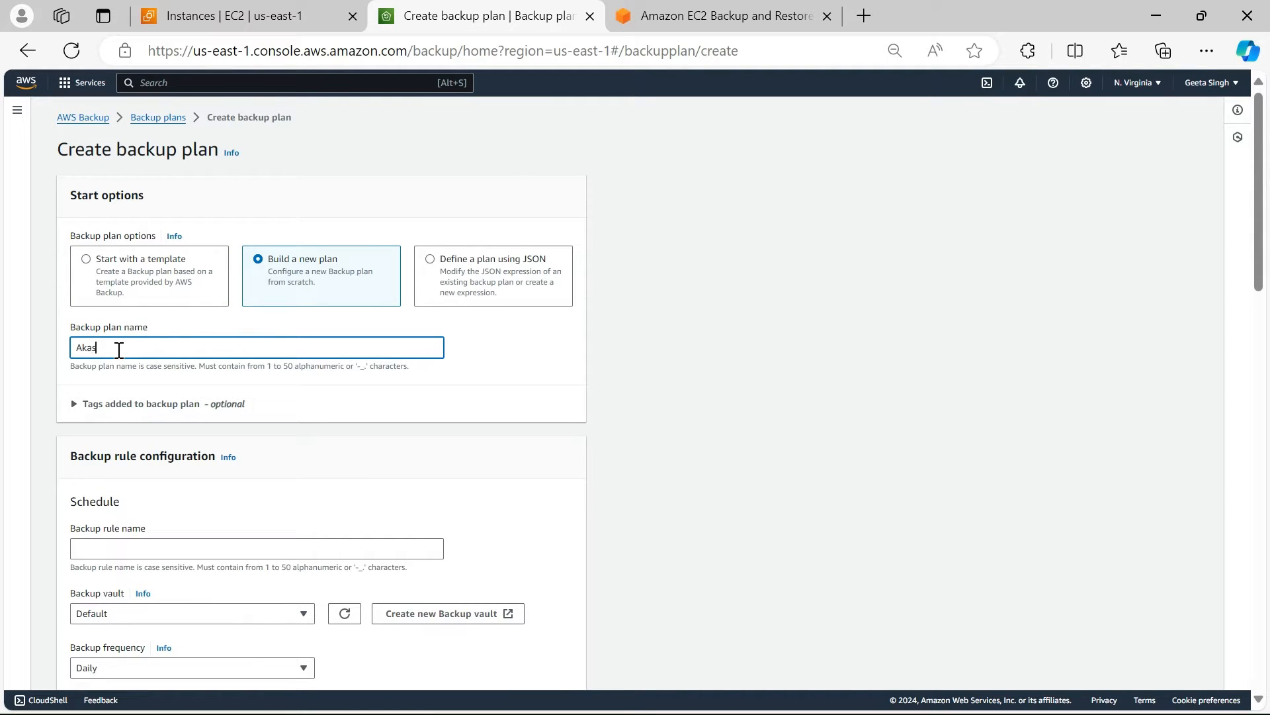
pyautogui.write('h-Backup')
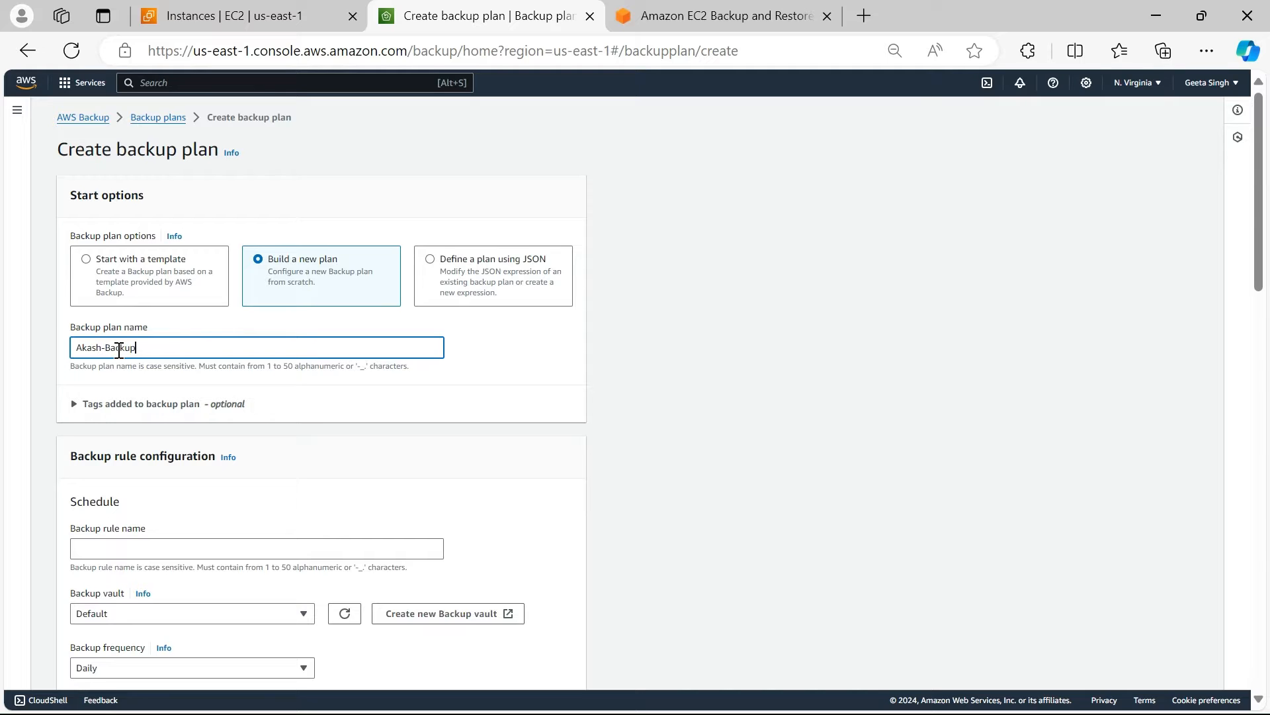
pyautogui.write('-Plan')
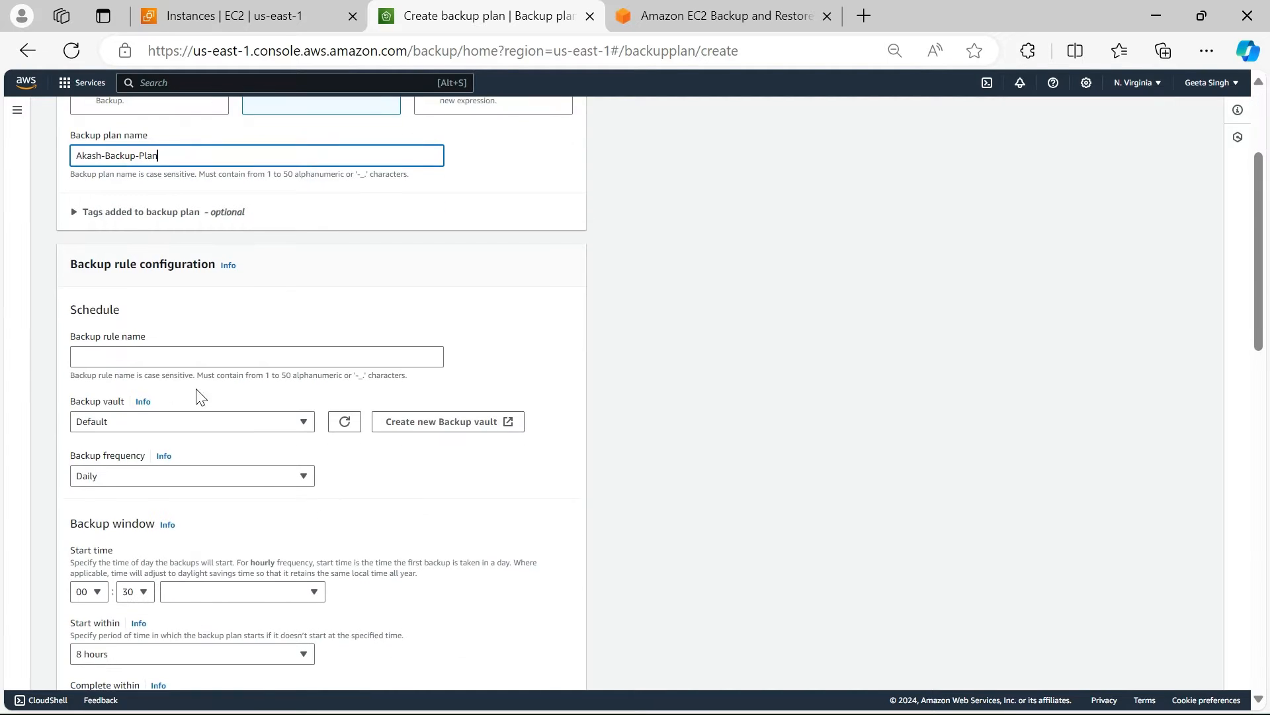
# - Name the plan's first backup rule Akash-Backup-Rule
pyautogui.write('Akash')
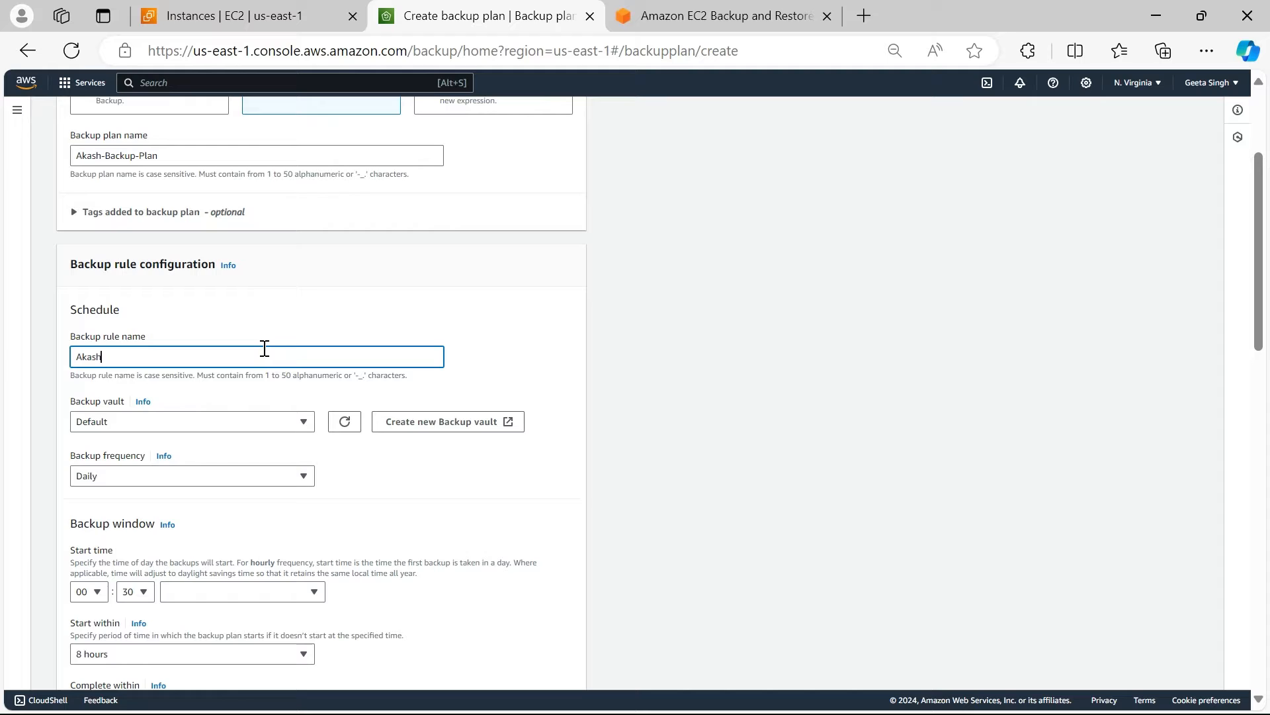
pyautogui.write('-Backup')
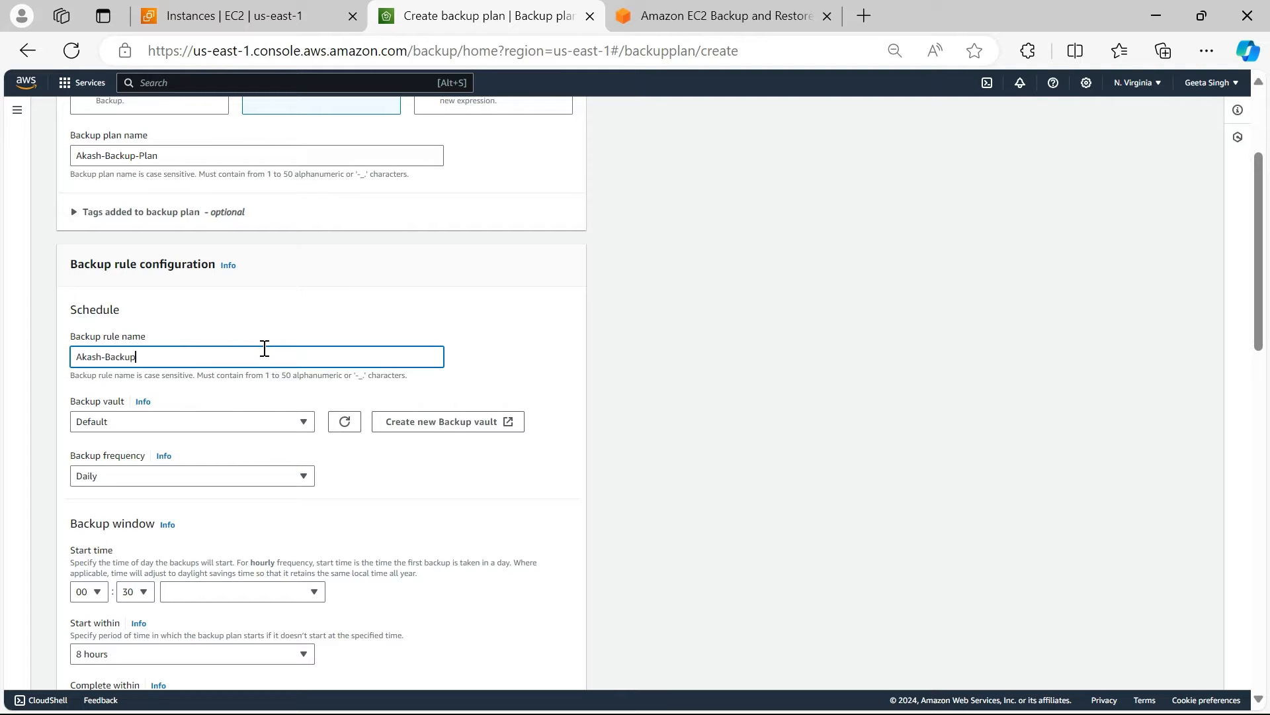
pyautogui.write('-Rule')
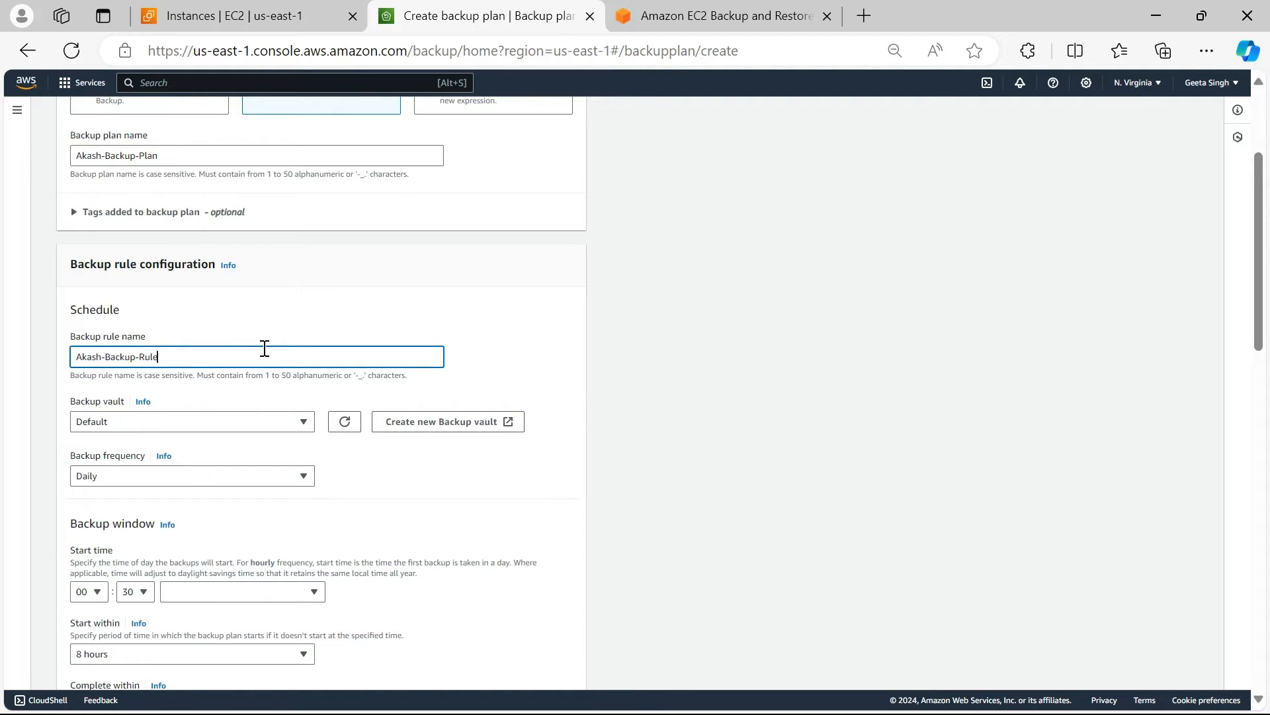
# - Target the rule at Akash-Backup-Vault and keep the Daily backup frequency
pyautogui.click(192, 421)
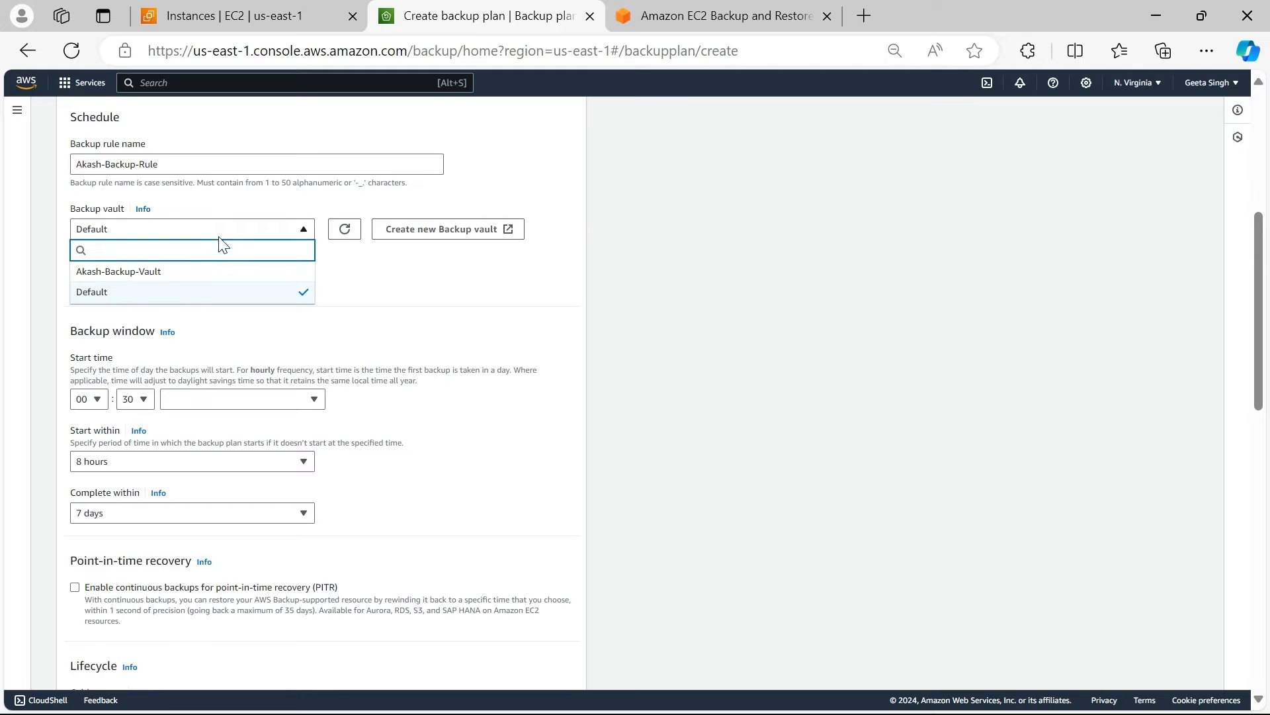
pyautogui.click(117, 270)
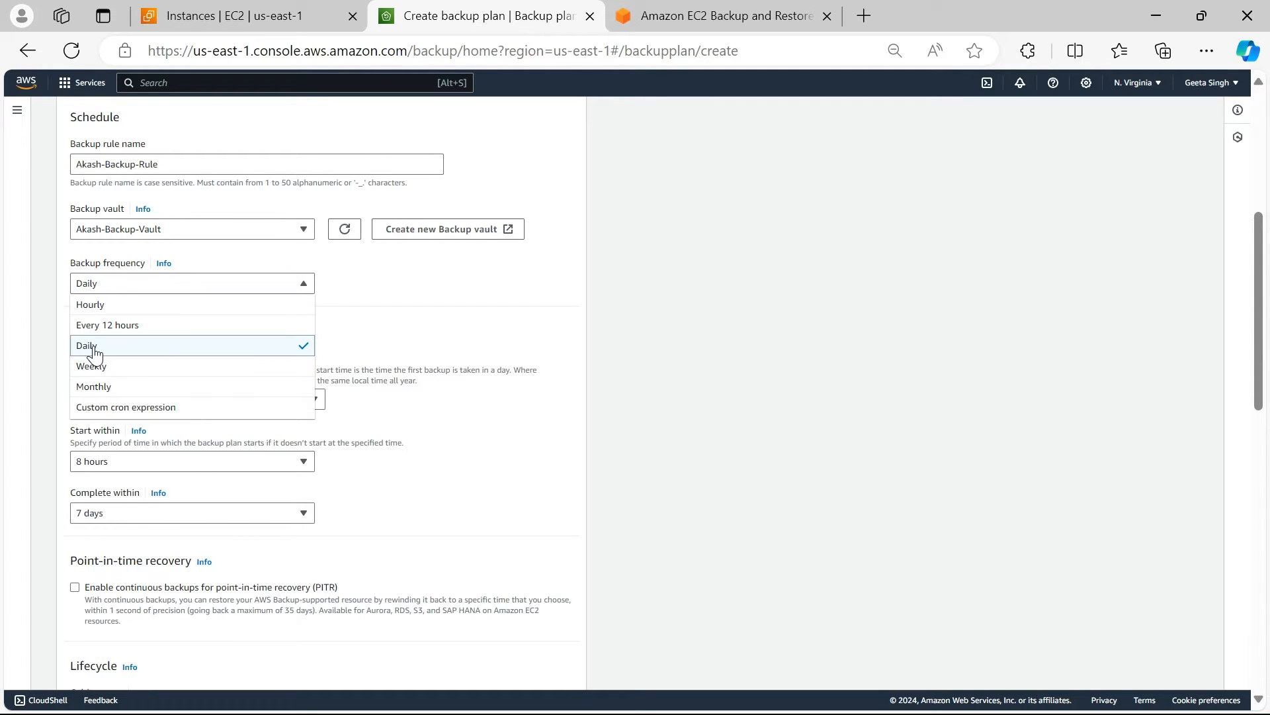
pyautogui.moveTo(240, 357)
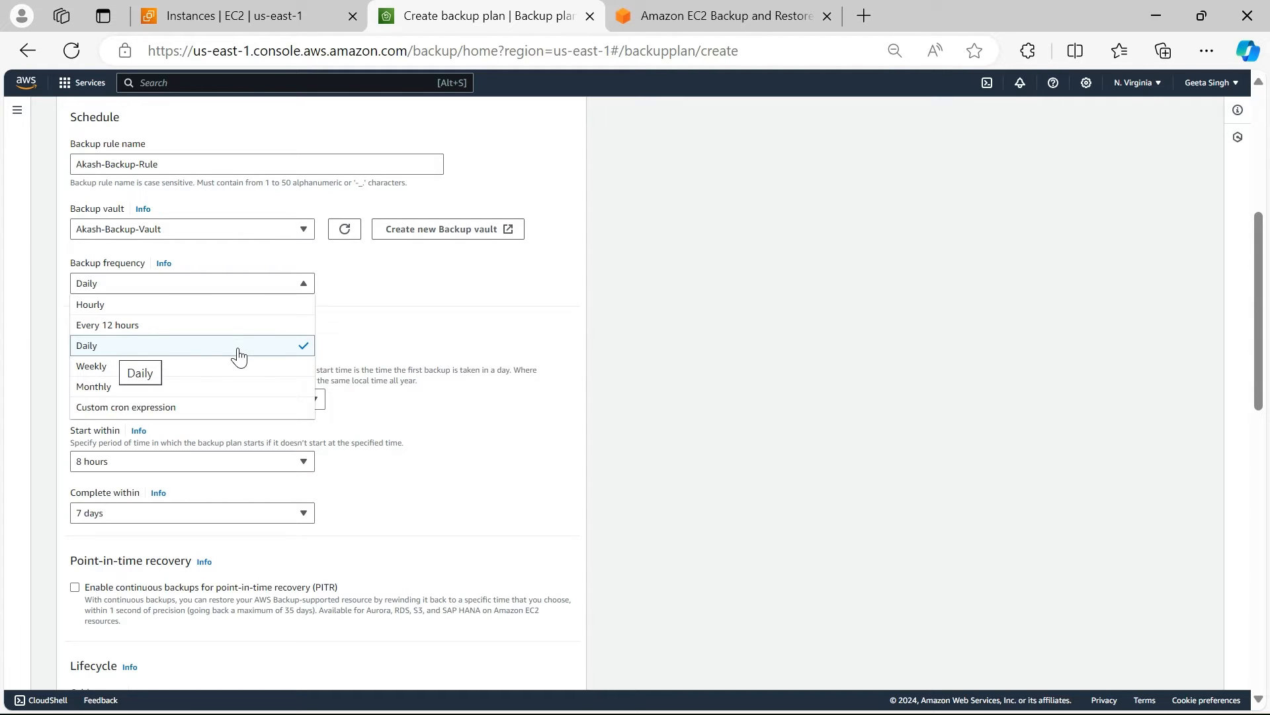
pyautogui.moveTo(180, 419)
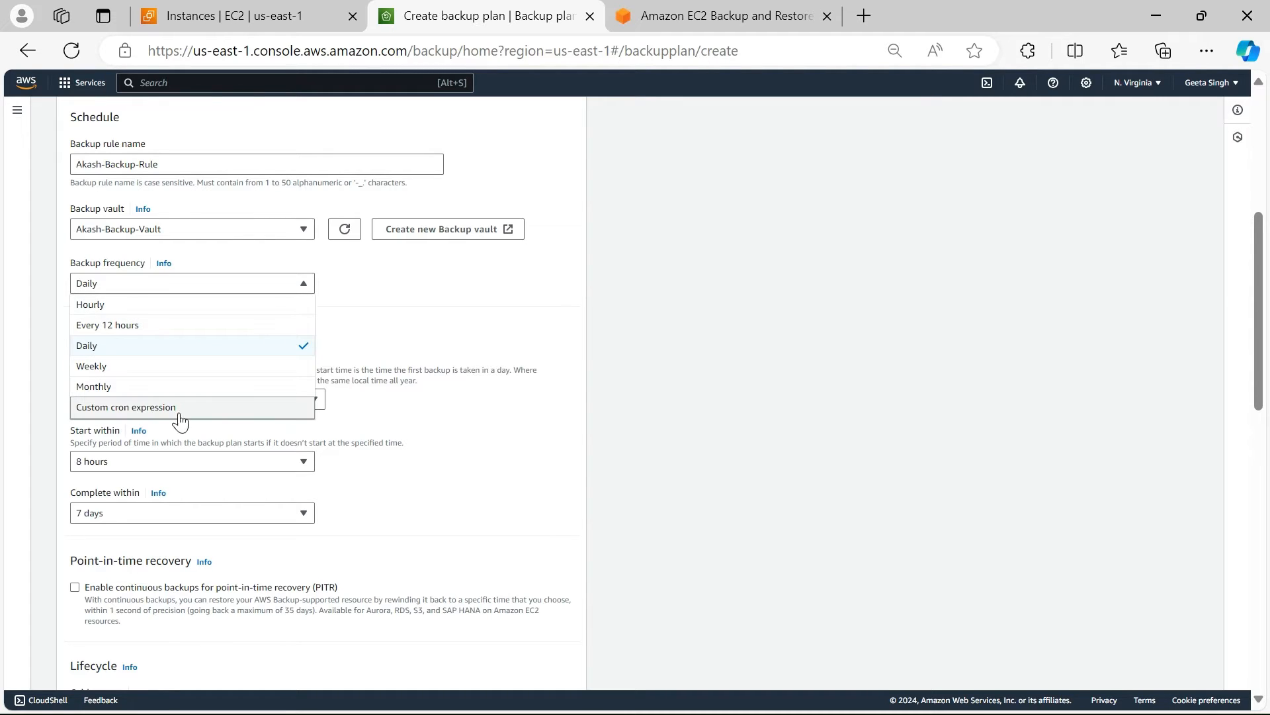
pyautogui.click(87, 346)
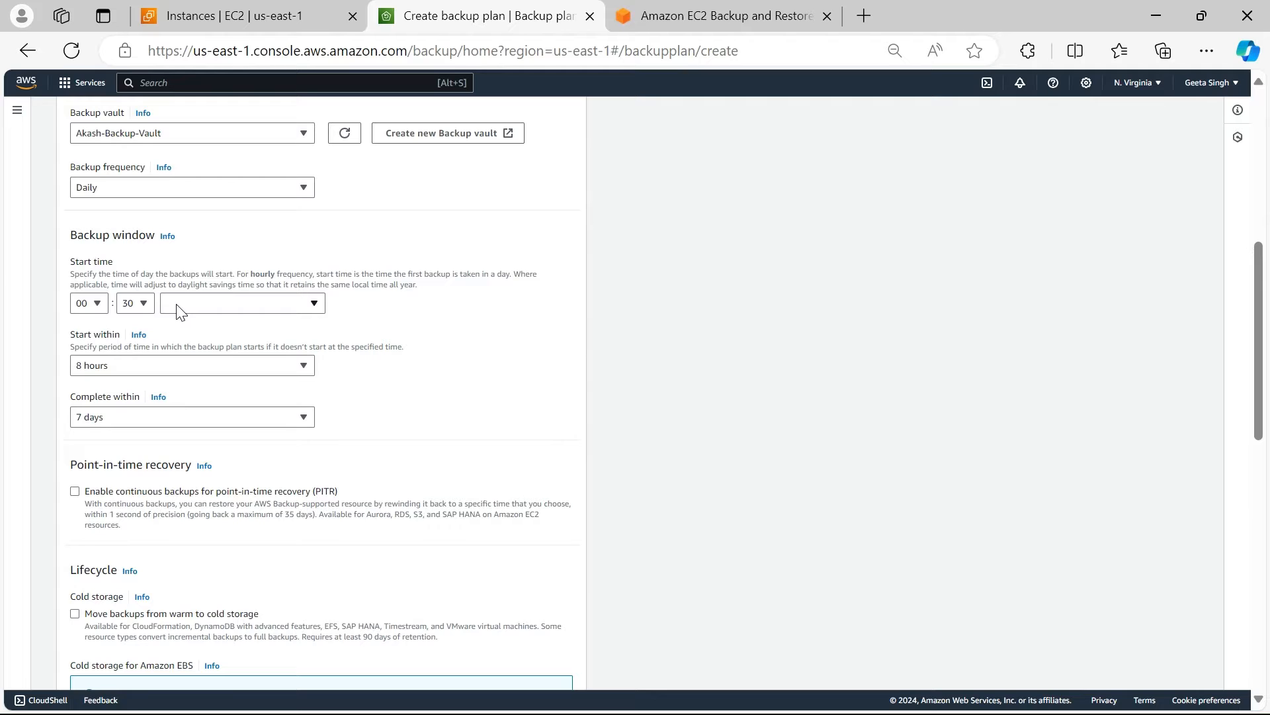
# - Set the backup window time zone to Asia/Kolkata (UTC+5:30)
pyautogui.click(241, 301)
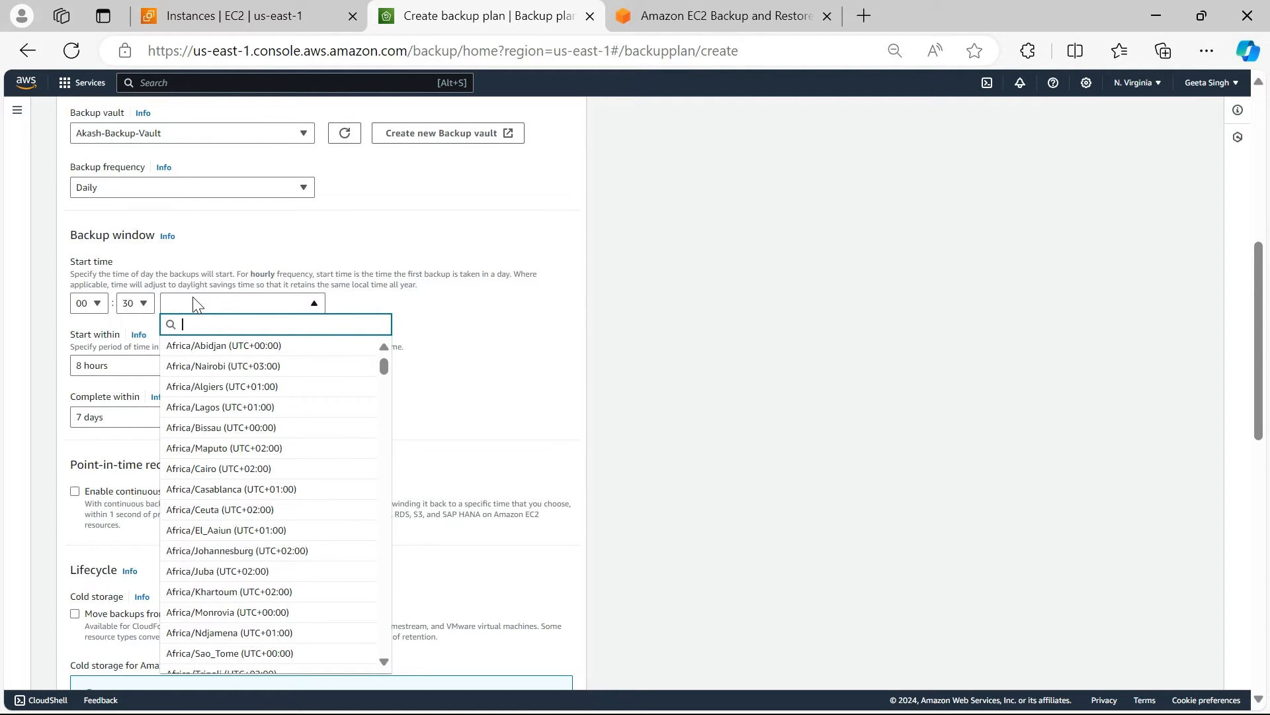
pyautogui.write('ist')
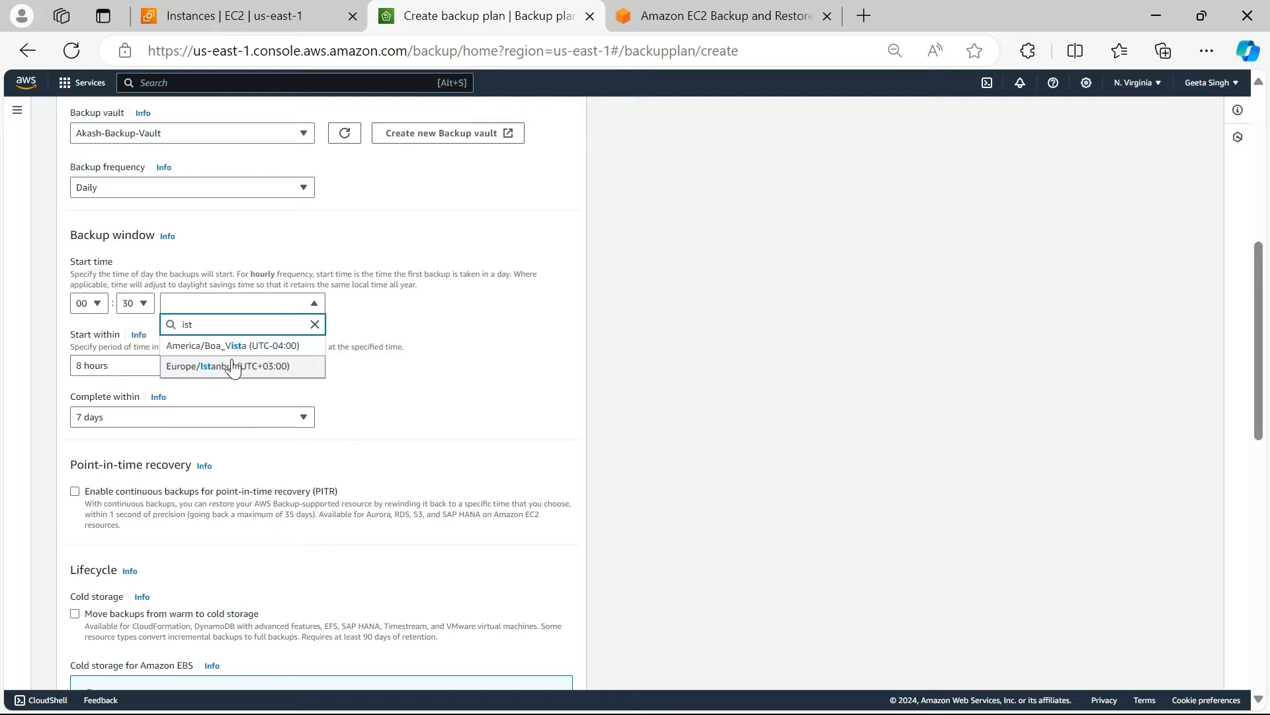
pyautogui.write('india')
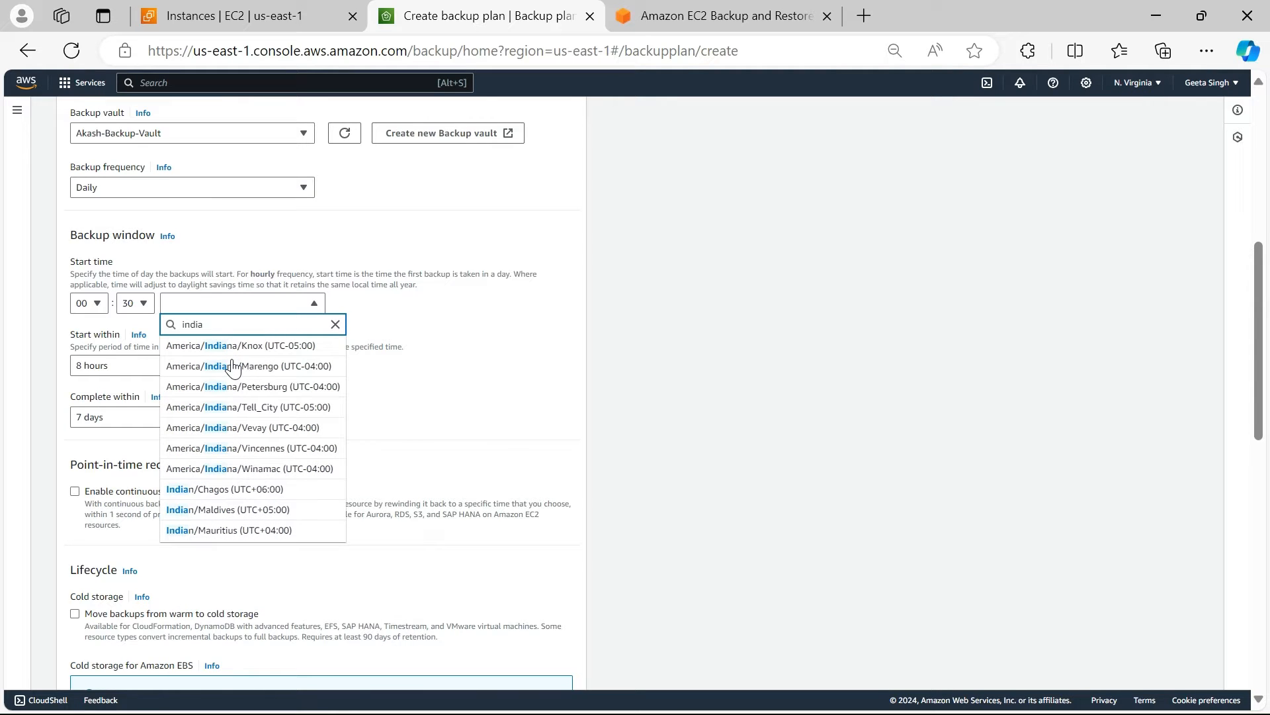
pyautogui.moveTo(263, 481)
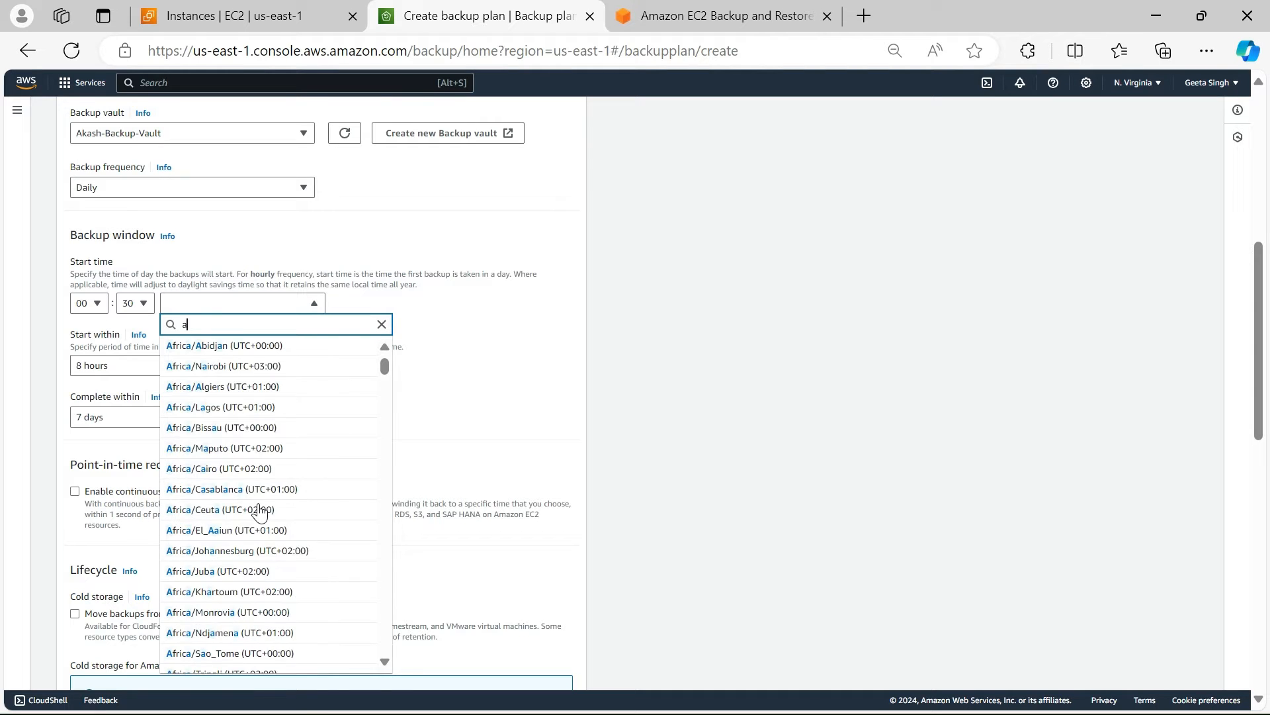
pyautogui.write('asia/Kolkata (UTC+5.5:00')
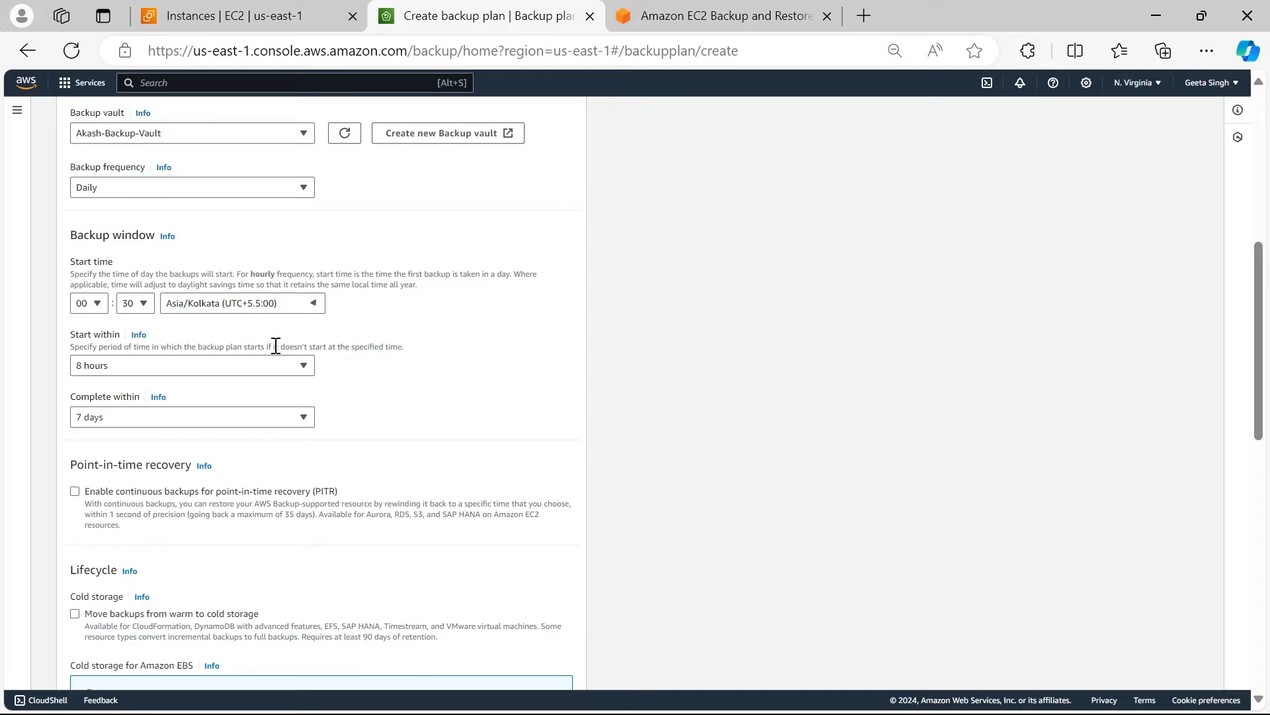
pyautogui.click(88, 301)
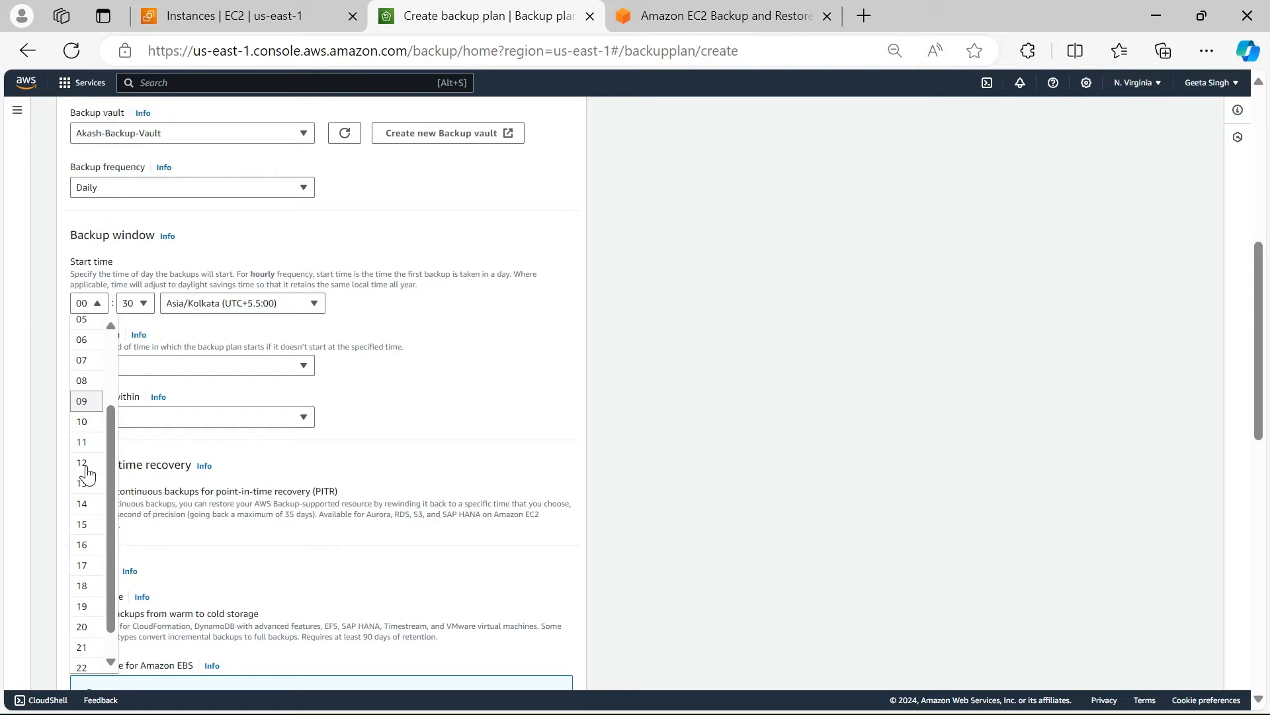
# - Set the daily start time to 18:00
pyautogui.scroll(-3)
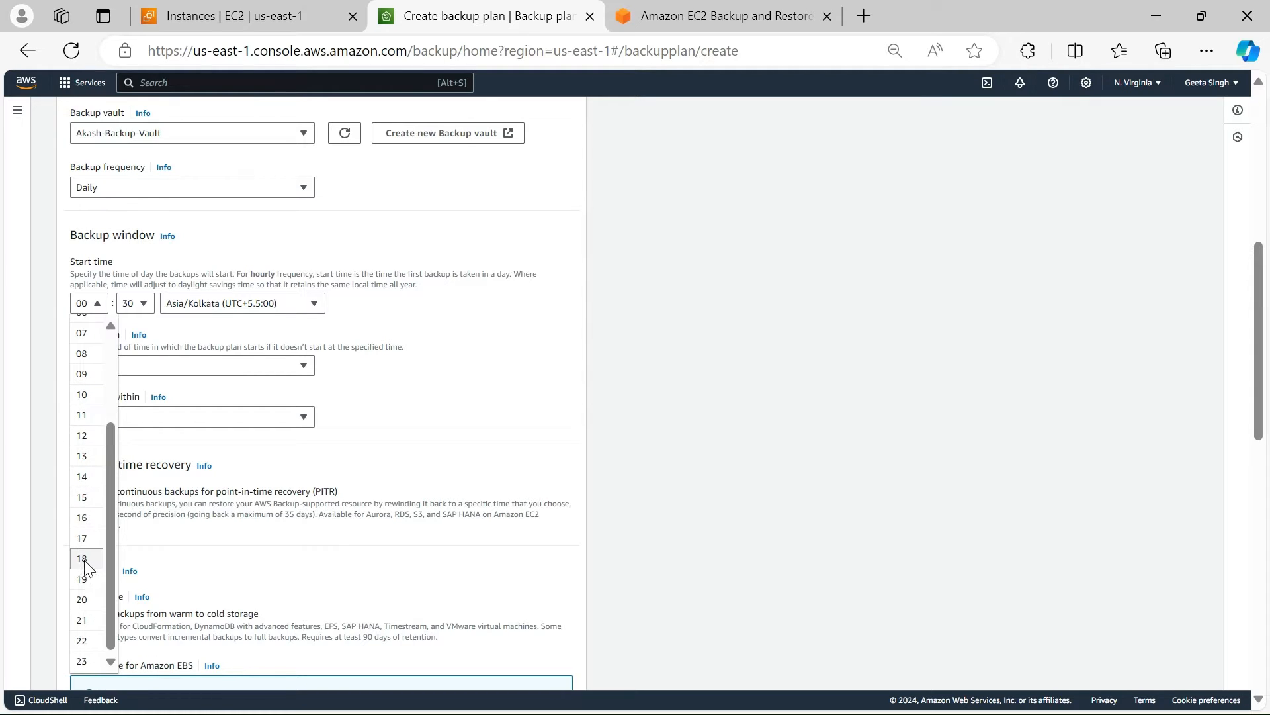
pyautogui.click(81, 557)
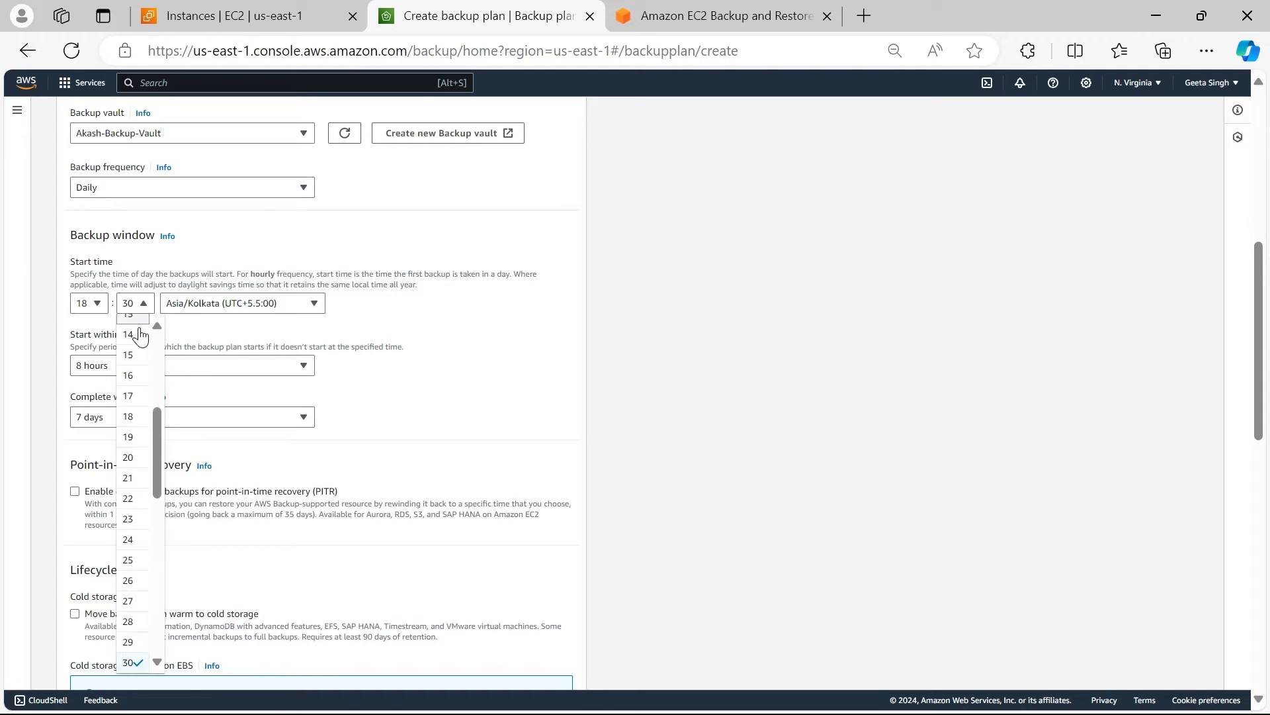
pyautogui.scroll(3)
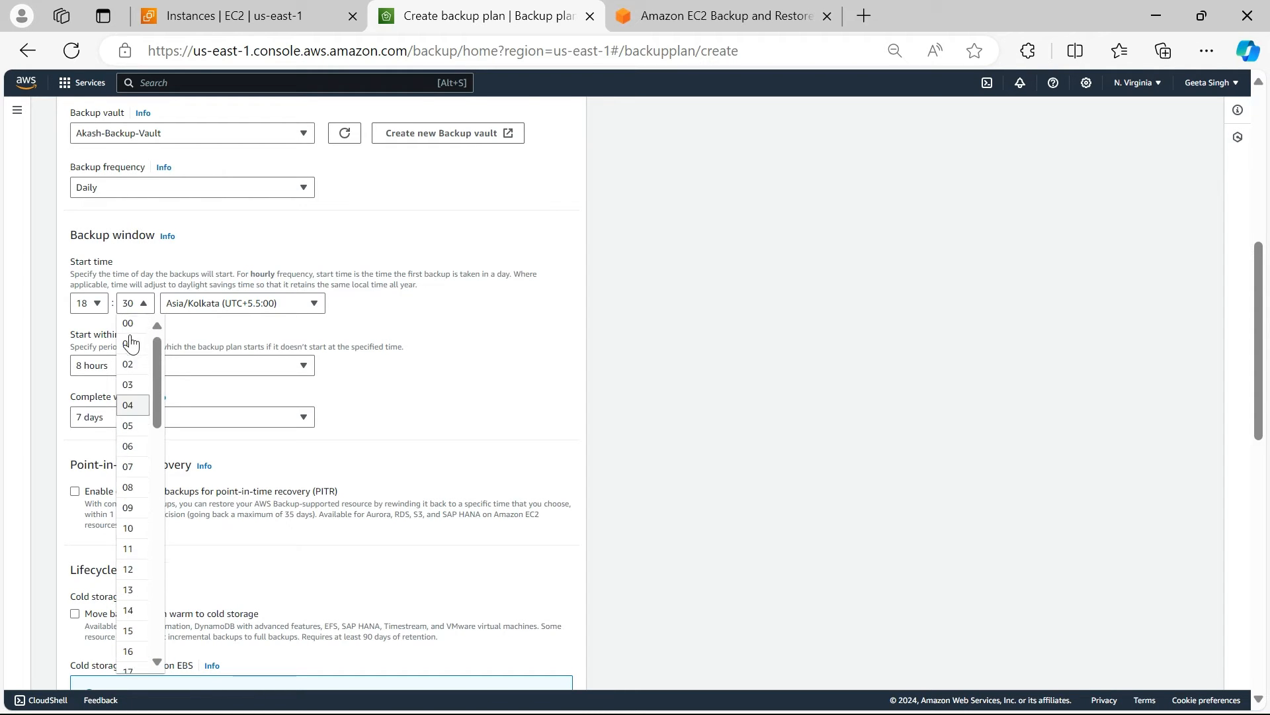
pyautogui.click(127, 323)
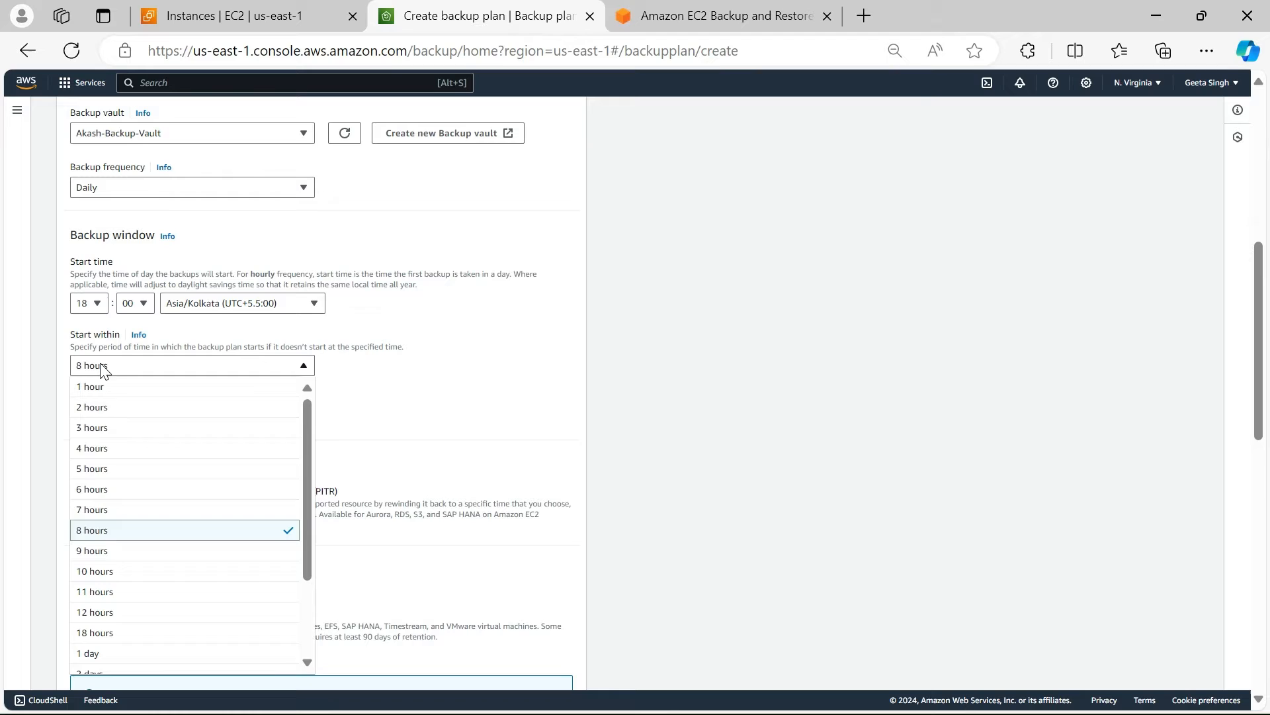
# - Require backups to start within 1 hour and complete within 6 hours
pyautogui.click(92, 387)
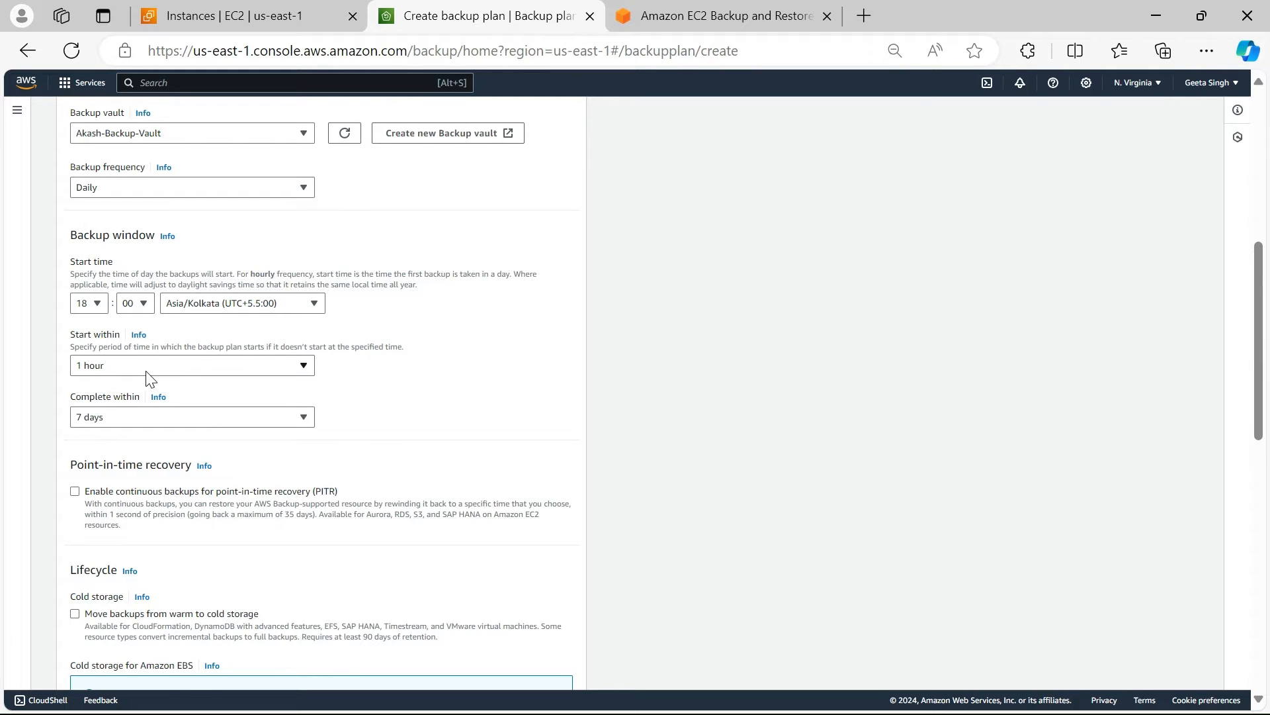
pyautogui.moveTo(93, 321)
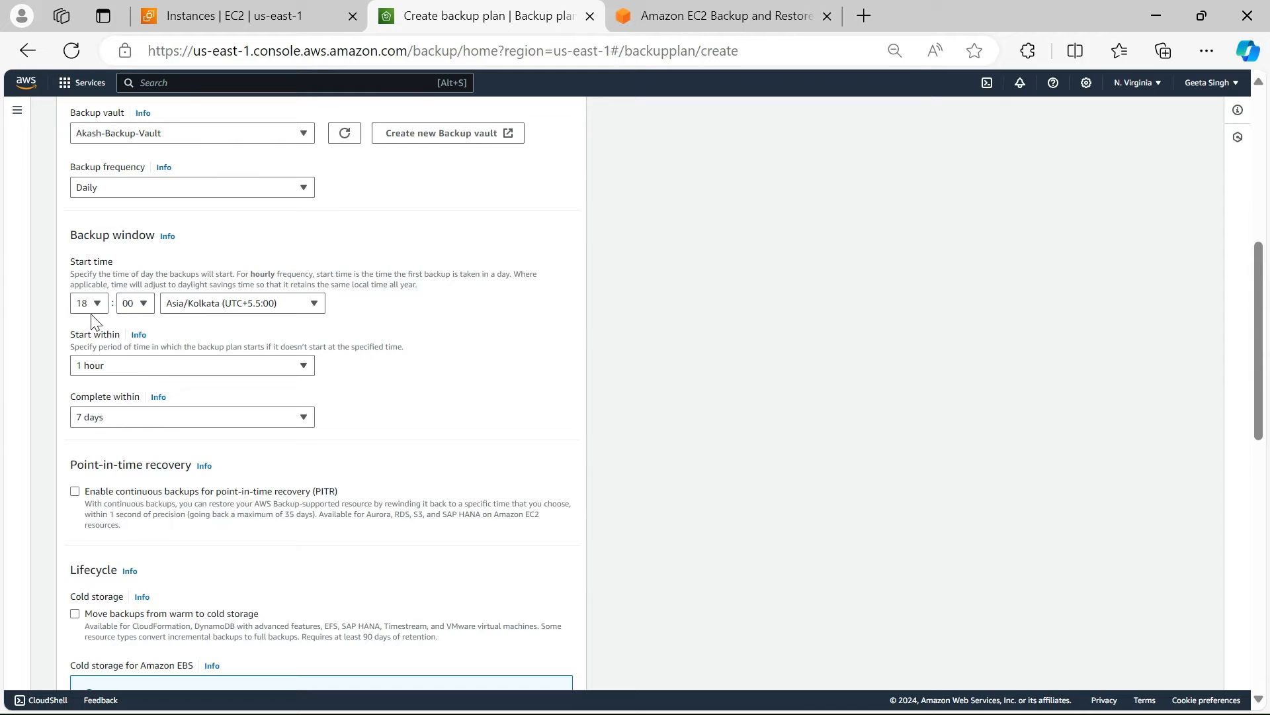
pyautogui.moveTo(120, 381)
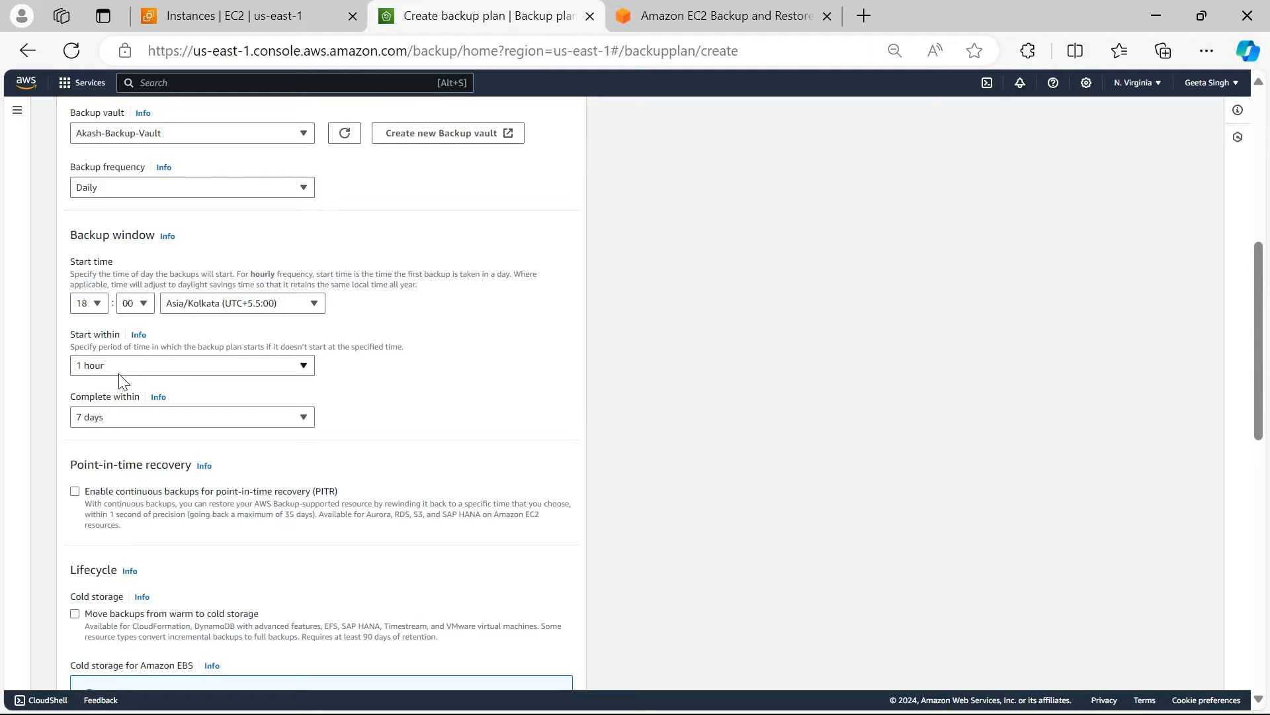
pyautogui.moveTo(151, 422)
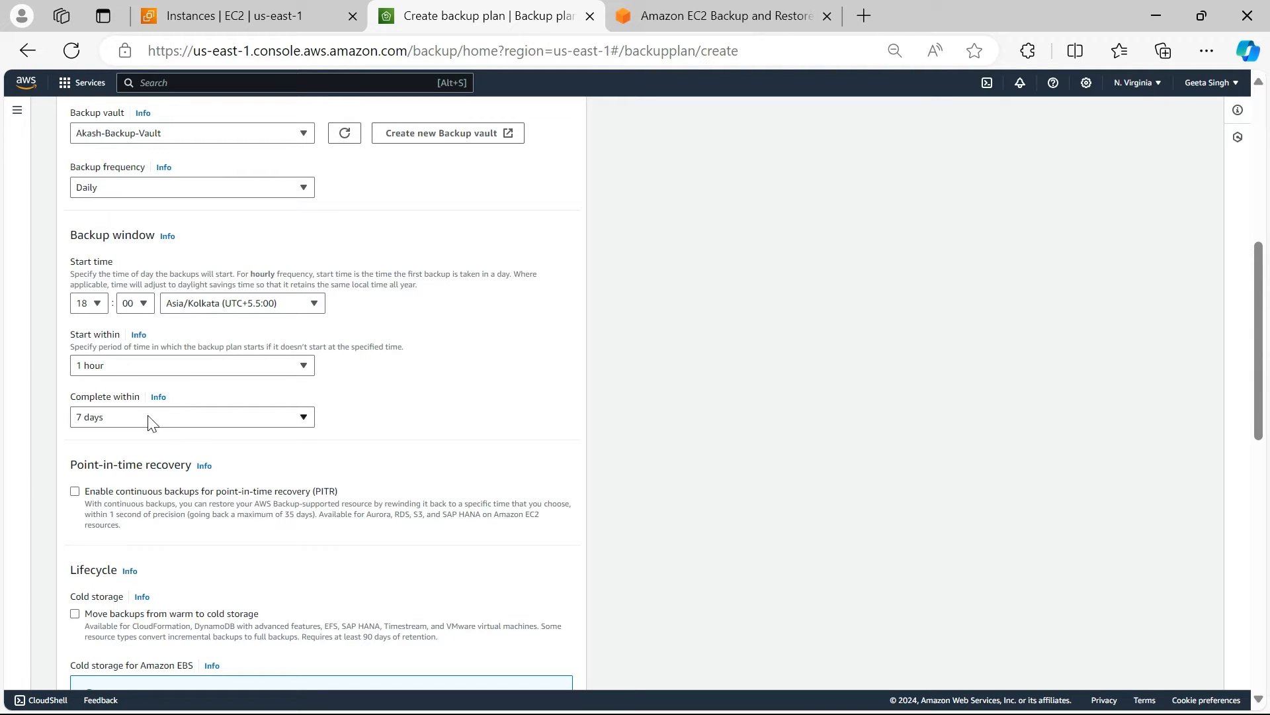
pyautogui.click(192, 417)
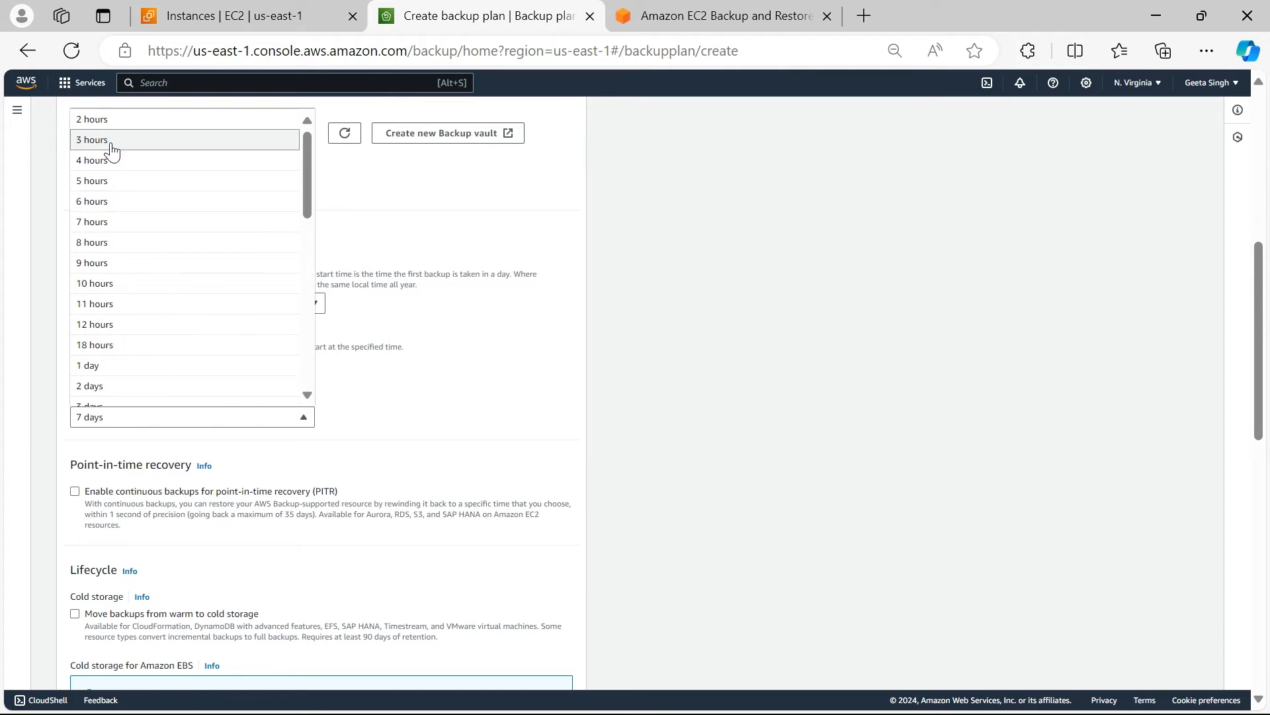
pyautogui.moveTo(121, 201)
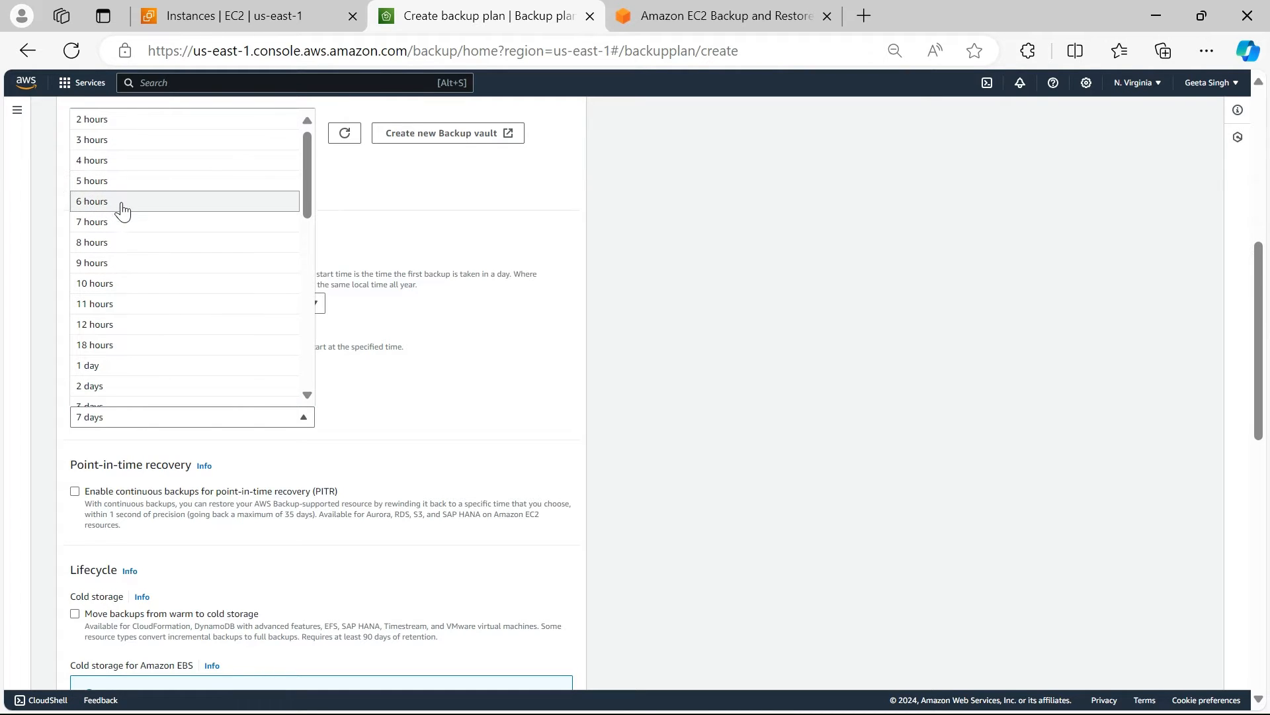
pyautogui.click(91, 201)
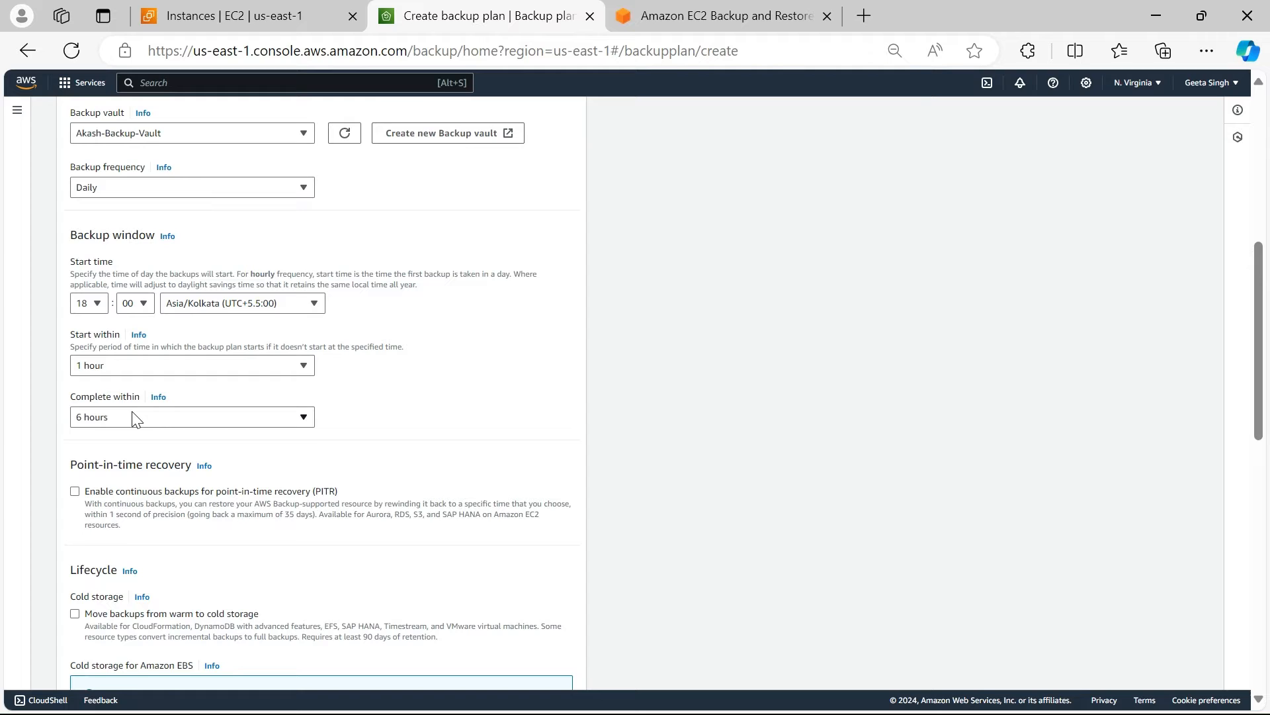
# - Keep 3-day retention and create Akash-Backup-Plan
pyautogui.scroll(-3)
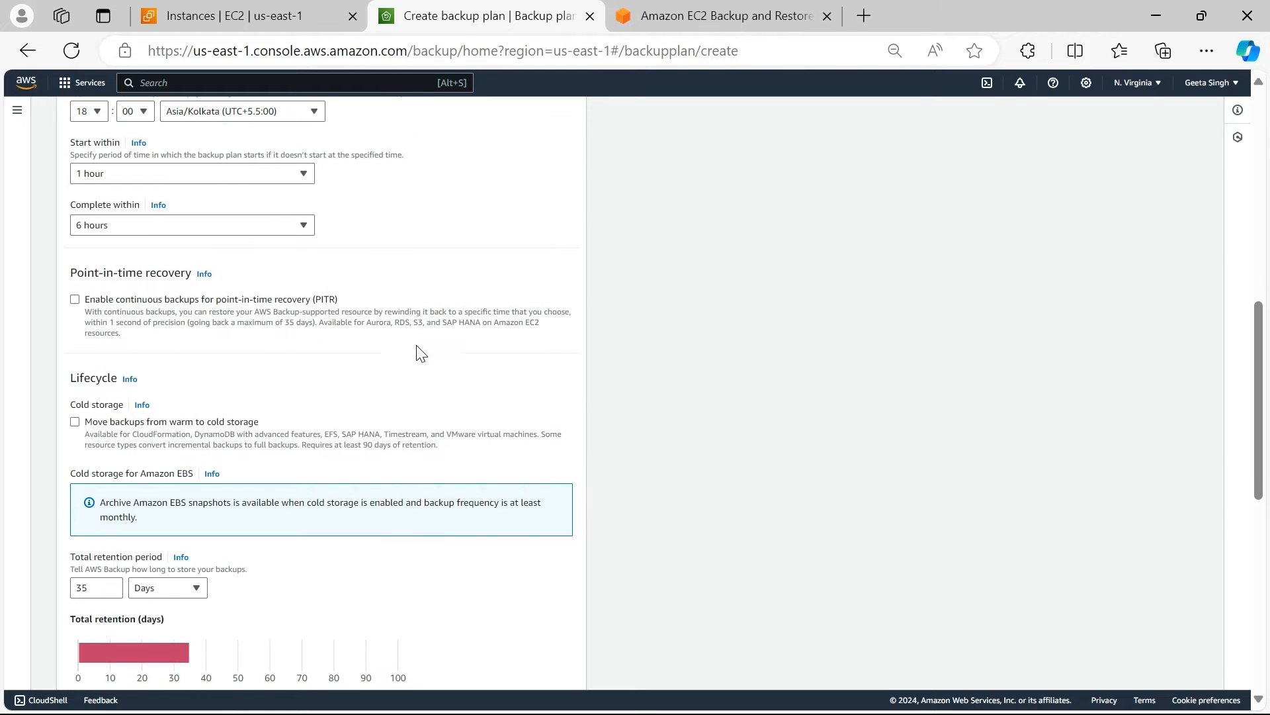
pyautogui.scroll(-3)
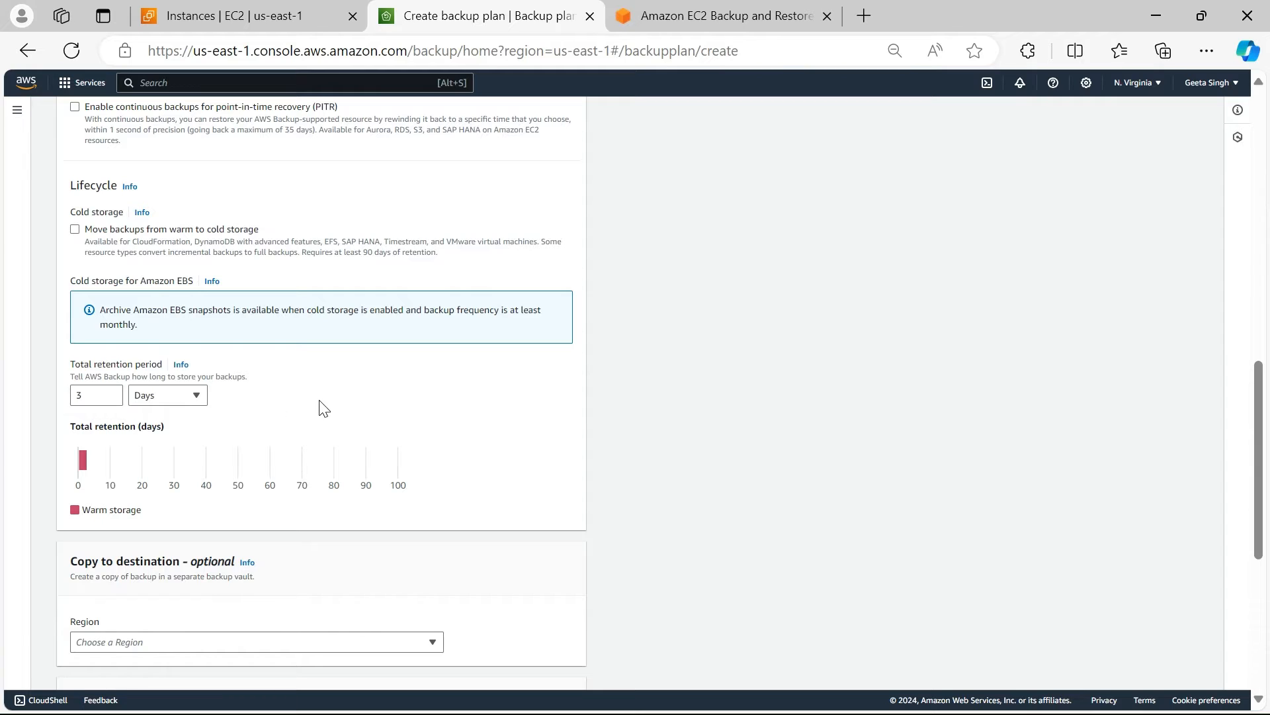
pyautogui.scroll(-3)
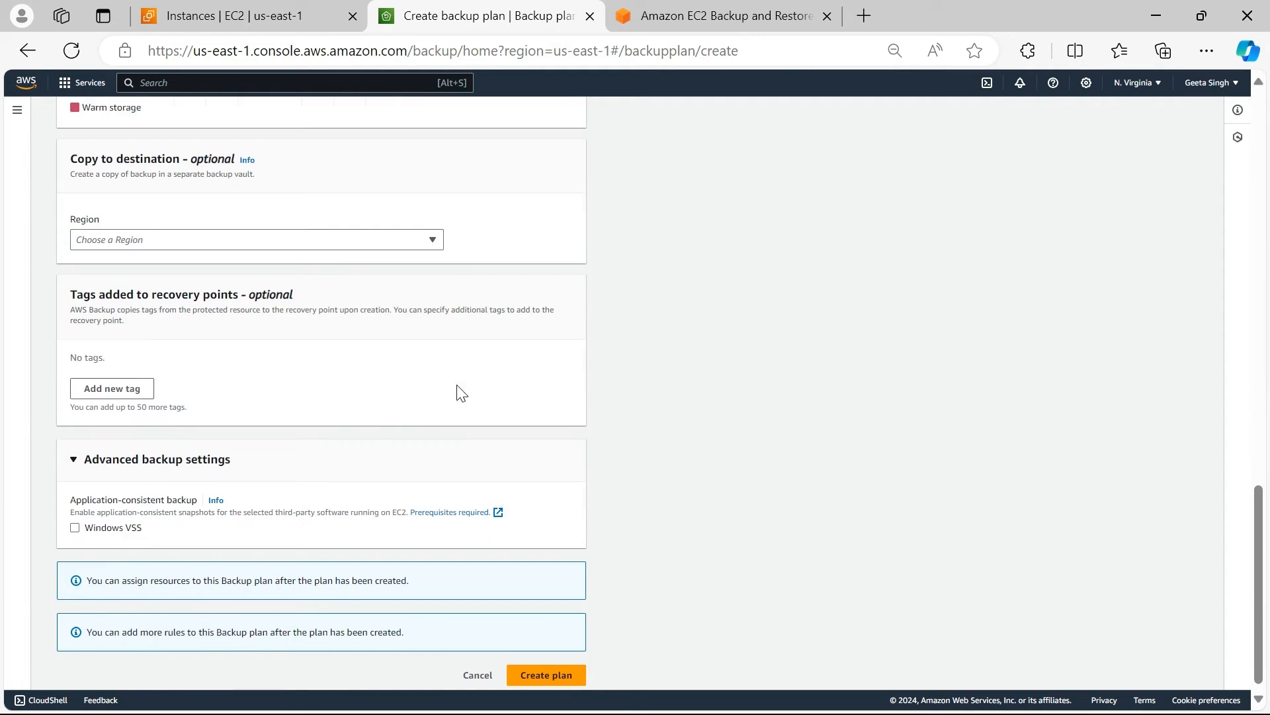
pyautogui.scroll(-3)
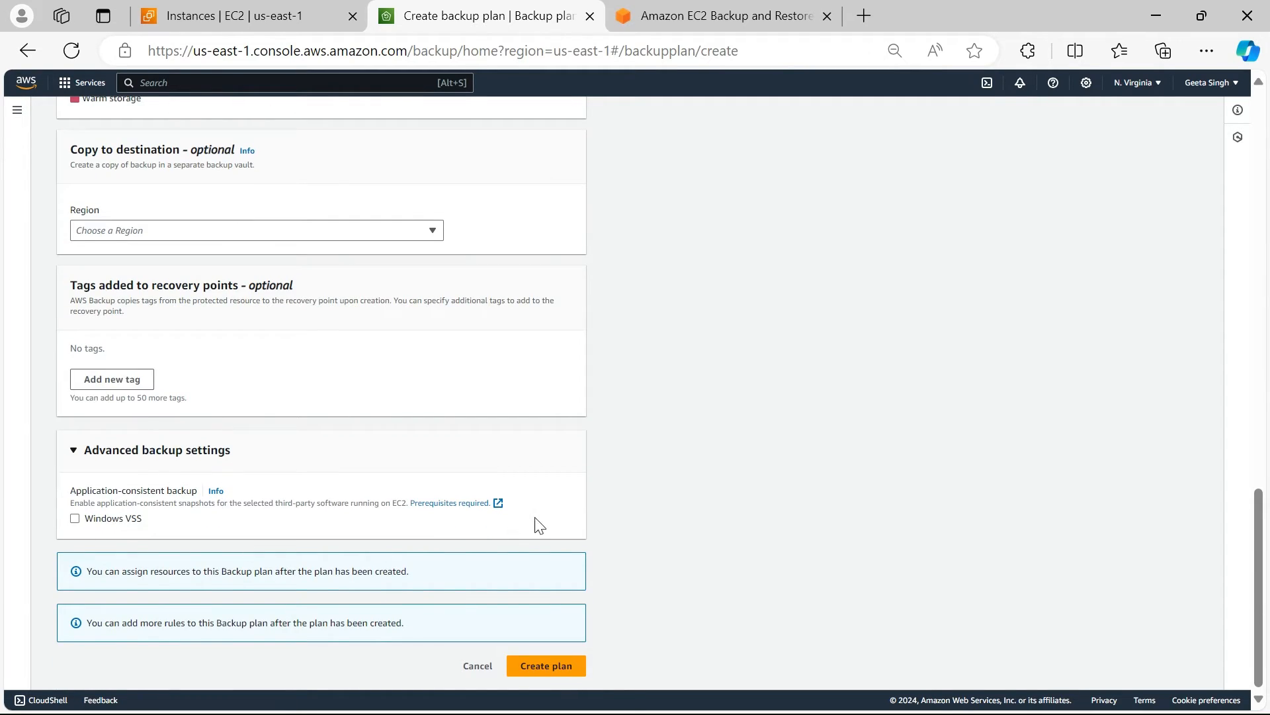
pyautogui.click(546, 665)
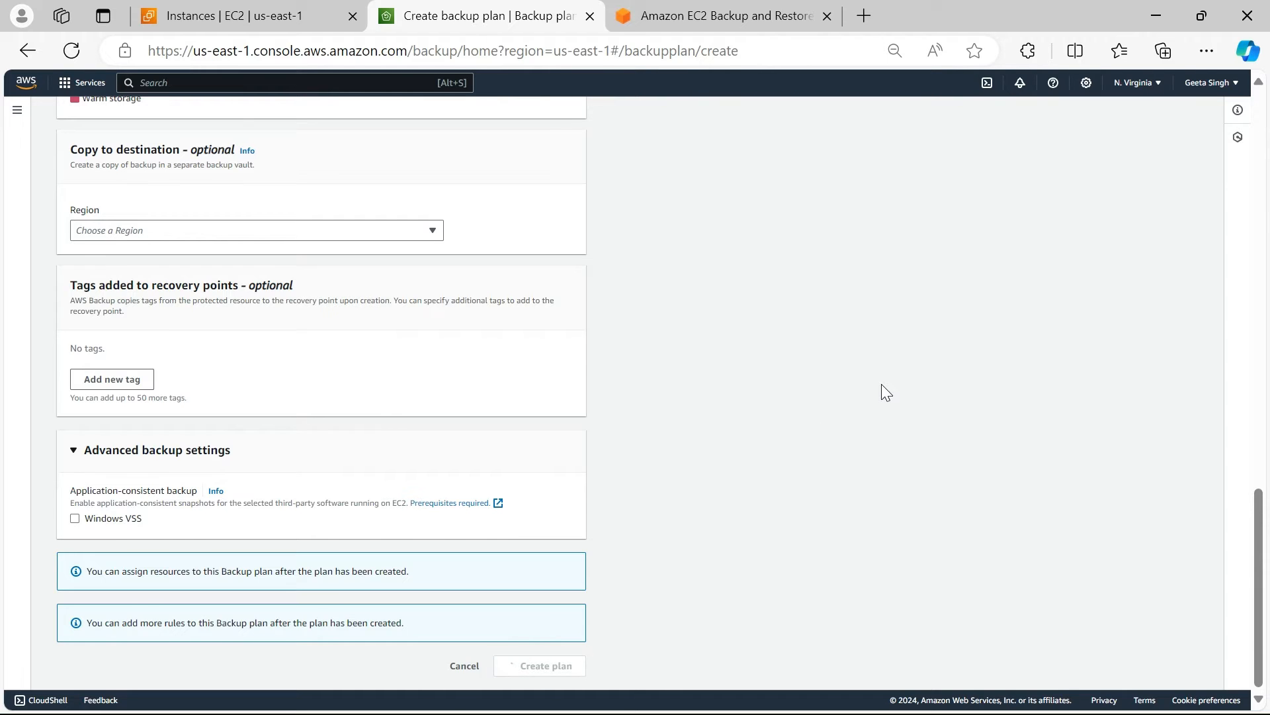
pyautogui.click(539, 666)
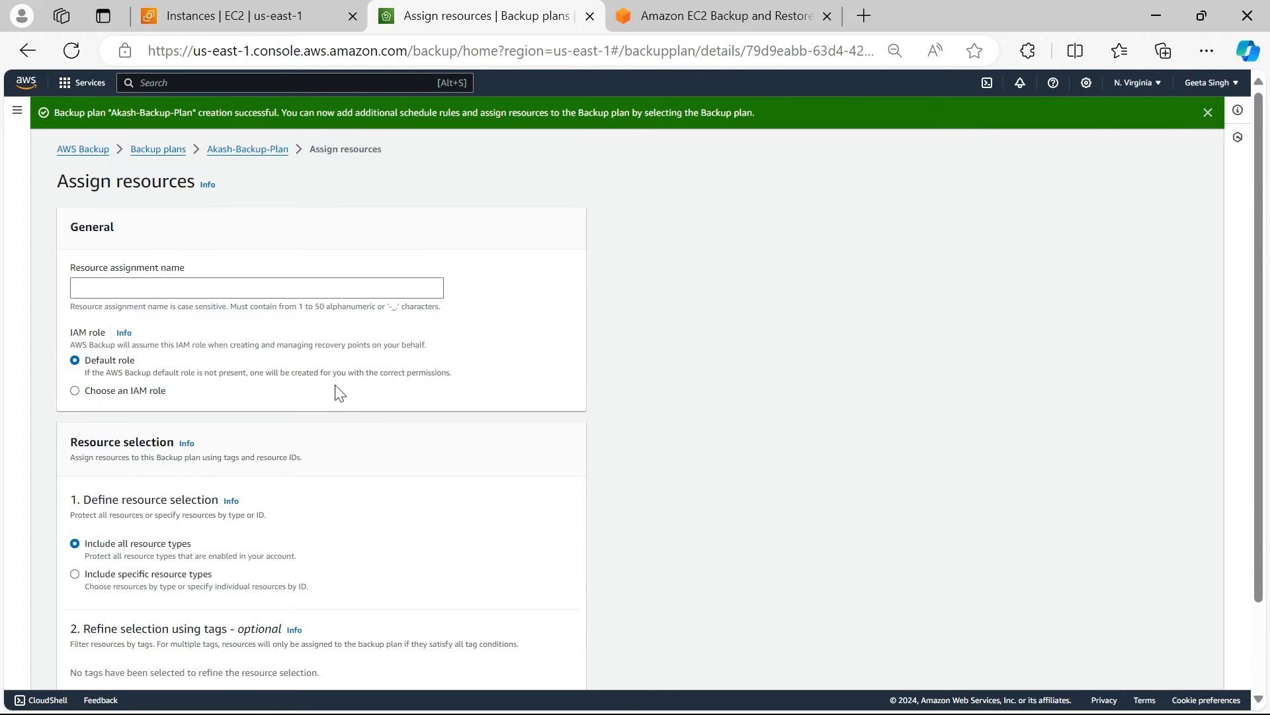
pyautogui.moveTo(366, 416)
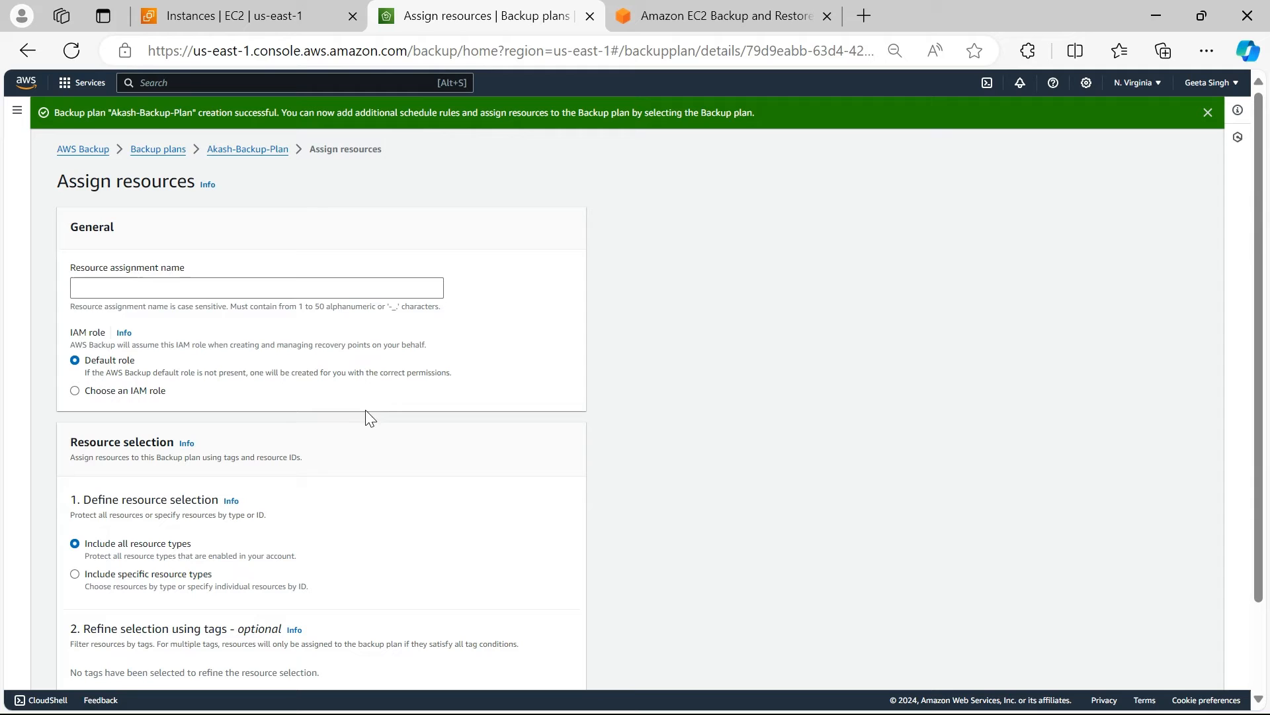
# - Name the resource assignment Jump-VM-Daily-Backup, copying Jump-VM from the EC2 Instances tab
pyautogui.click(256, 287)
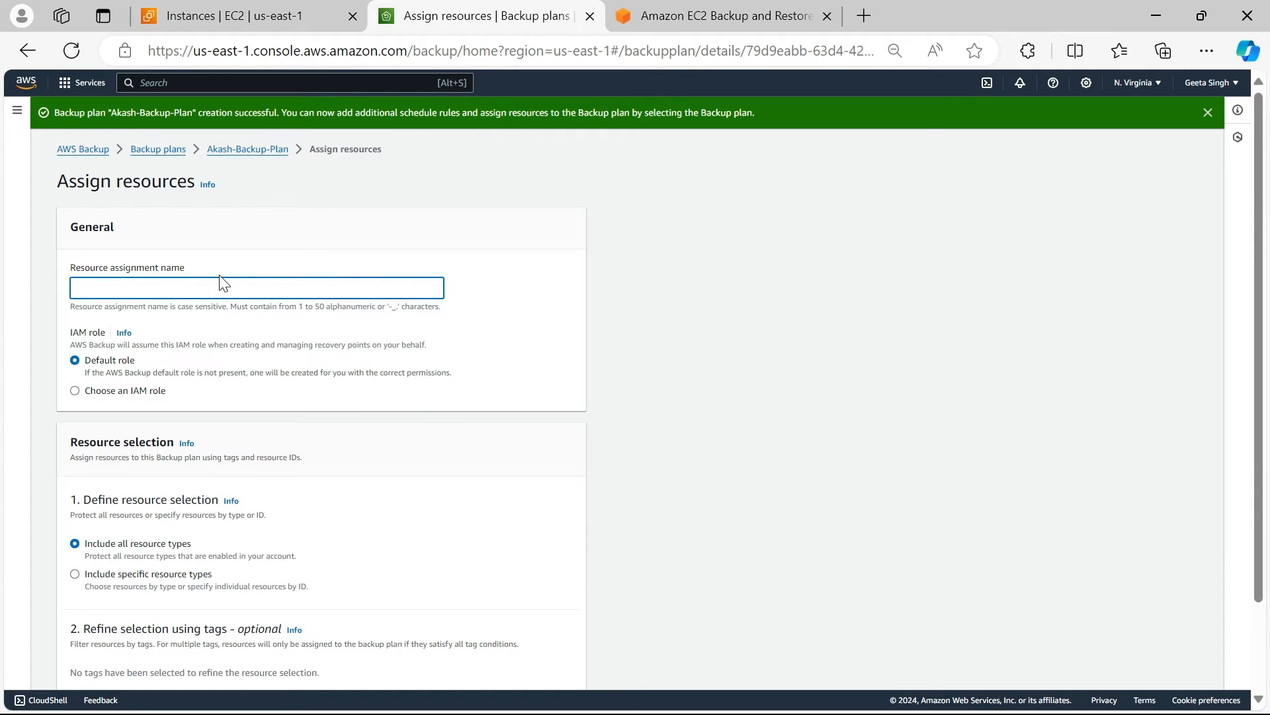
pyautogui.click(236, 16)
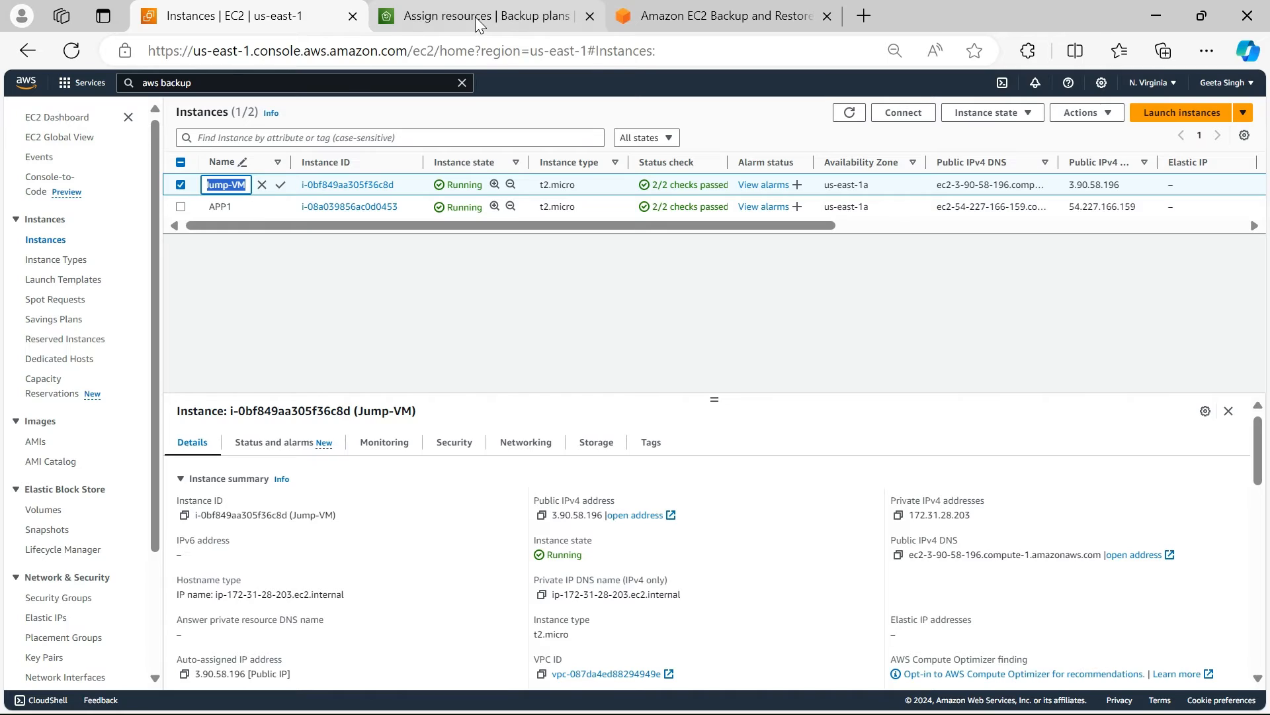
pyautogui.click(482, 15)
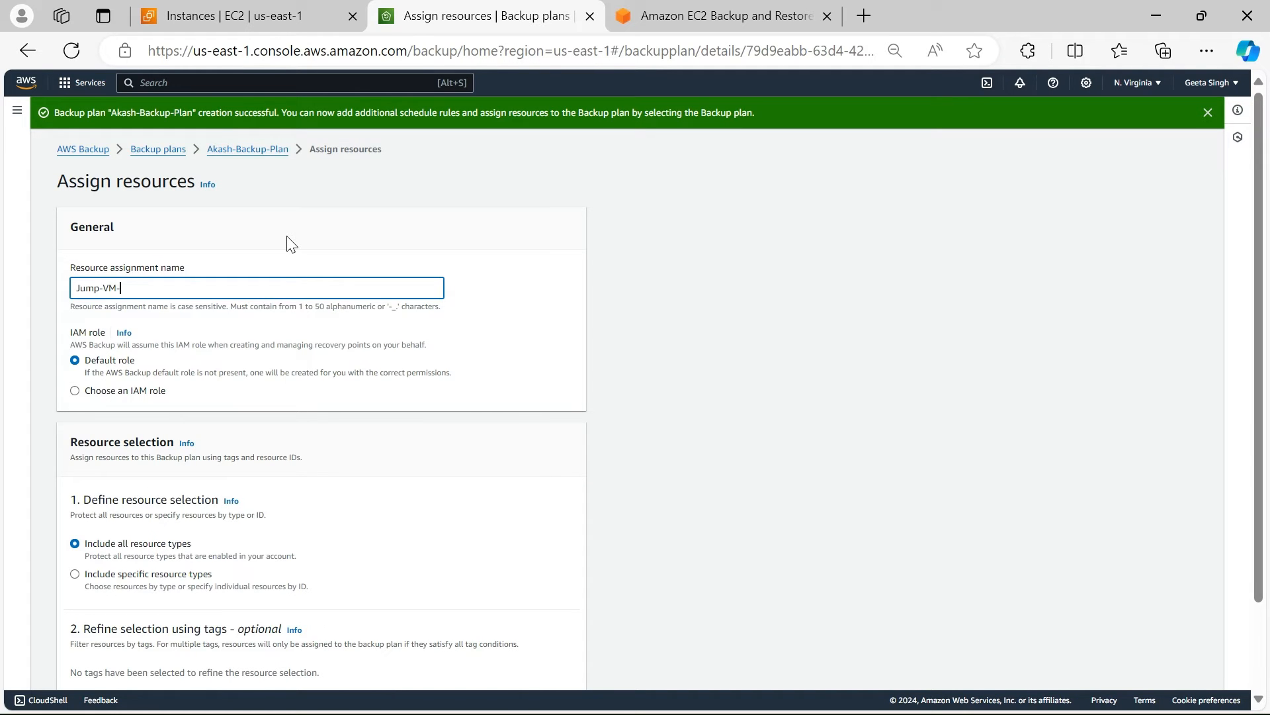
pyautogui.write('Daily-')
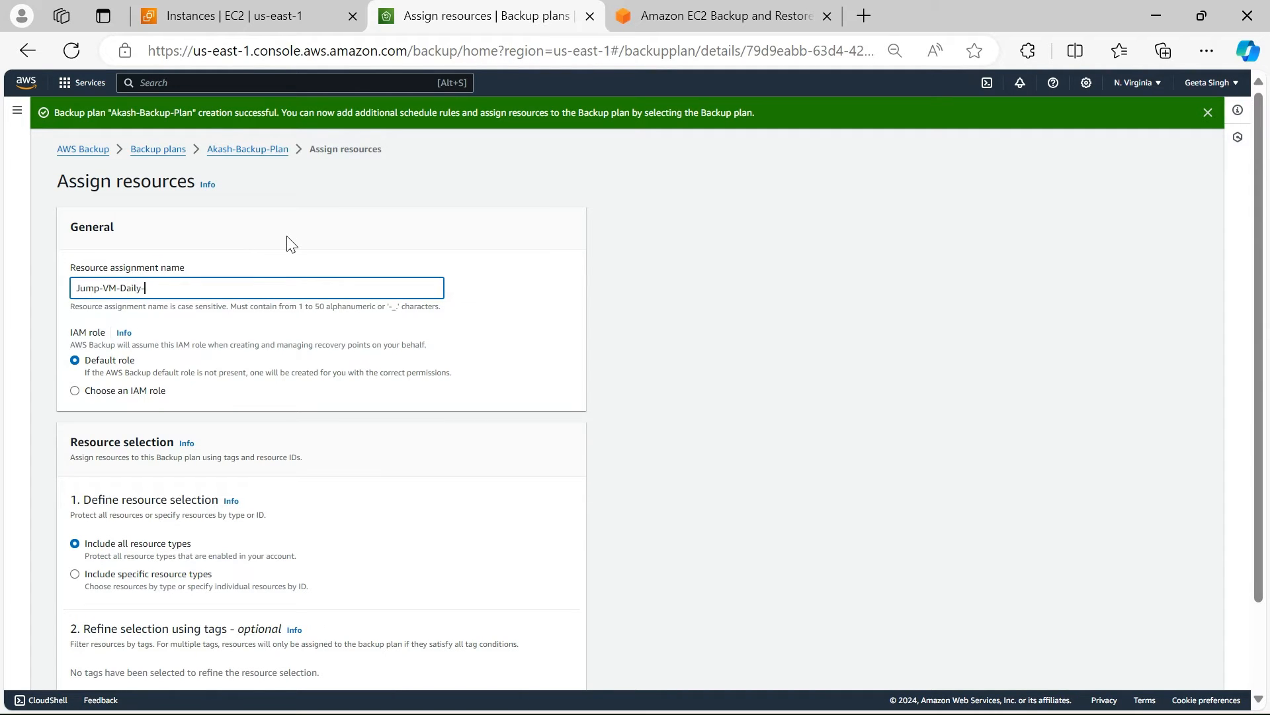
pyautogui.write('Backup')
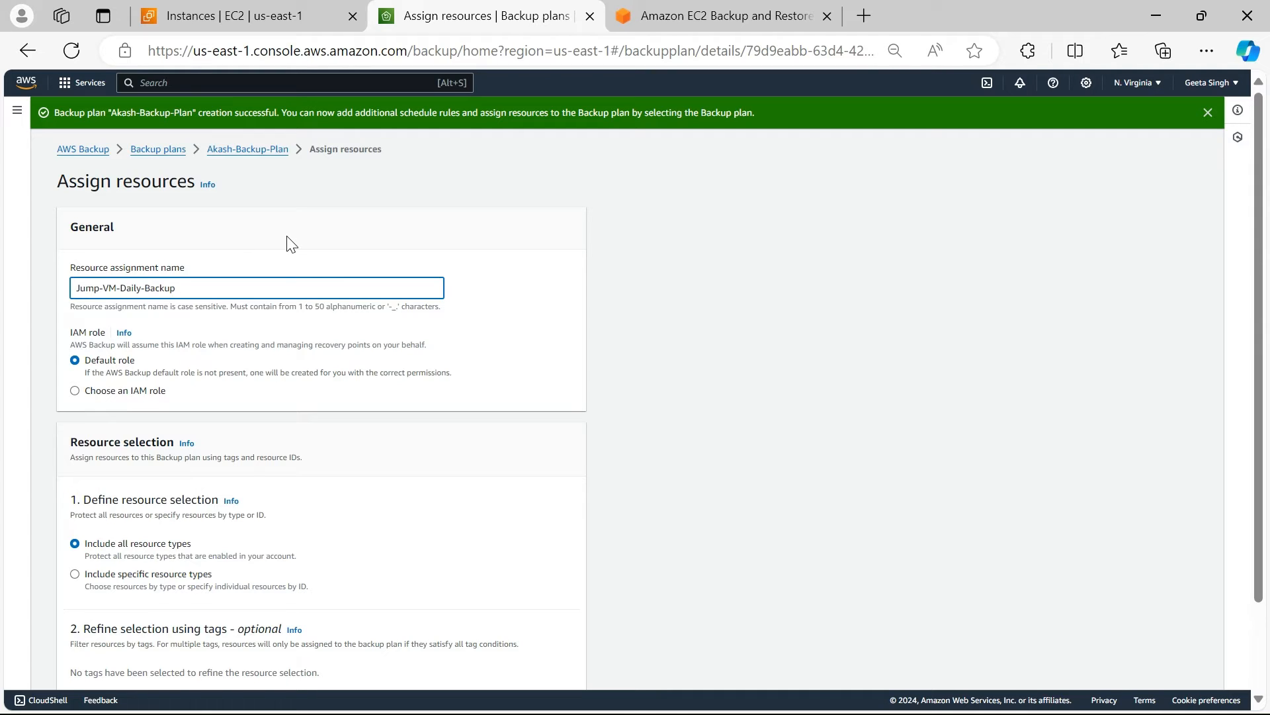
pyautogui.scroll(-3)
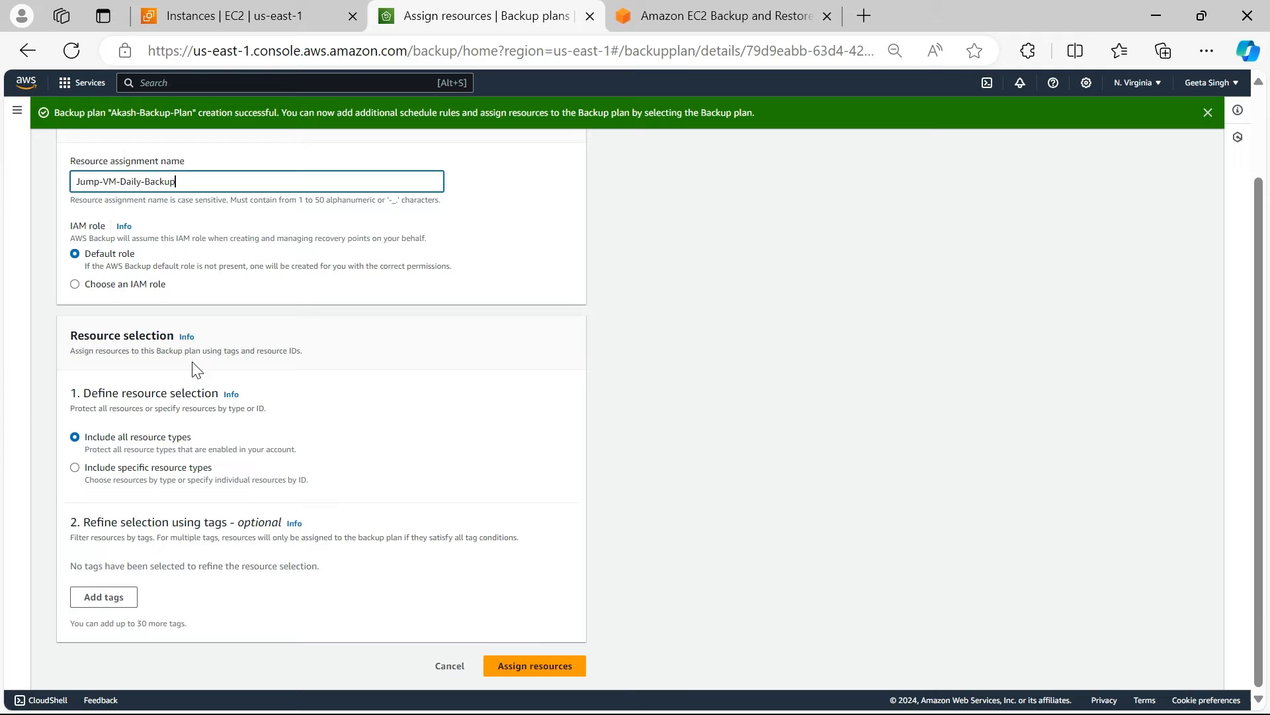
pyautogui.moveTo(185, 580)
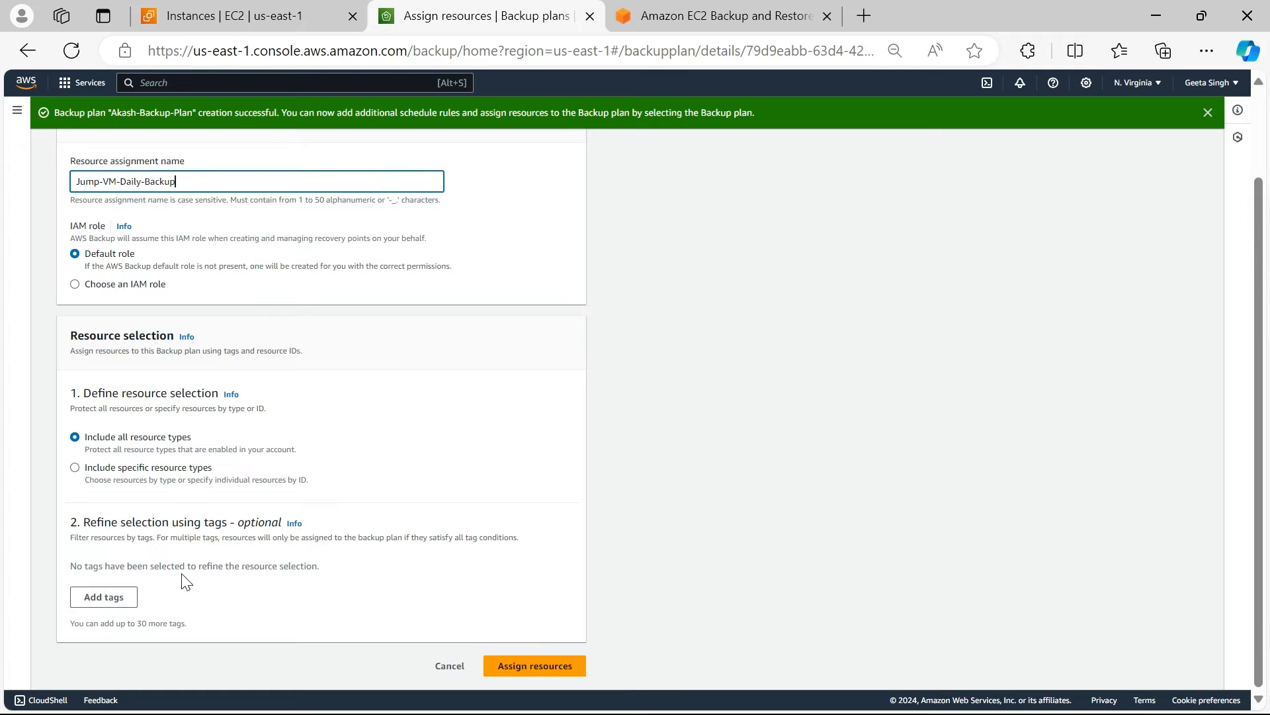
# - Include only specific resource types, checking the EC2 instance ID to assign
pyautogui.click(74, 467)
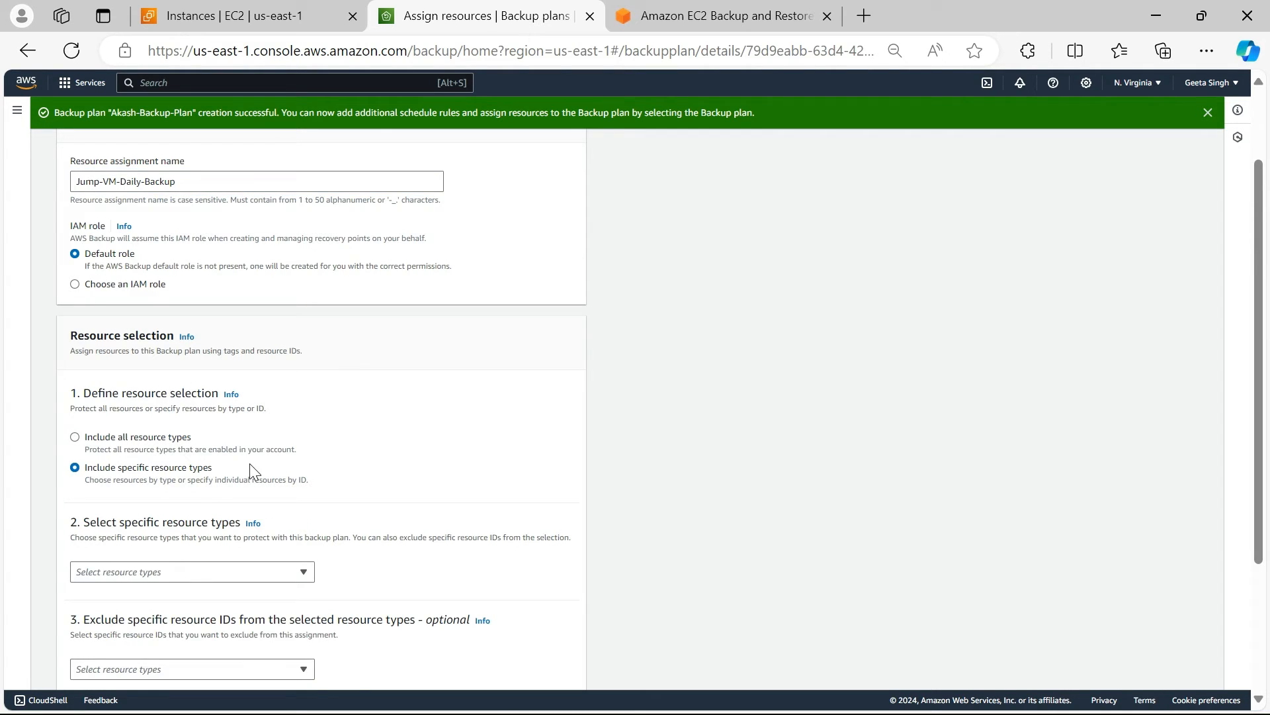
pyautogui.scroll(3)
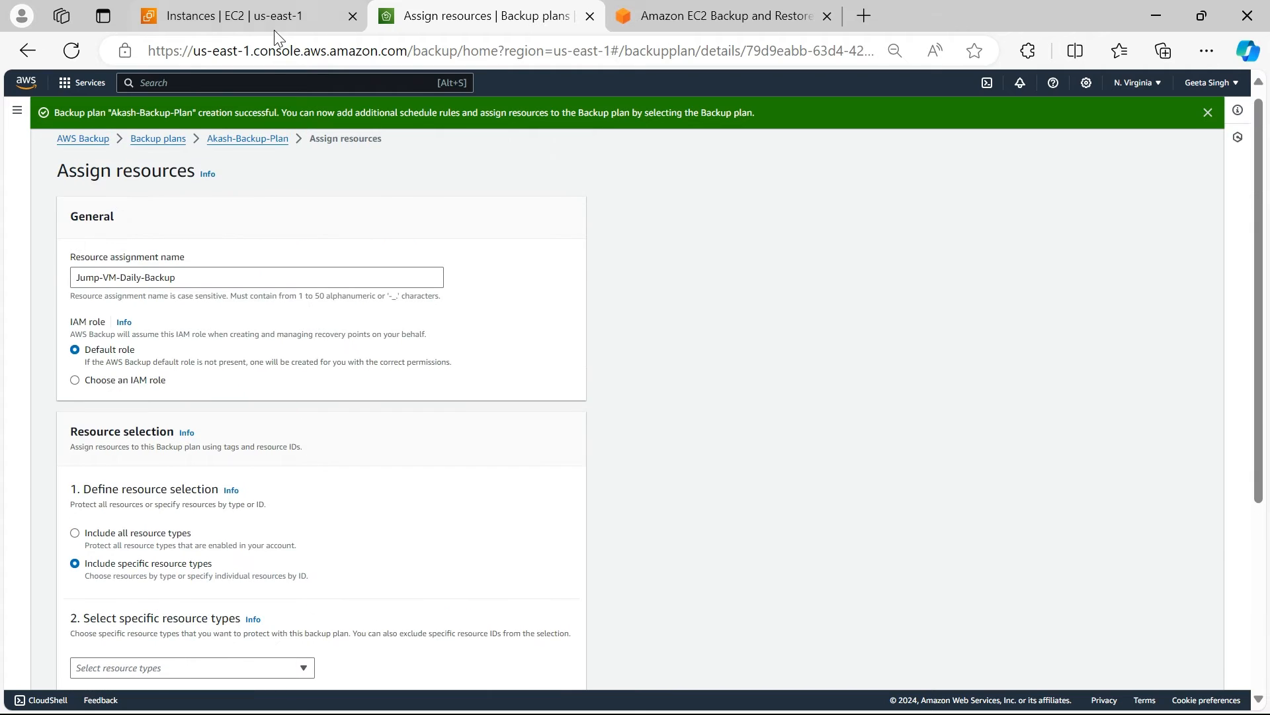
pyautogui.click(227, 16)
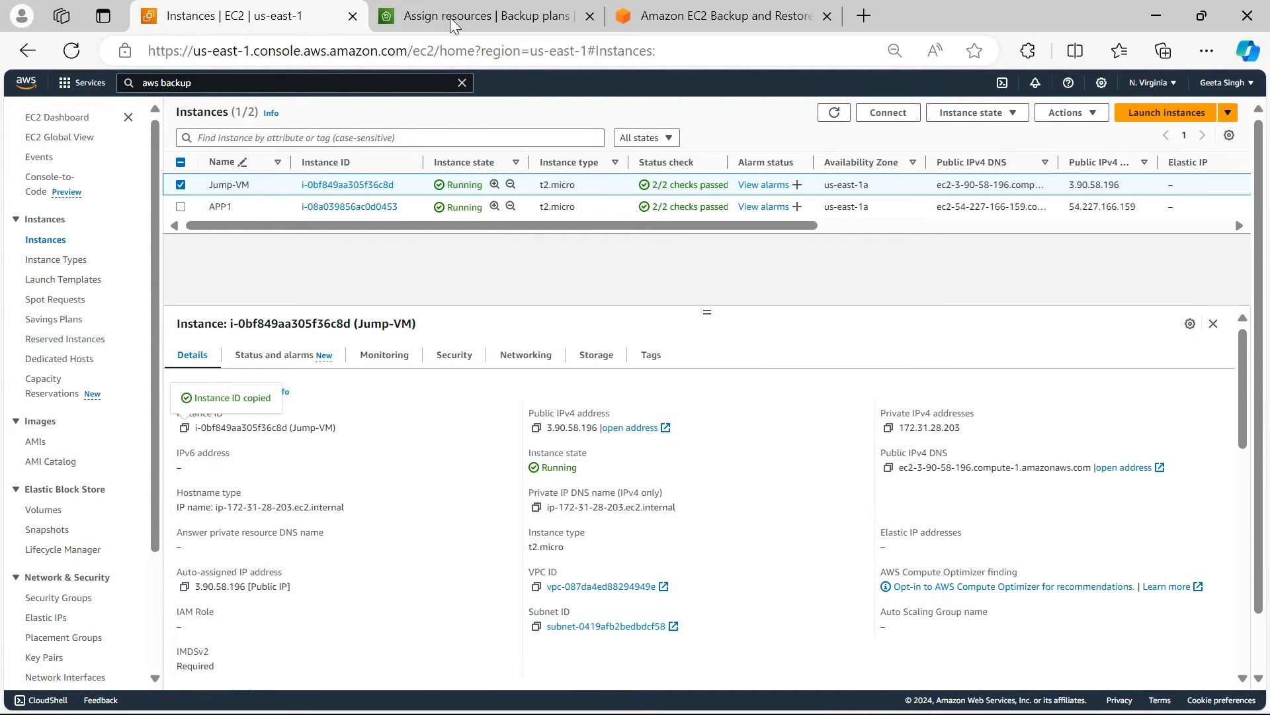
pyautogui.click(479, 15)
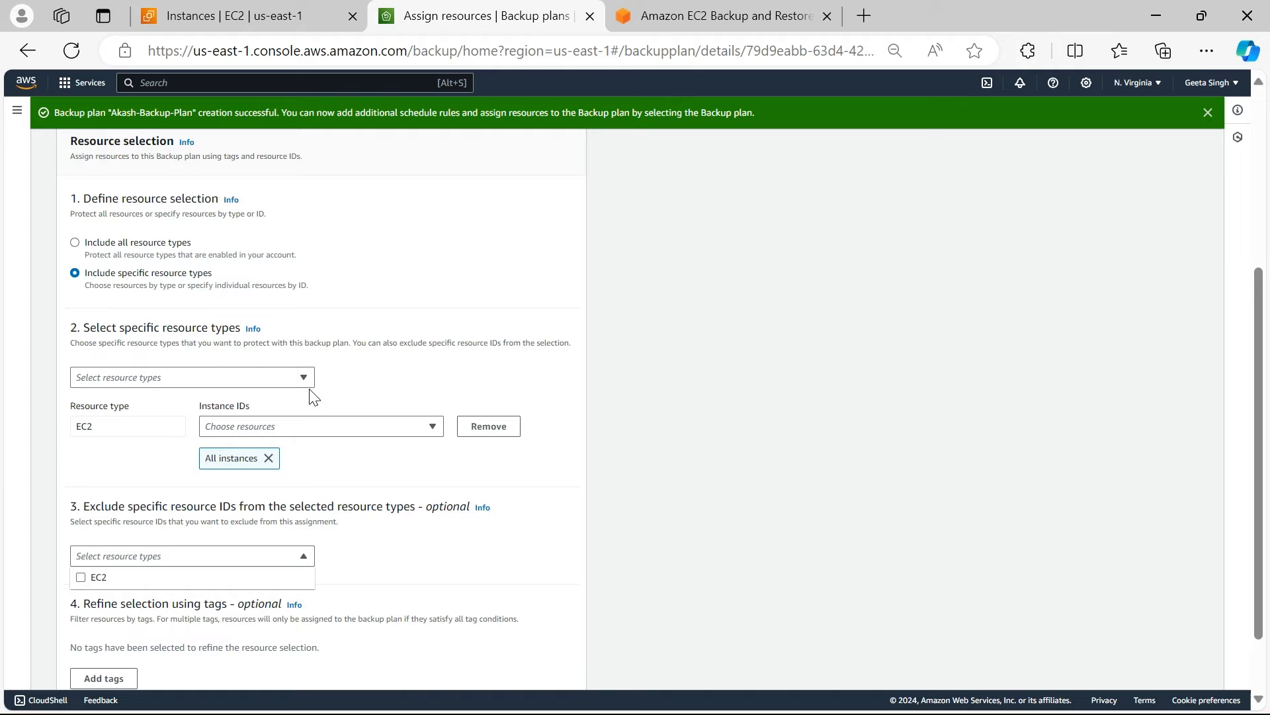
# - Assign EC2 instance i-0bf849aa305f36c8d (Jump-VM) to Akash-Backup-Plan
pyautogui.click(320, 425)
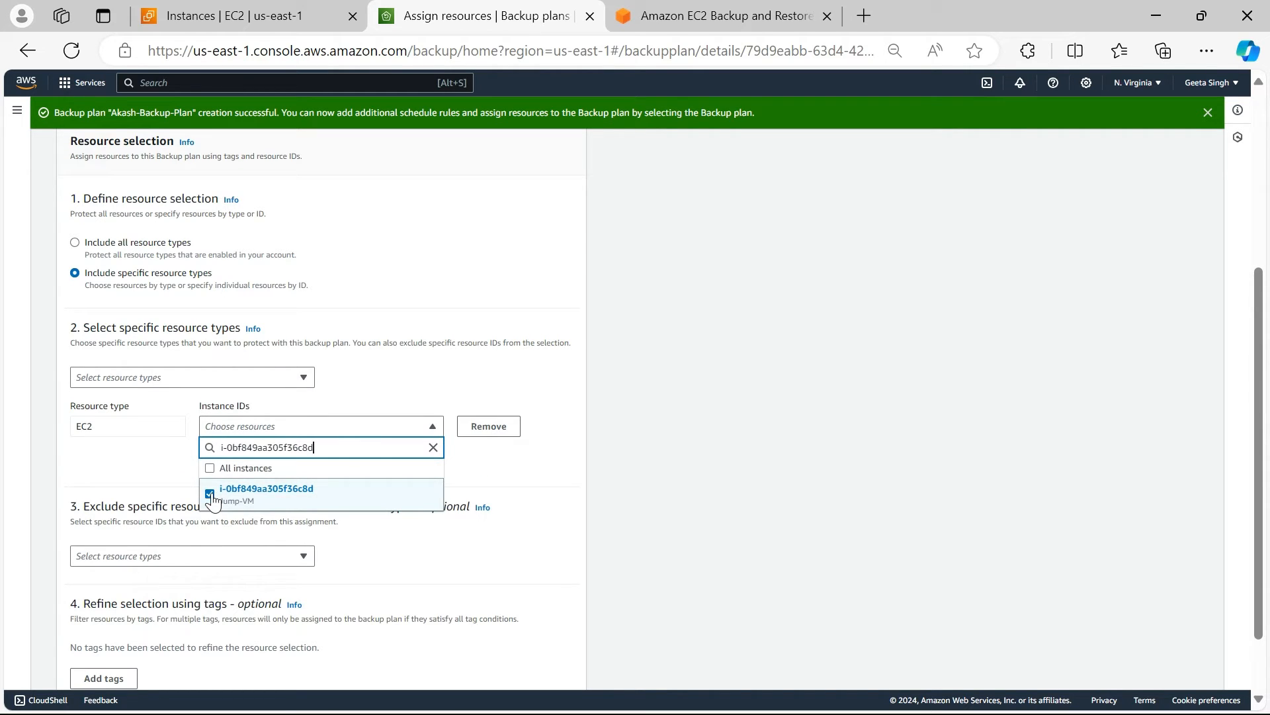
pyautogui.click(209, 492)
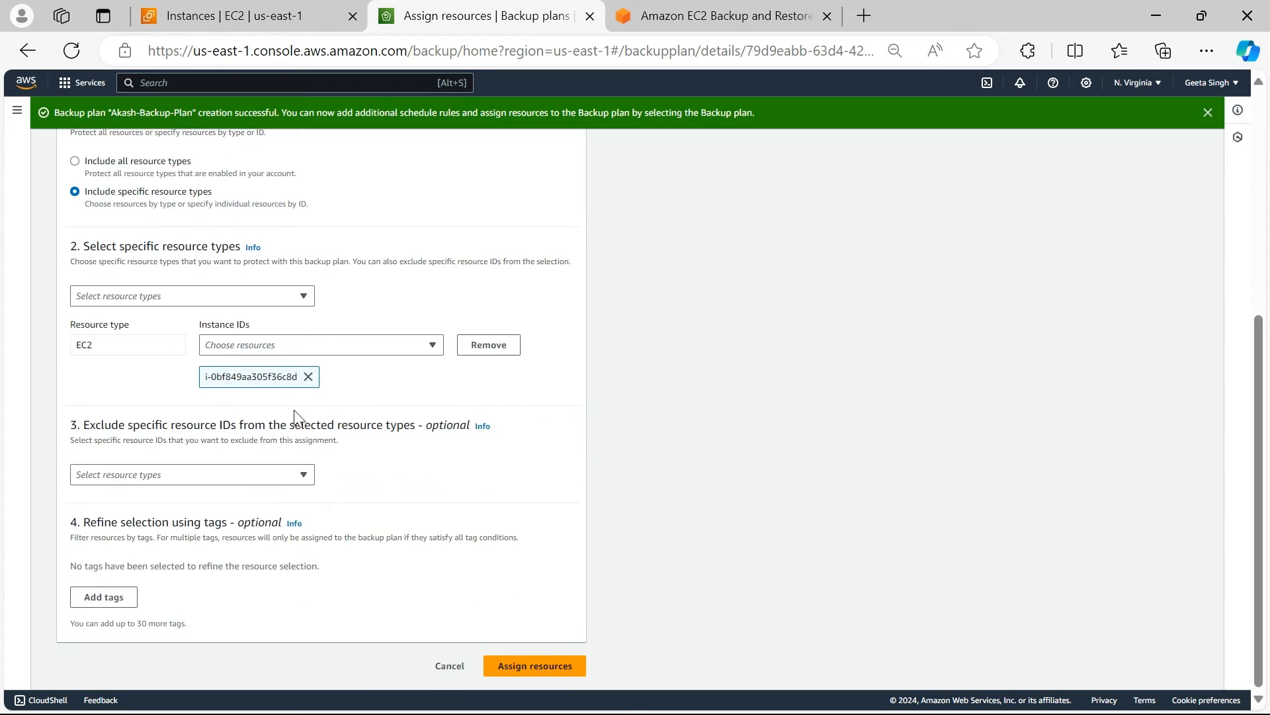
pyautogui.click(533, 666)
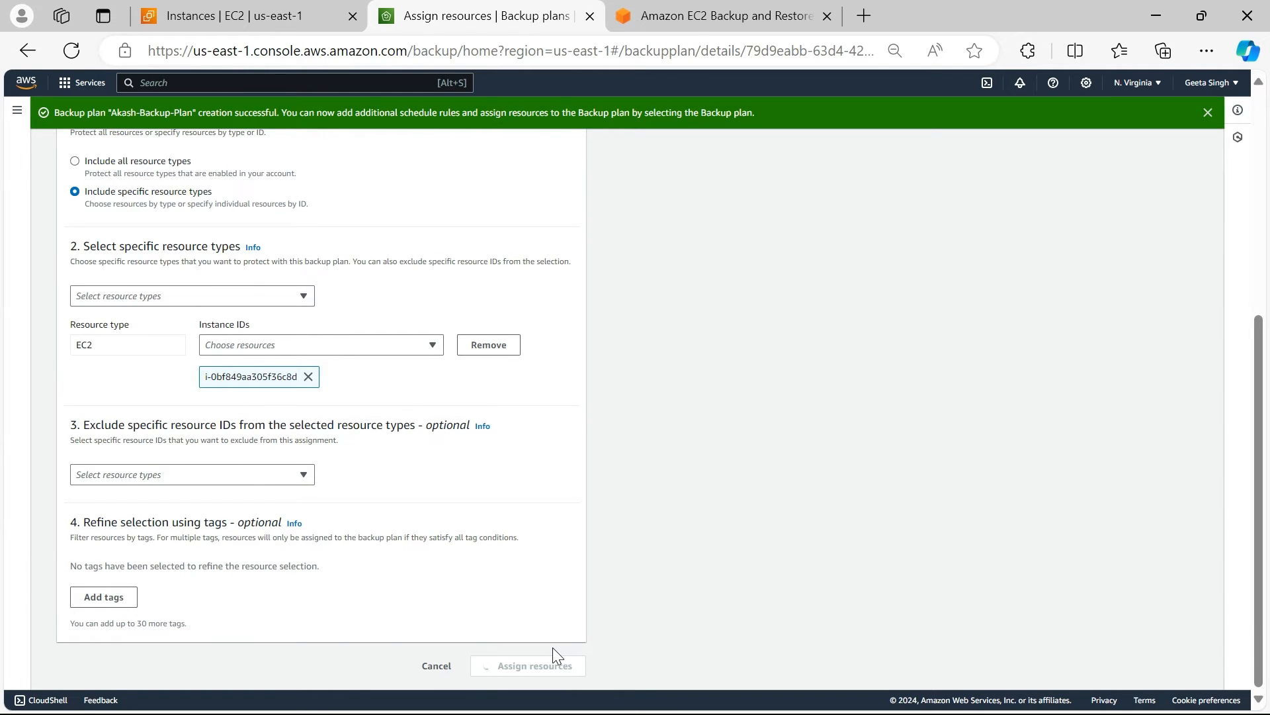
pyautogui.click(526, 665)
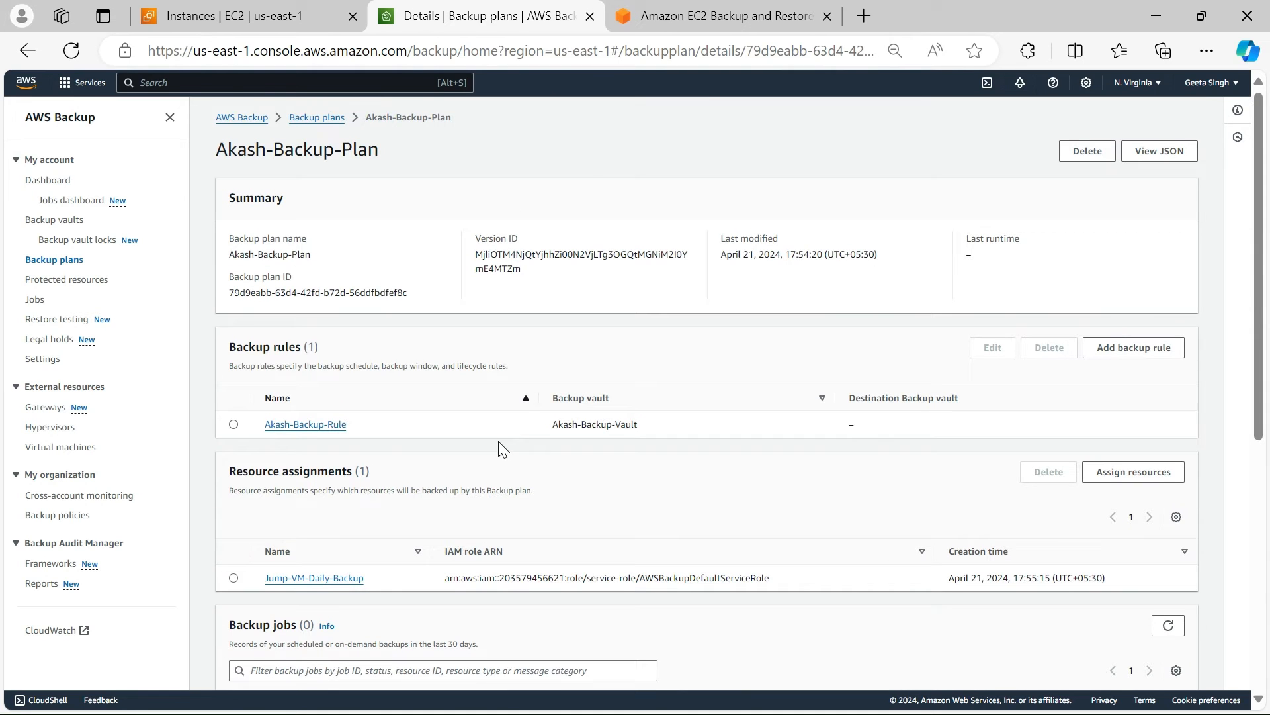
# - Check APP1 in the EC2 Instances list, then start a new resource assignment for Akash-Backup-Plan
pyautogui.scroll(-3)
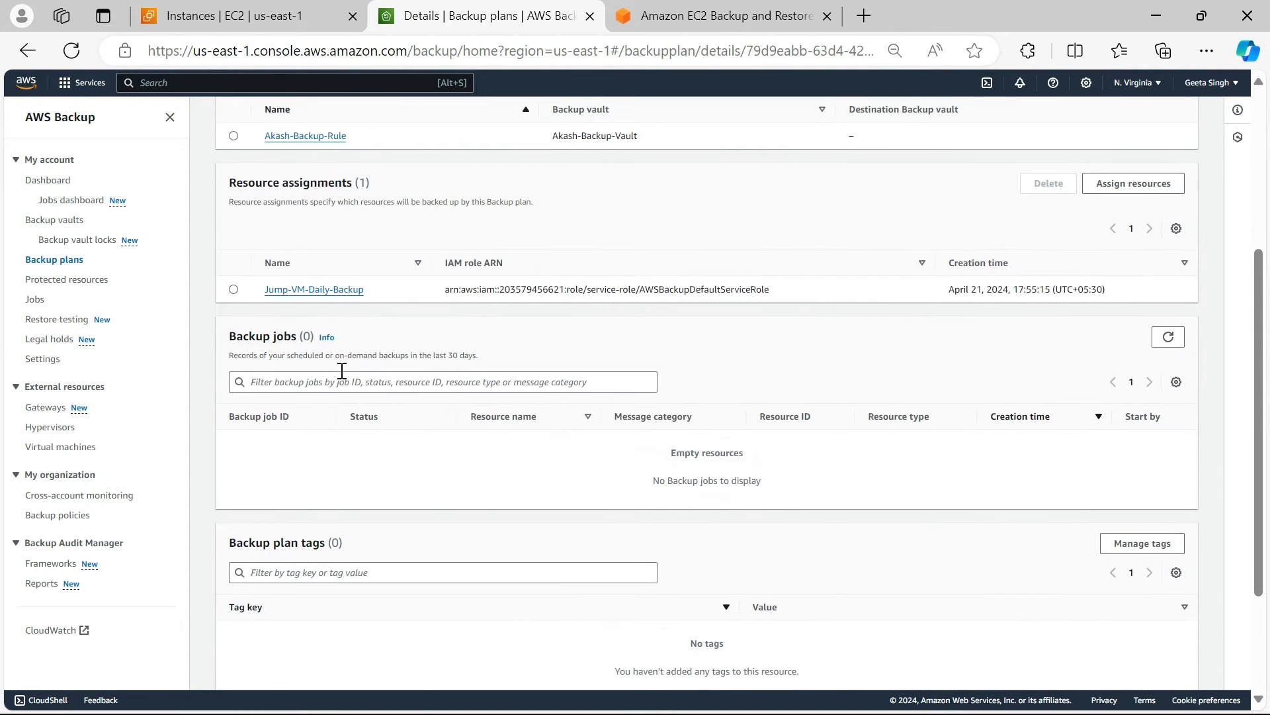
pyautogui.click(235, 16)
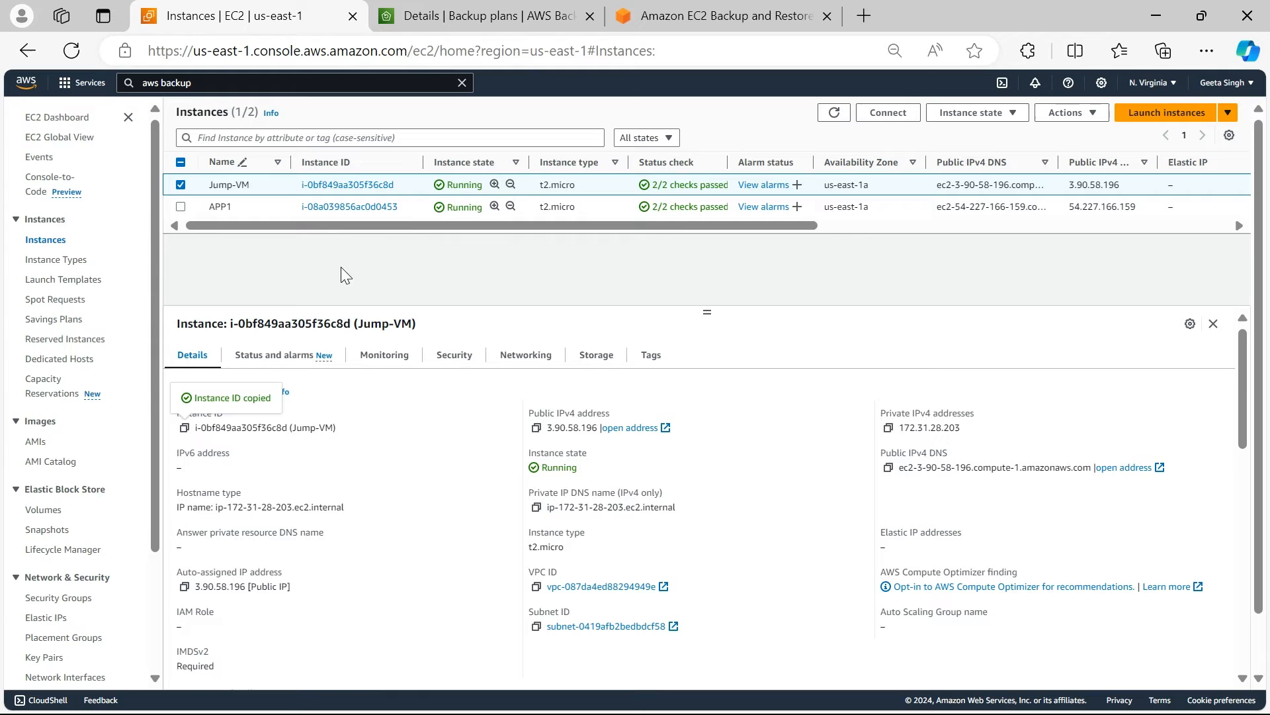
pyautogui.click(220, 206)
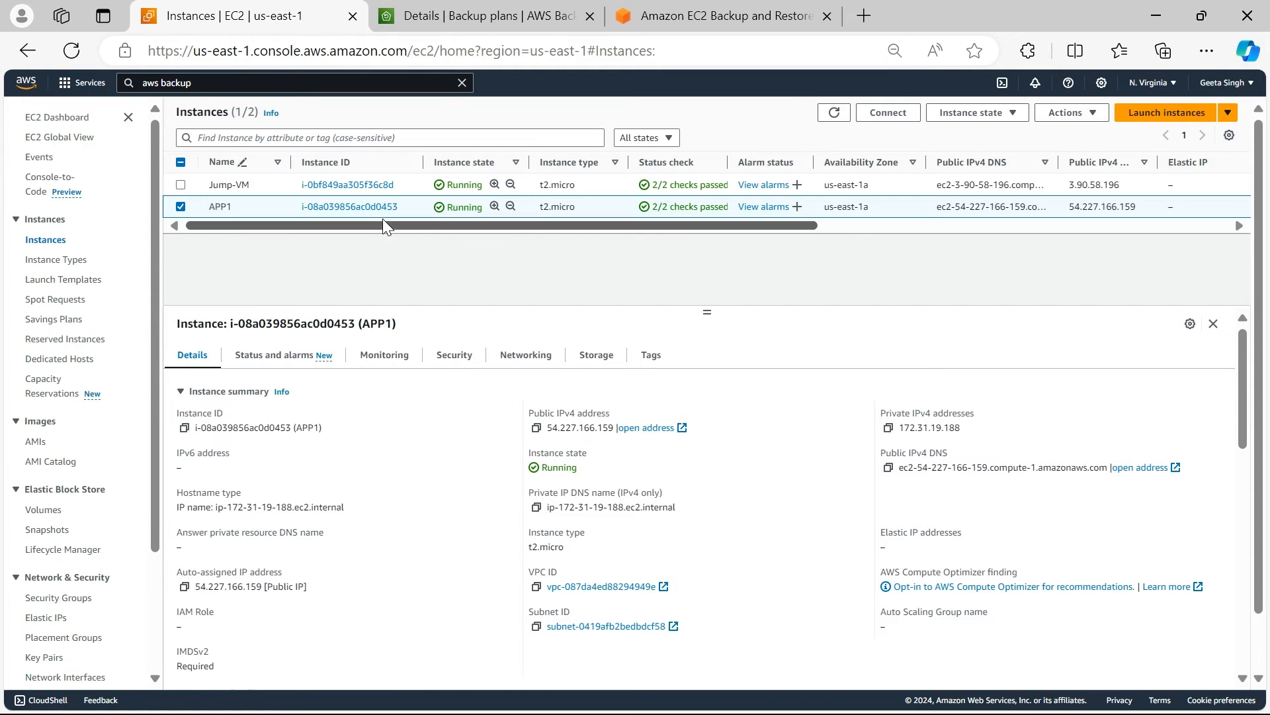
pyautogui.click(482, 16)
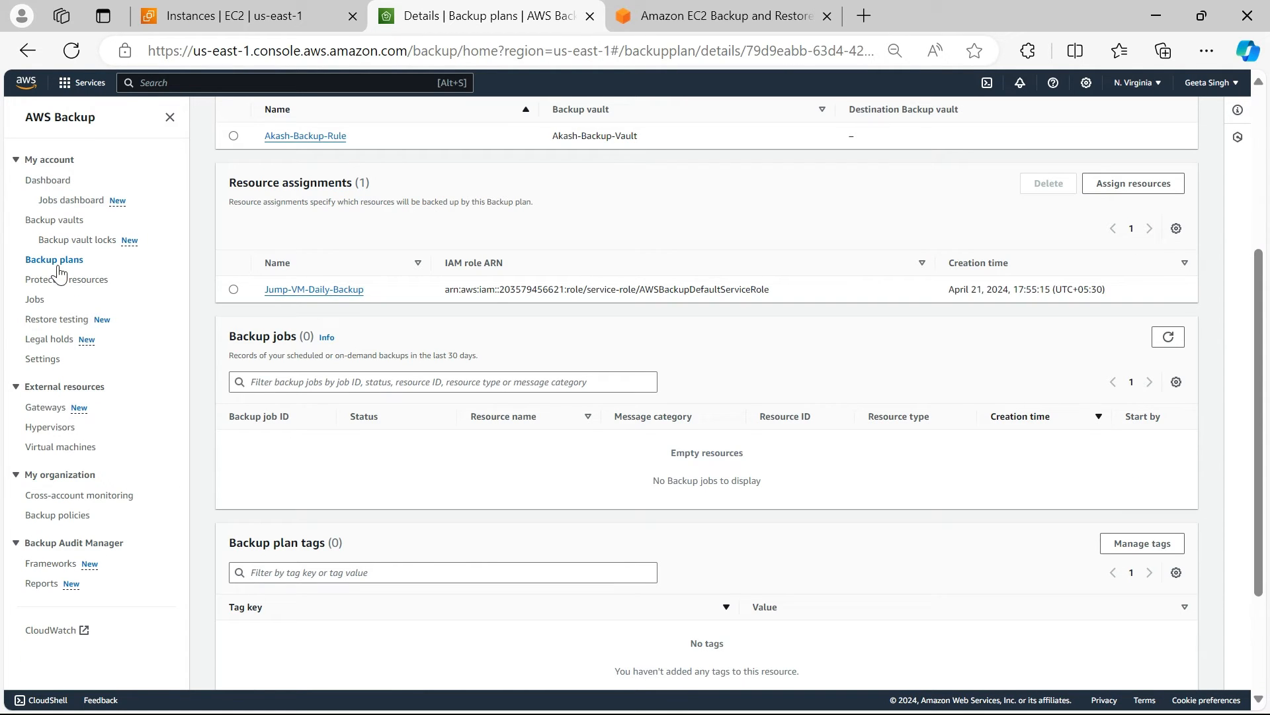
pyautogui.scroll(3)
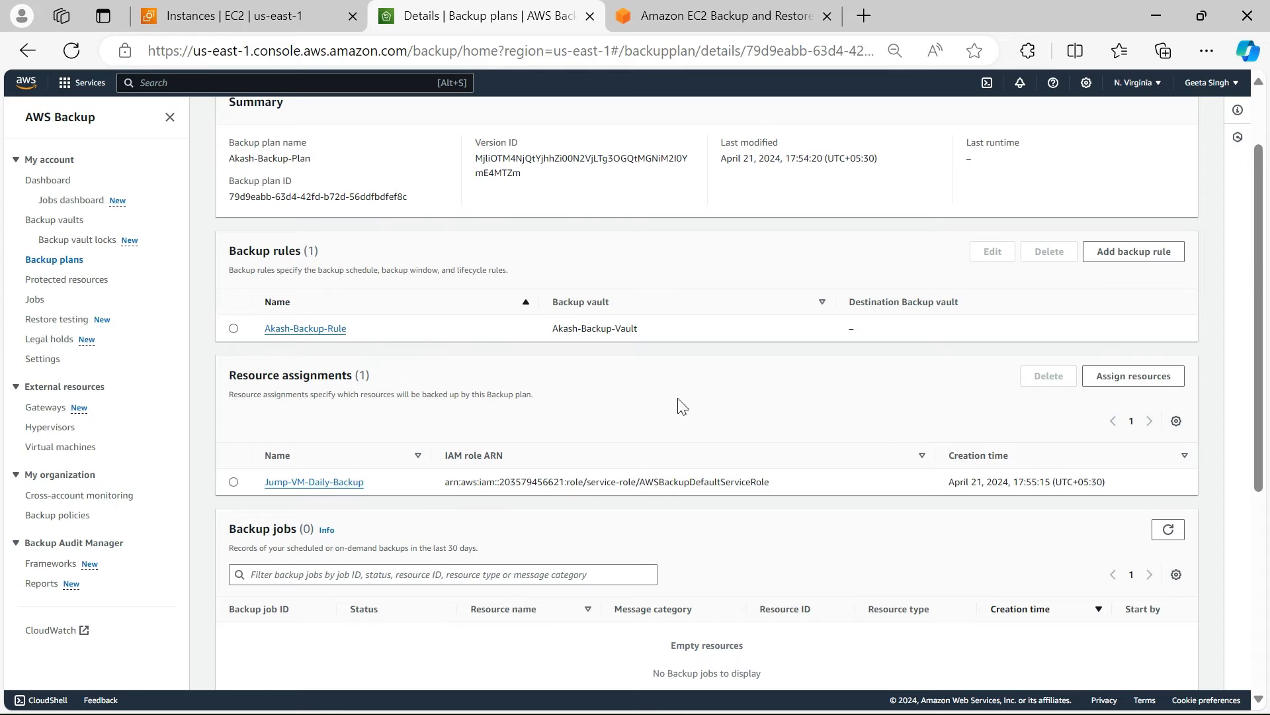
pyautogui.click(1133, 375)
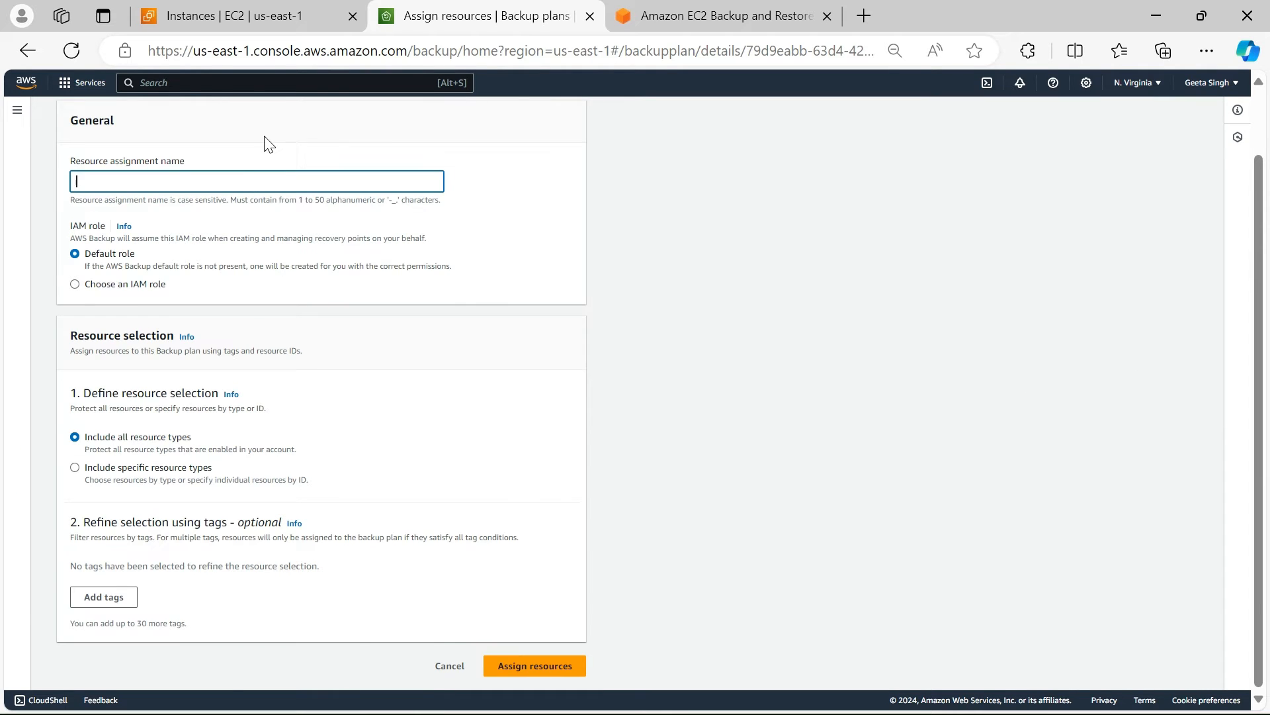
# - Name the assignment APP1-Daily-Backup and choose to include specific resource types (EC2)
pyautogui.click(236, 16)
pyautogui.write('APP1-')
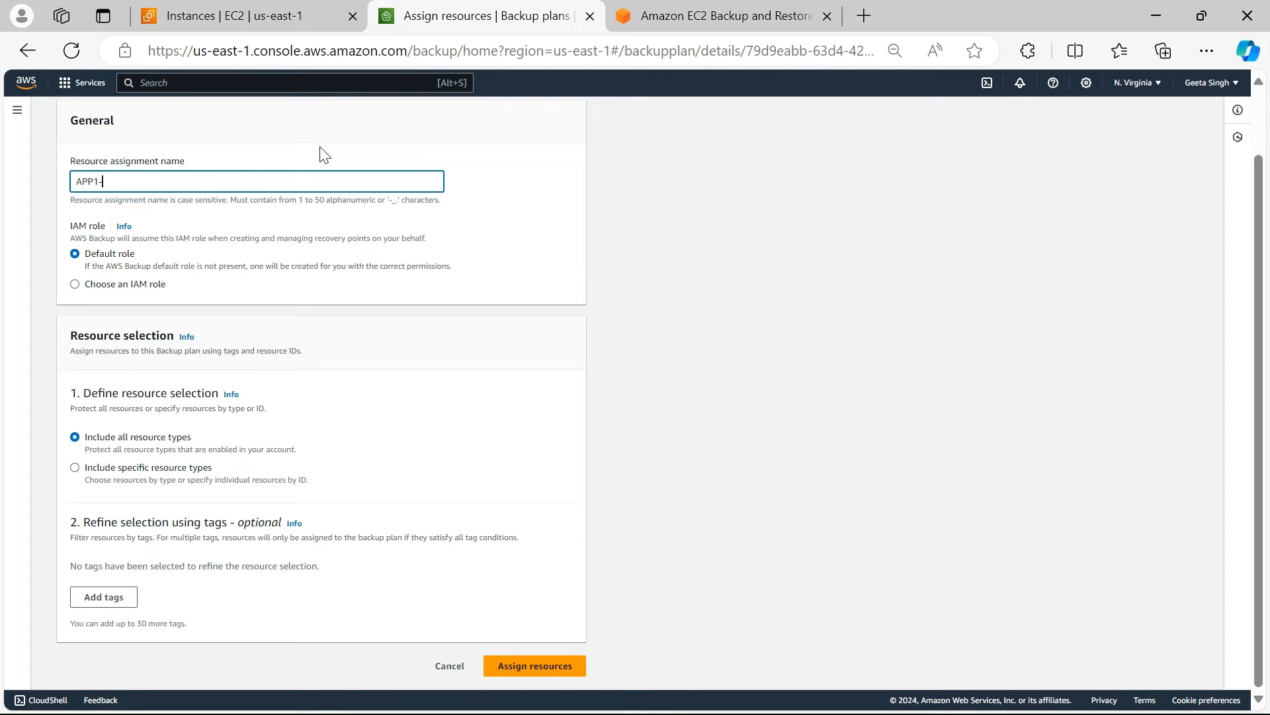
pyautogui.write('Daily-B')
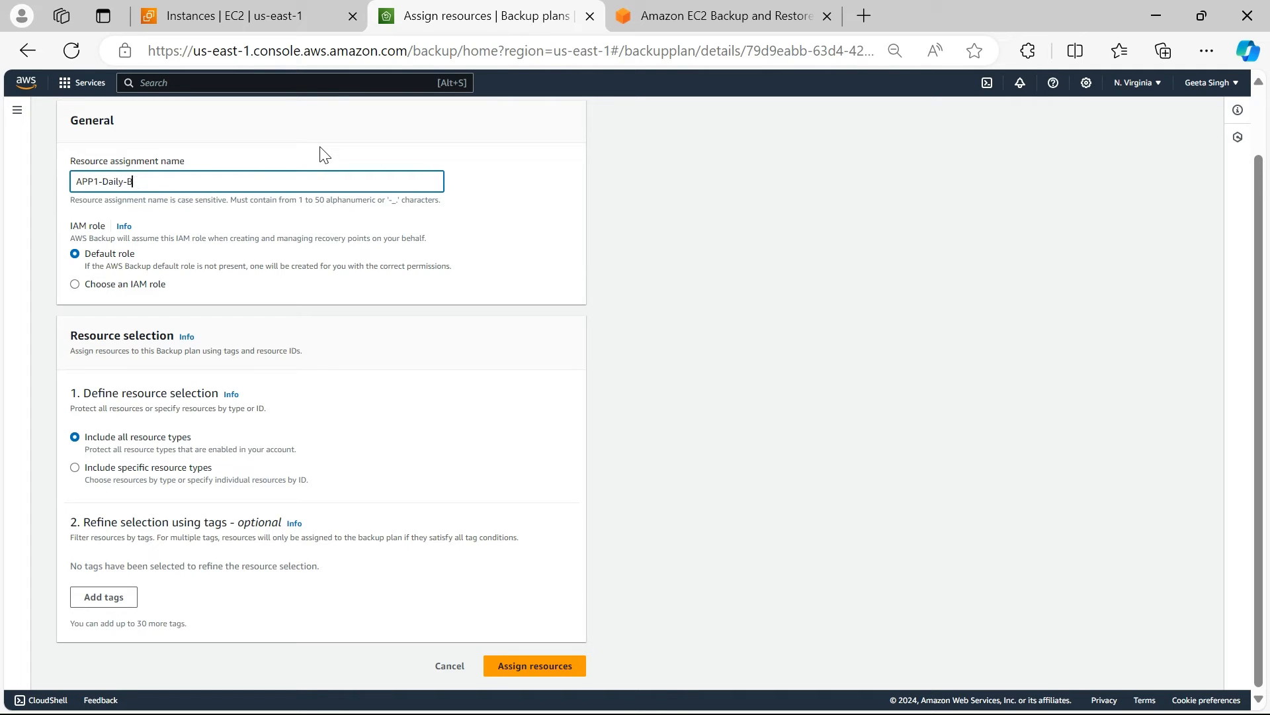
pyautogui.write('ackup')
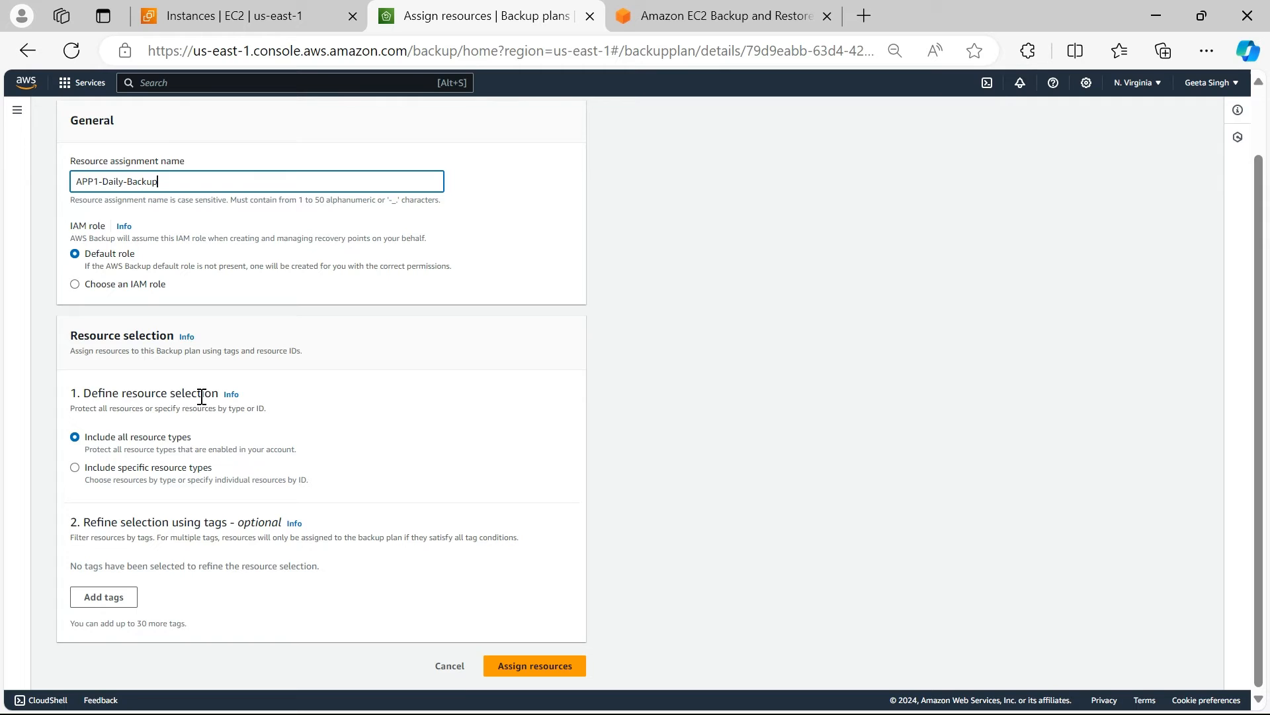
pyautogui.click(74, 468)
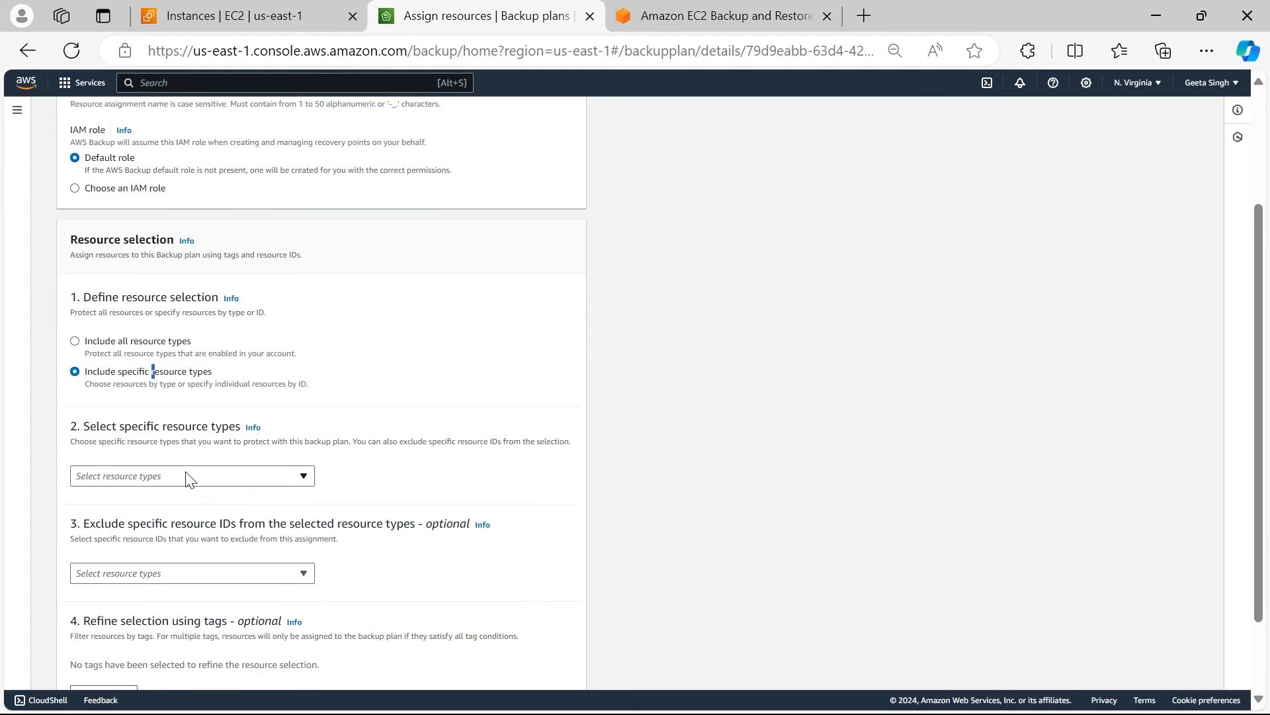
pyautogui.click(192, 475)
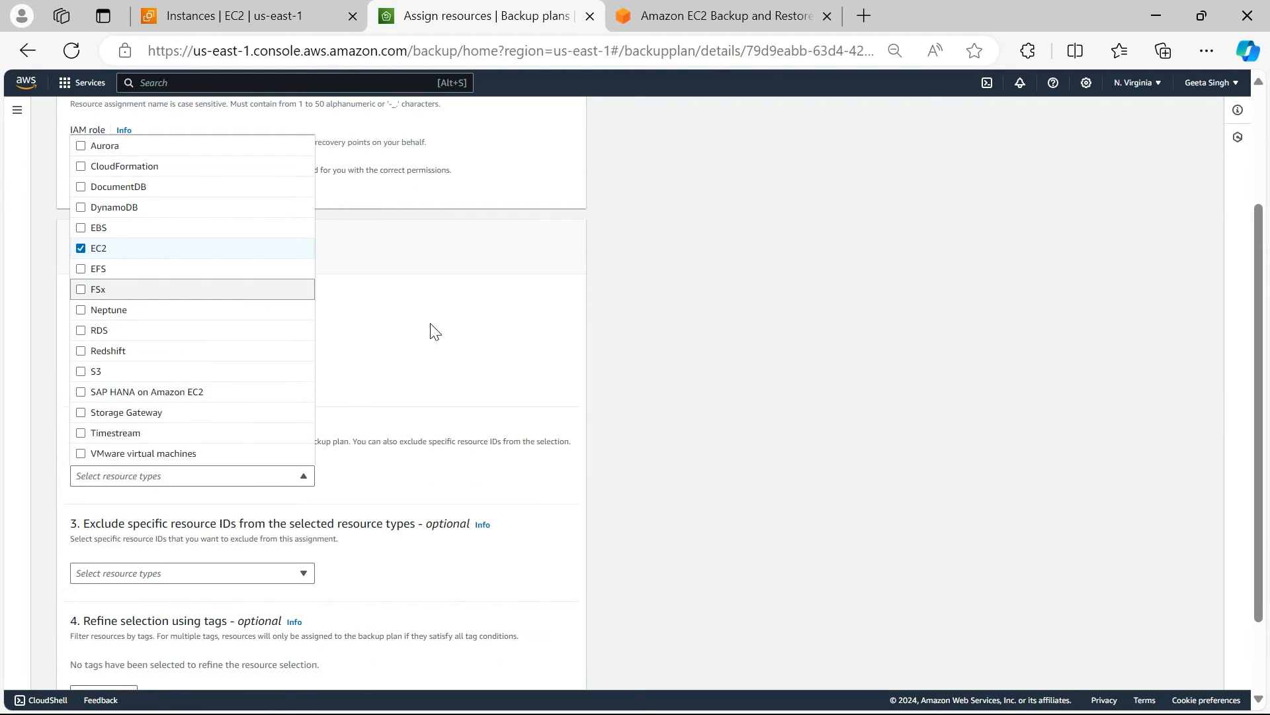
# - Look up APP1's ID, select instance i-08a039856ac0d0453 and create the resource assignment
pyautogui.click(236, 16)
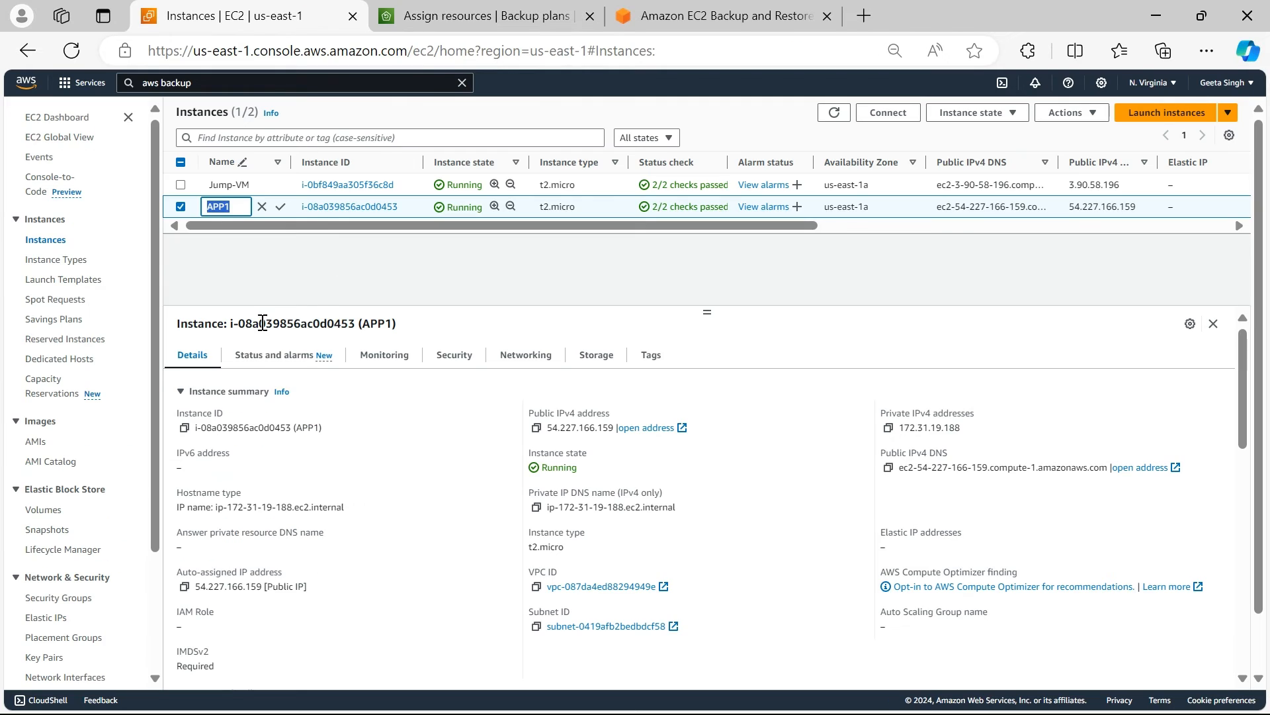
pyautogui.click(478, 15)
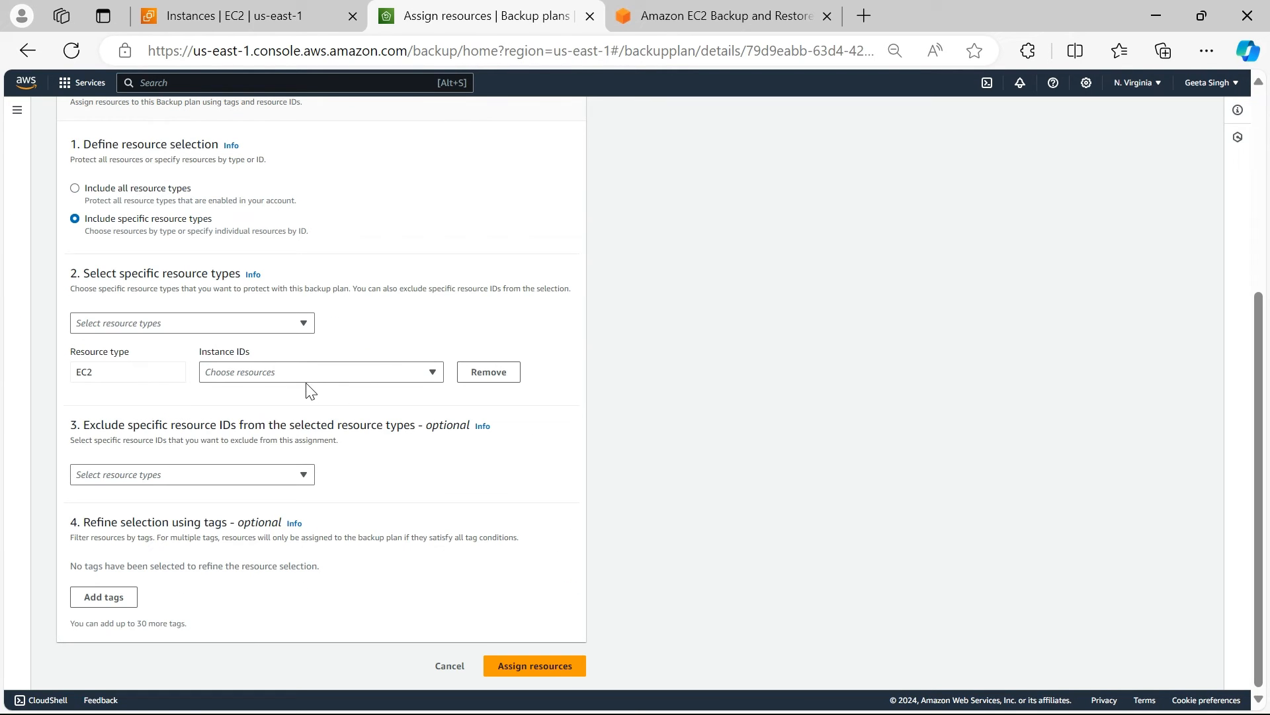
pyautogui.write('i-08a039856ac0d0453')
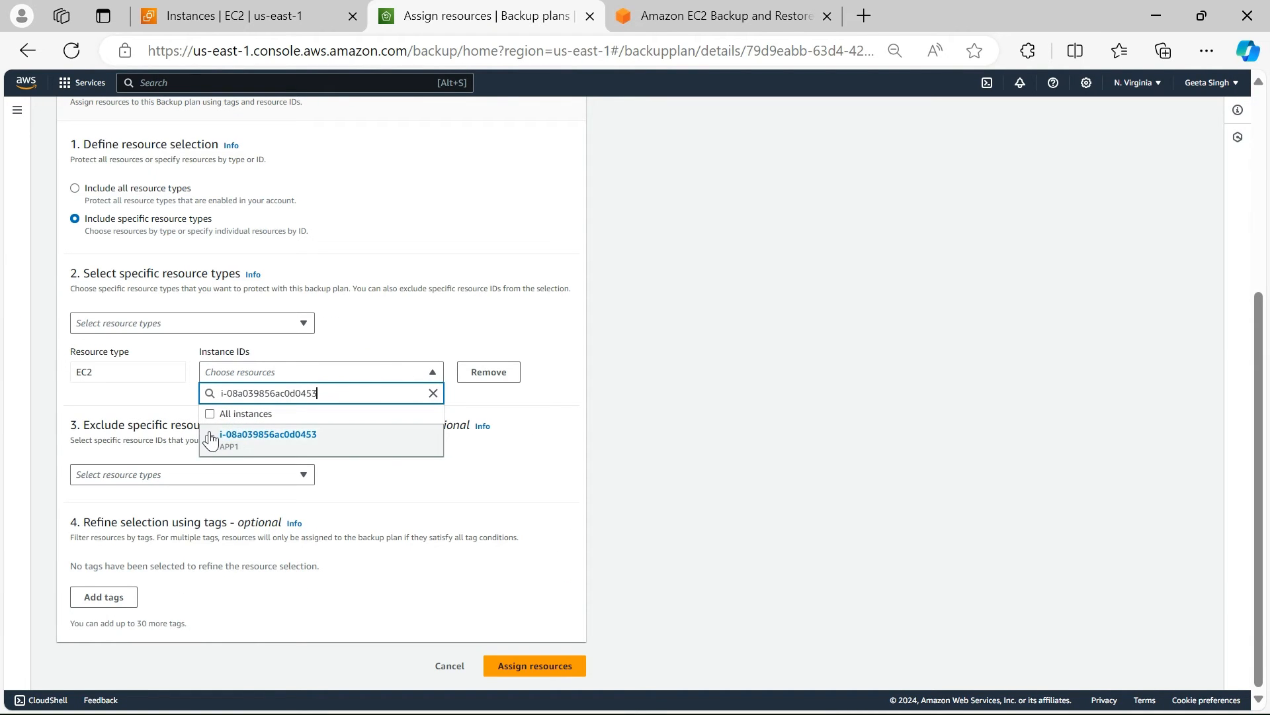
pyautogui.click(267, 434)
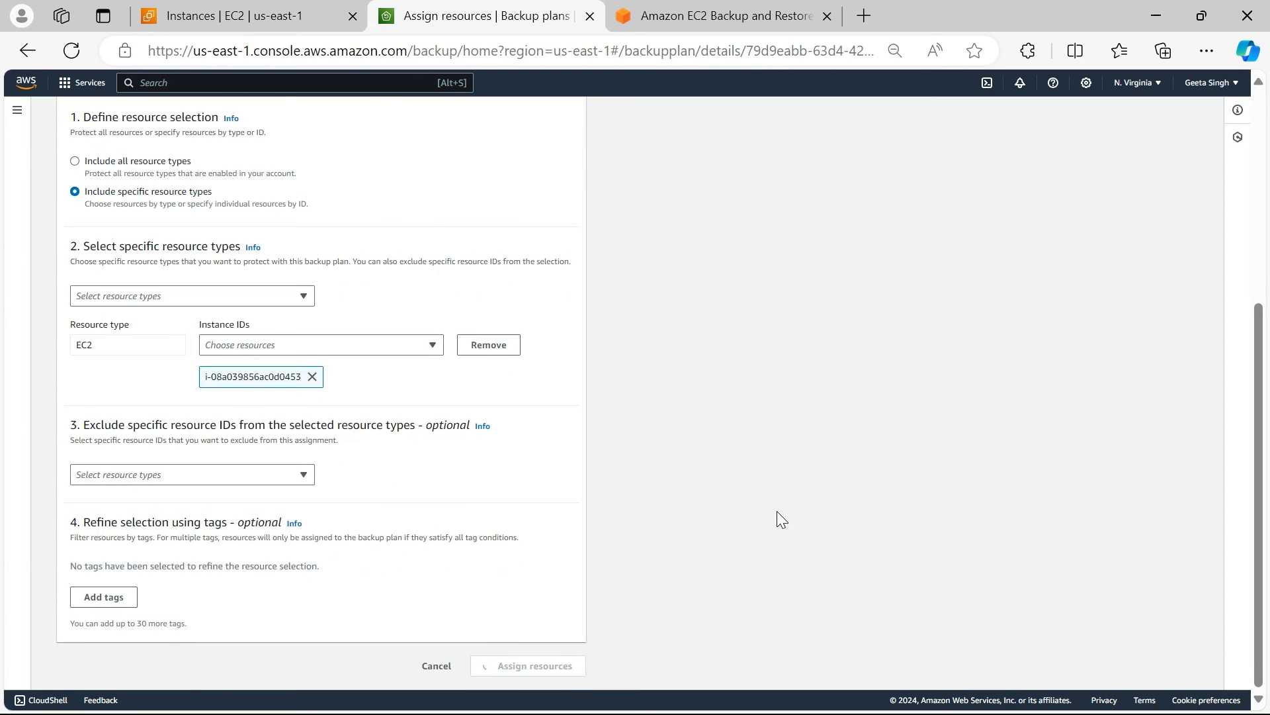
pyautogui.click(528, 665)
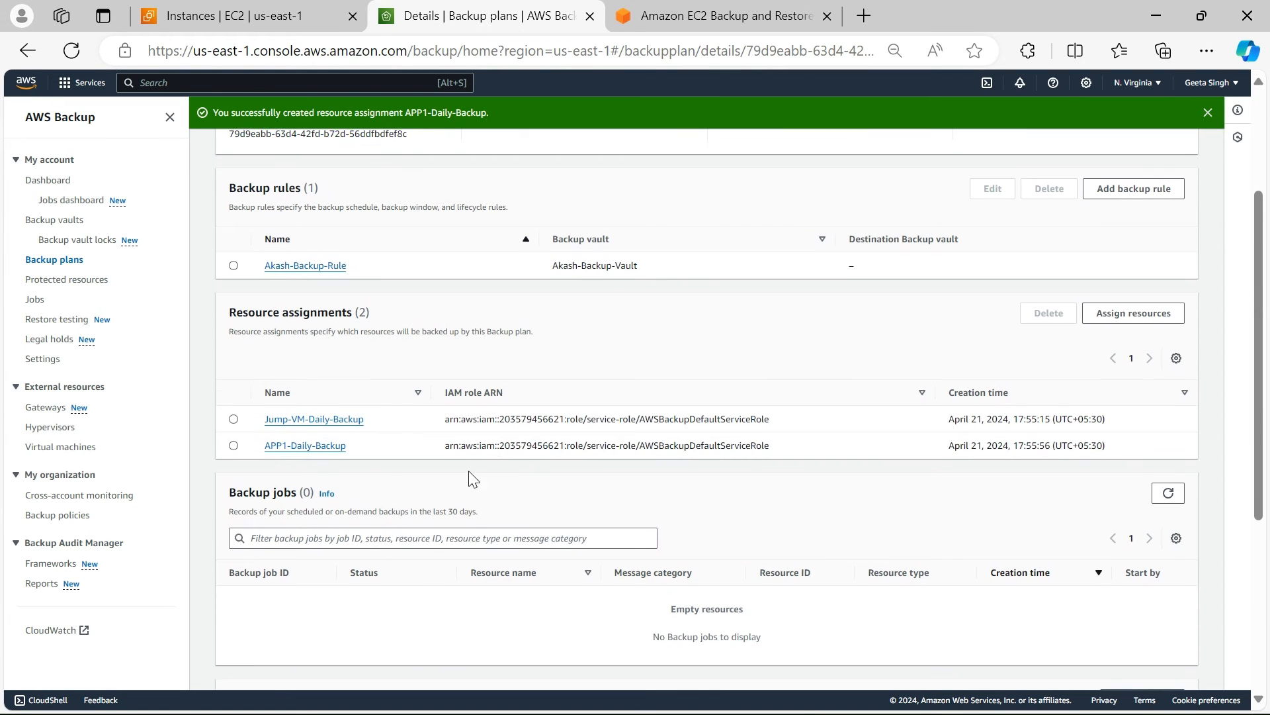
pyautogui.moveTo(1161, 701)
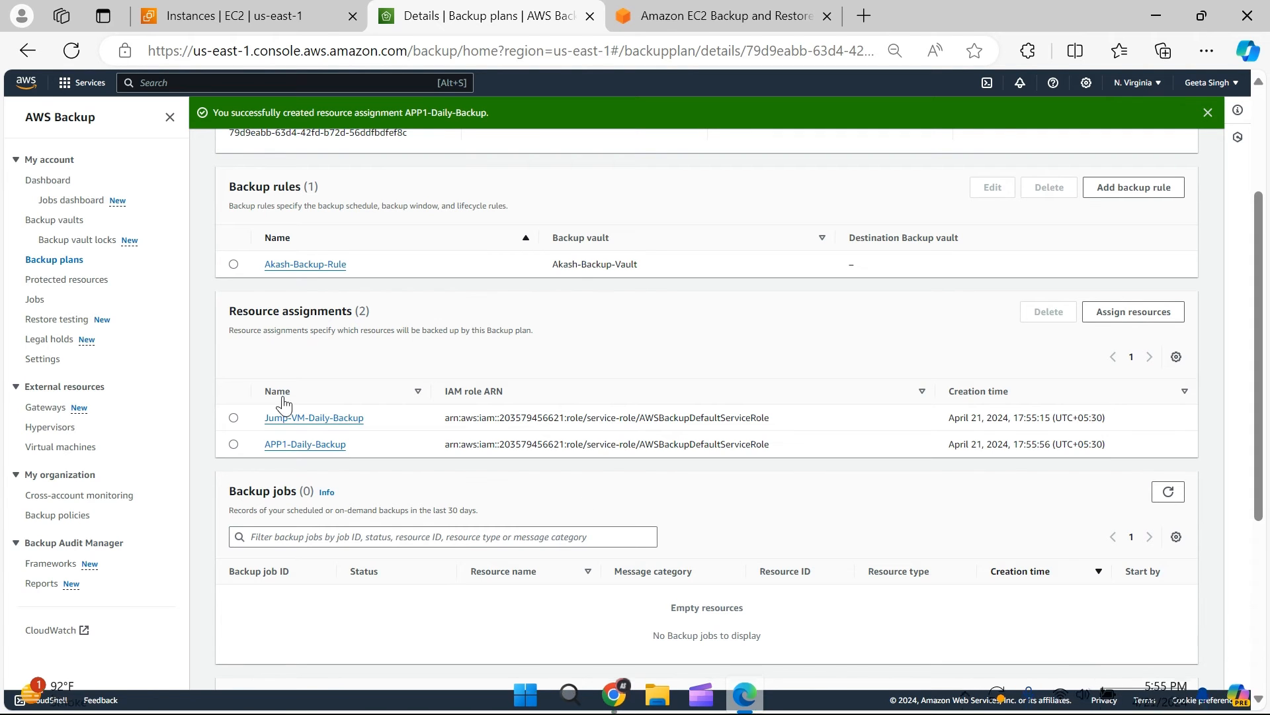
pyautogui.scroll(-3)
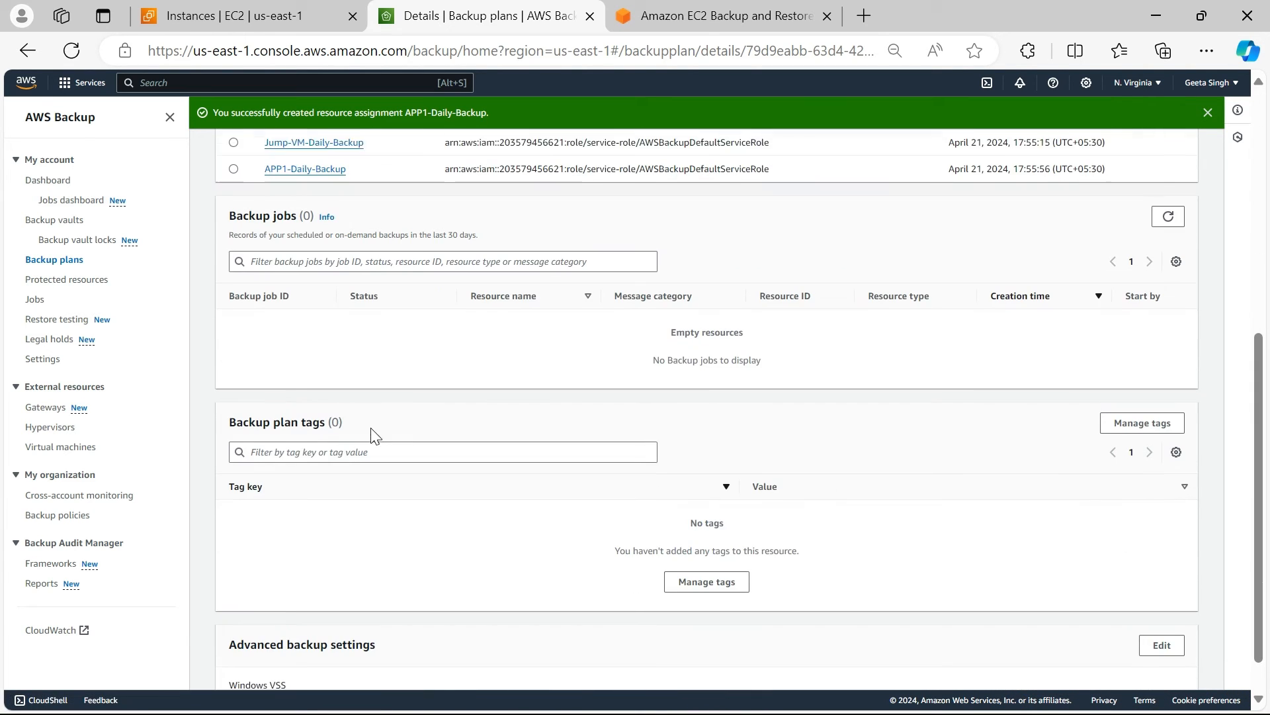
pyautogui.scroll(-3)
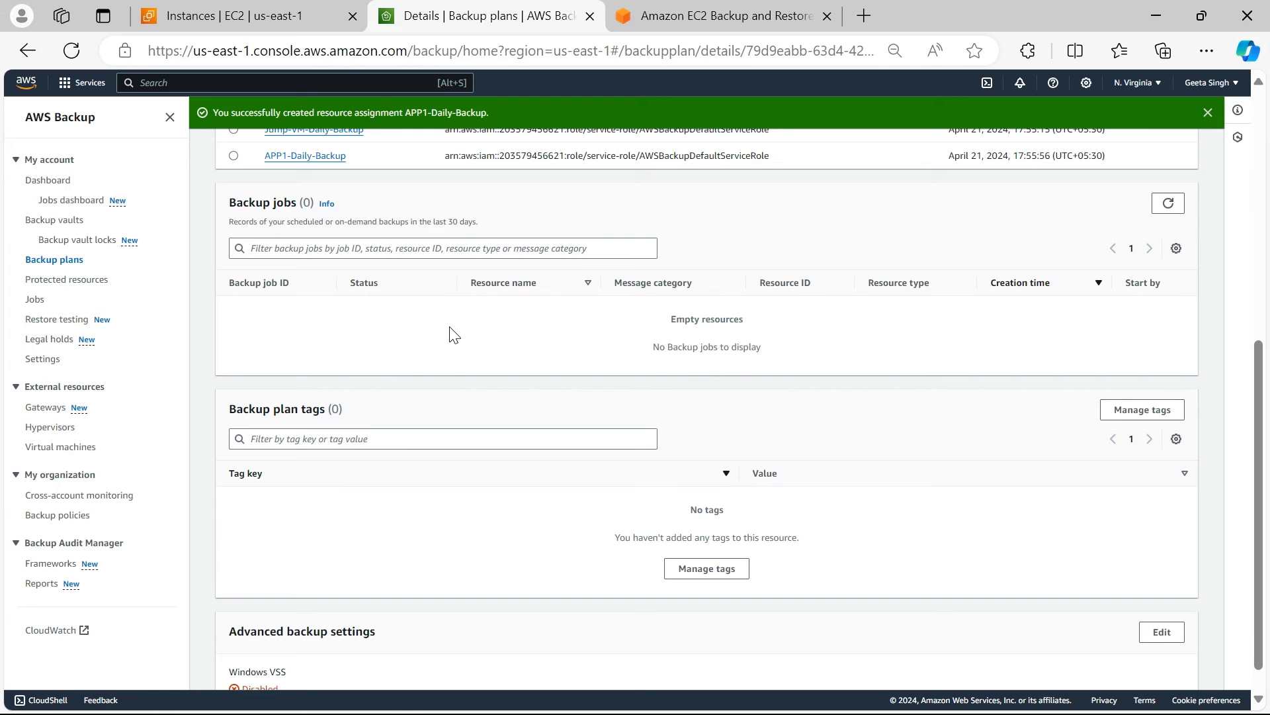
pyautogui.moveTo(49, 234)
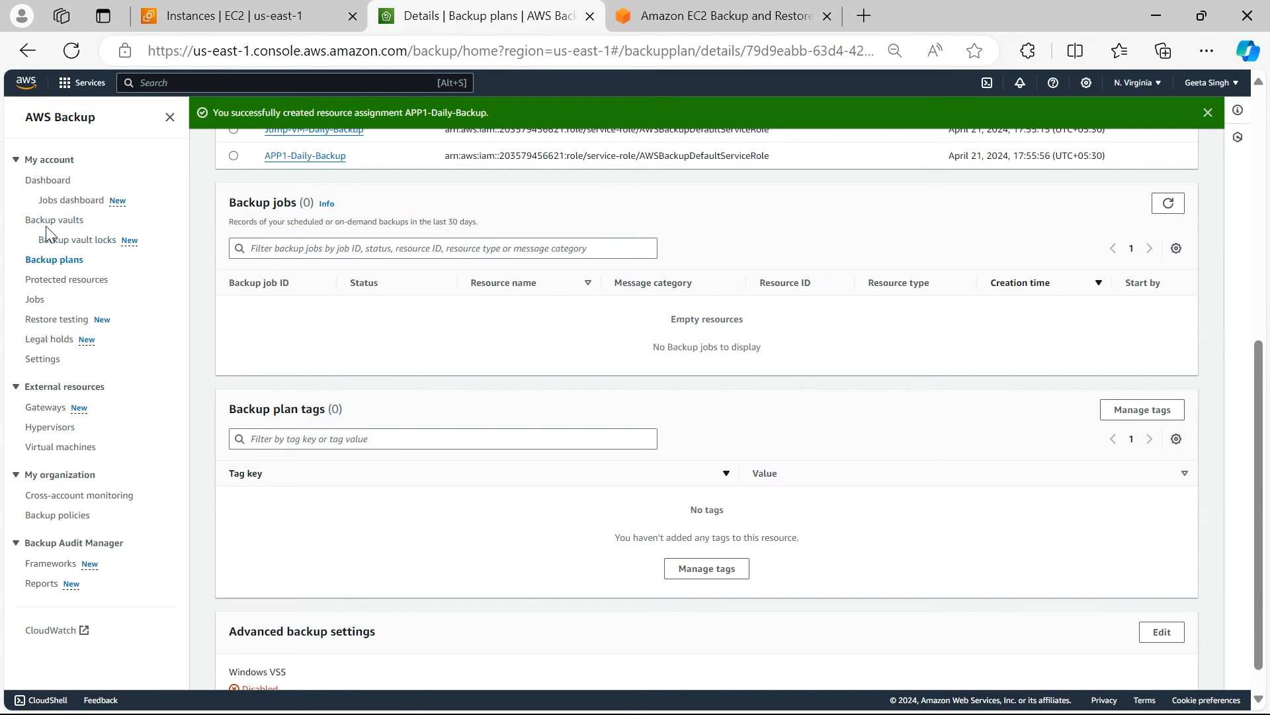
pyautogui.click(55, 220)
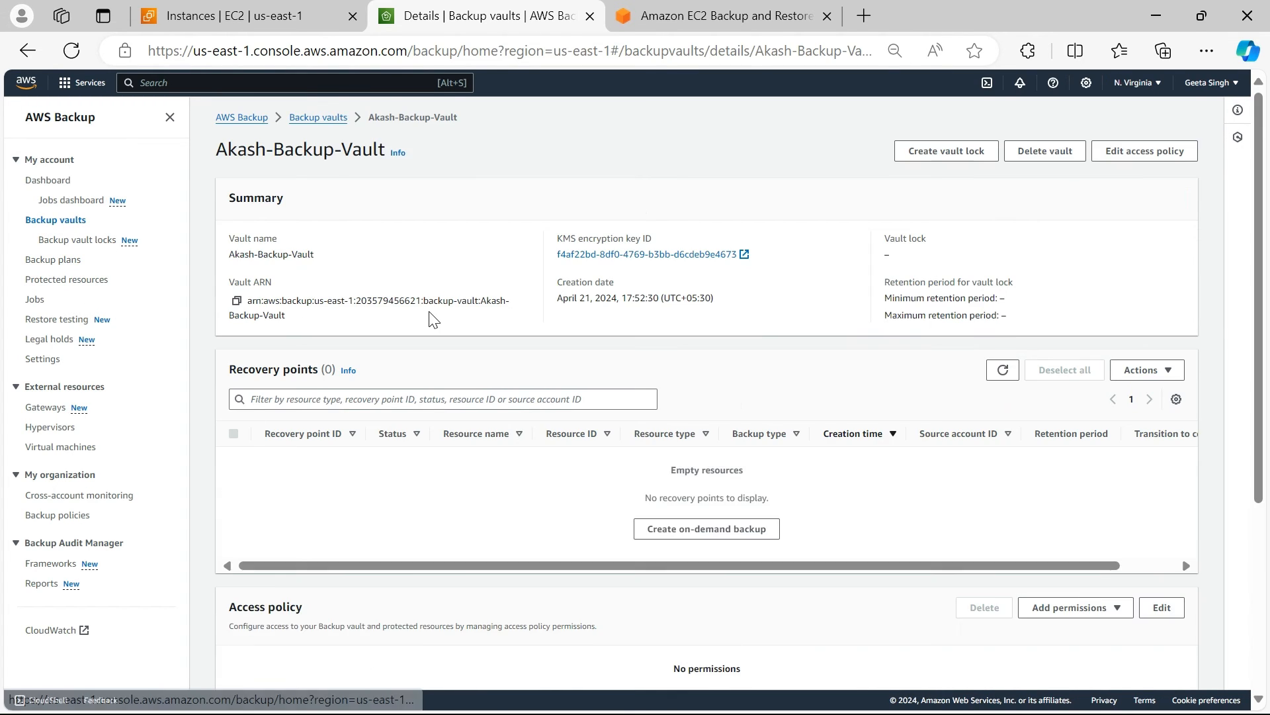
# - Open Akash-Backup-Plan from Backup plans to view its rule and resource assignments
pyautogui.scroll(-3)
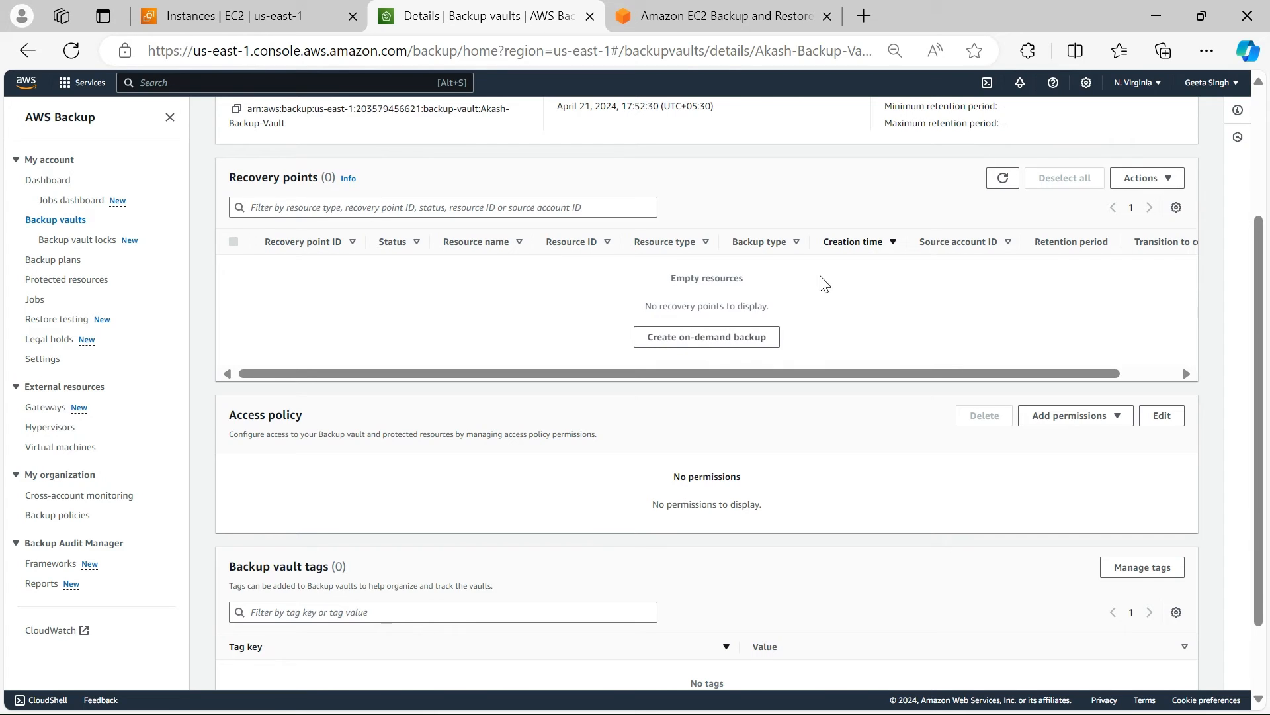
pyautogui.moveTo(816, 270)
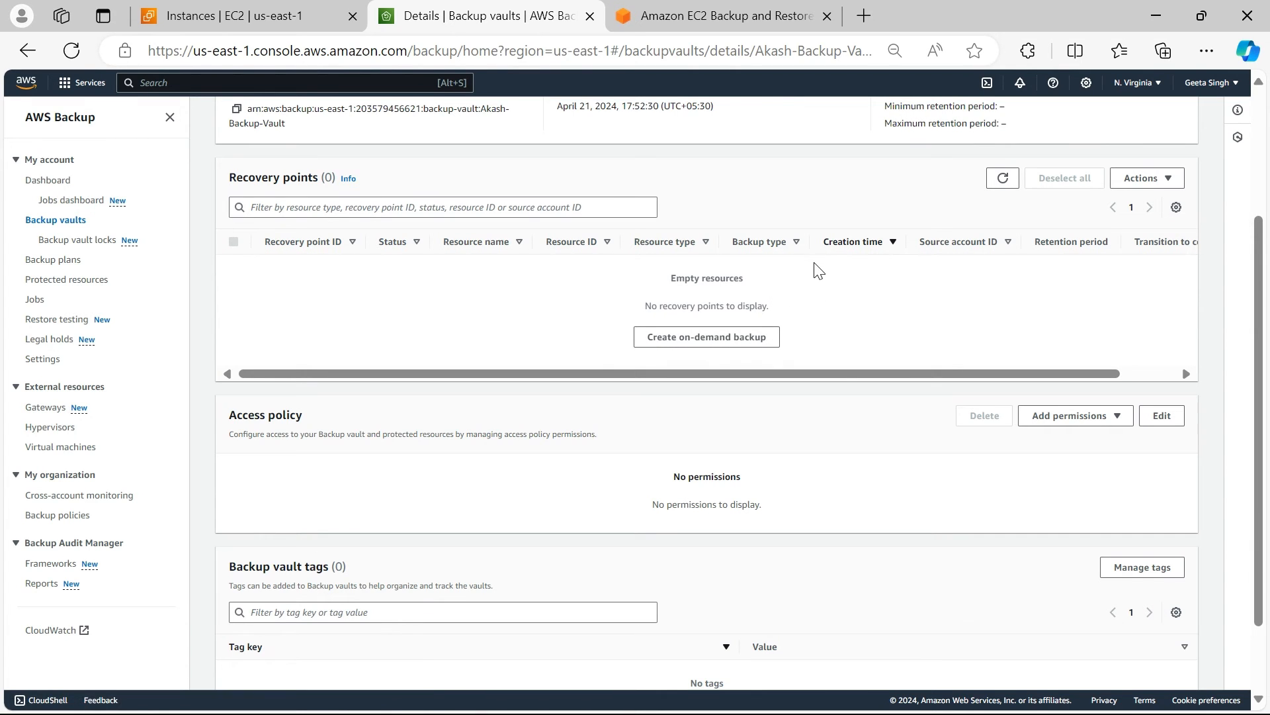
pyautogui.moveTo(1208, 261)
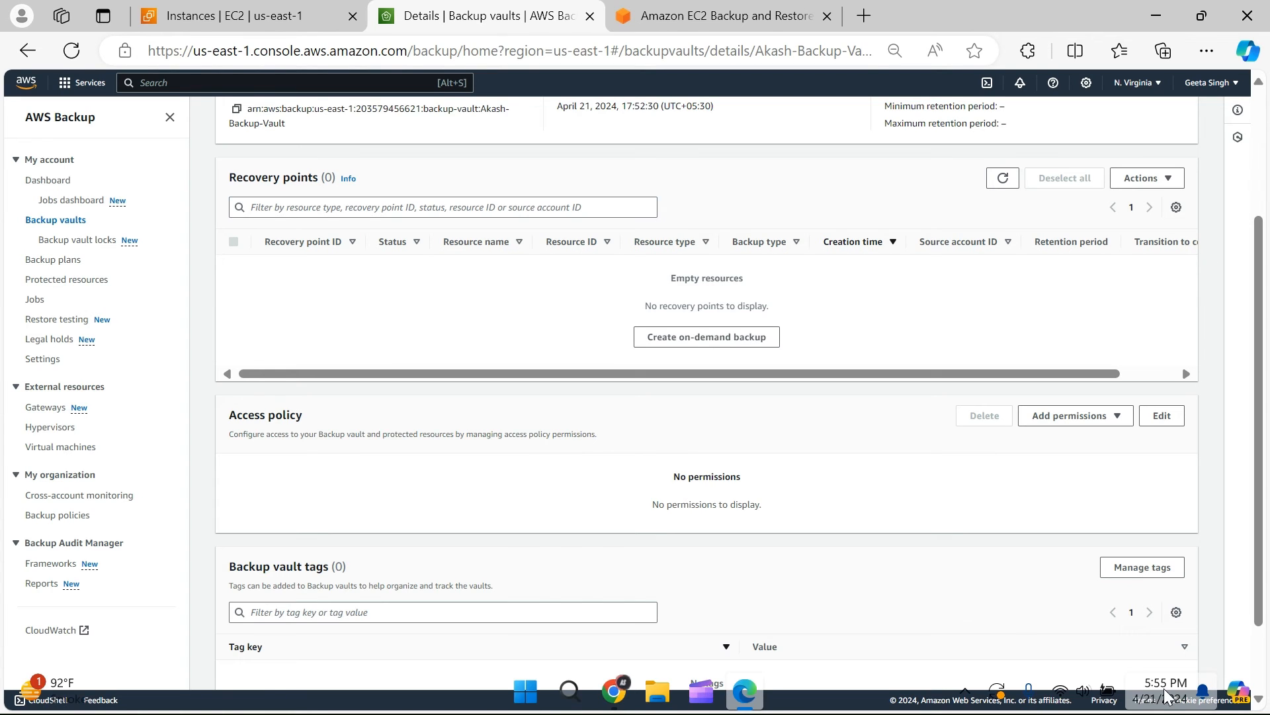
pyautogui.moveTo(1167, 698)
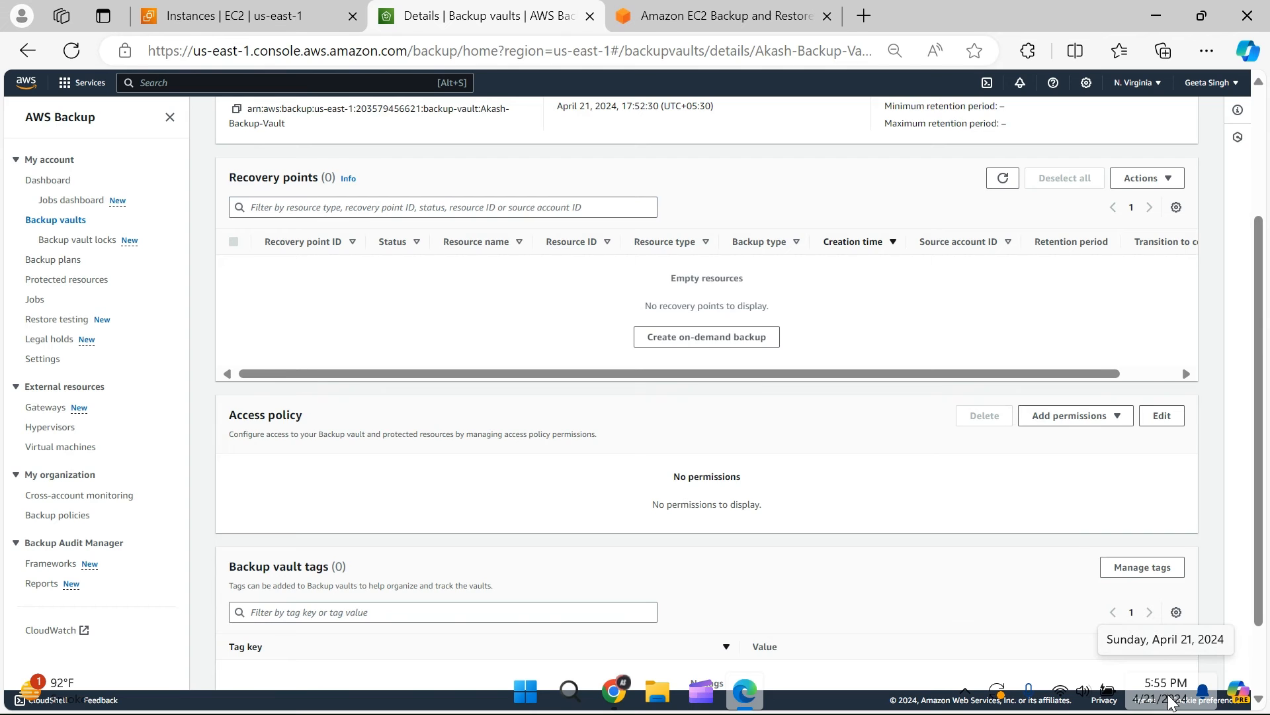
pyautogui.click(54, 260)
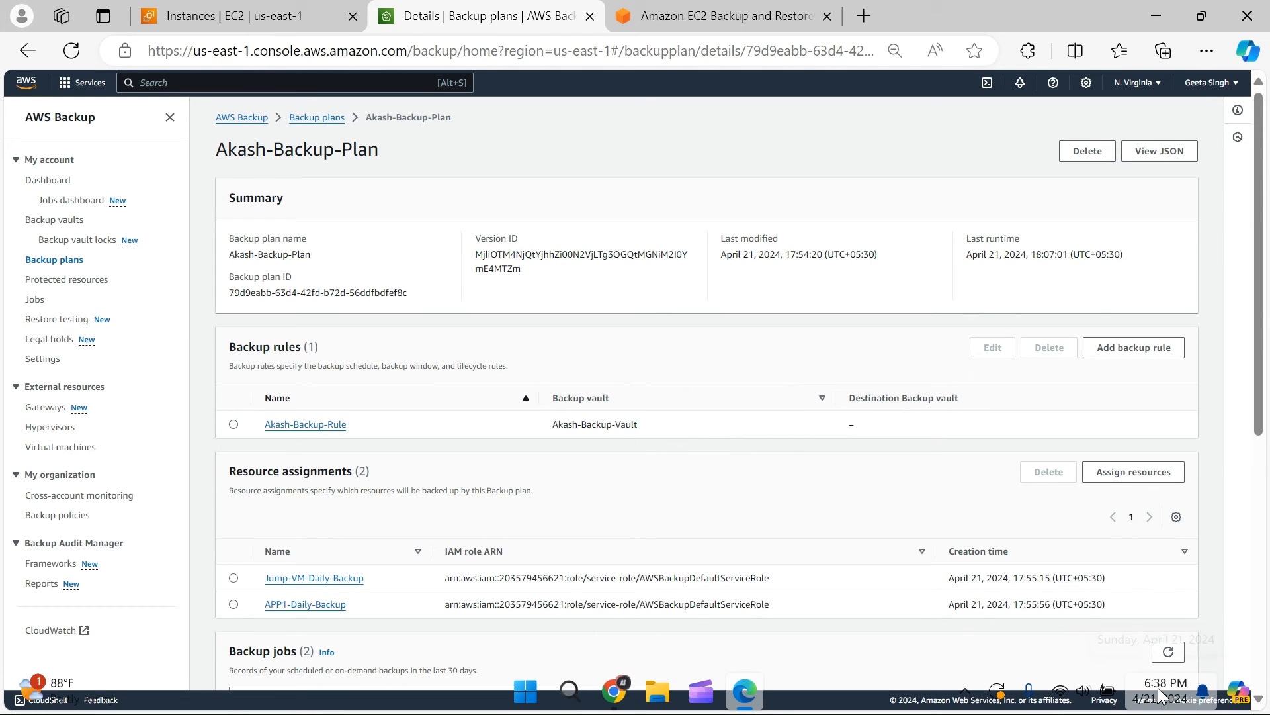
# - Confirm both APP1 and Jump-VM backup jobs Completed, then return to Akash-Backup-Vault's recovery points
pyautogui.scroll(-3)
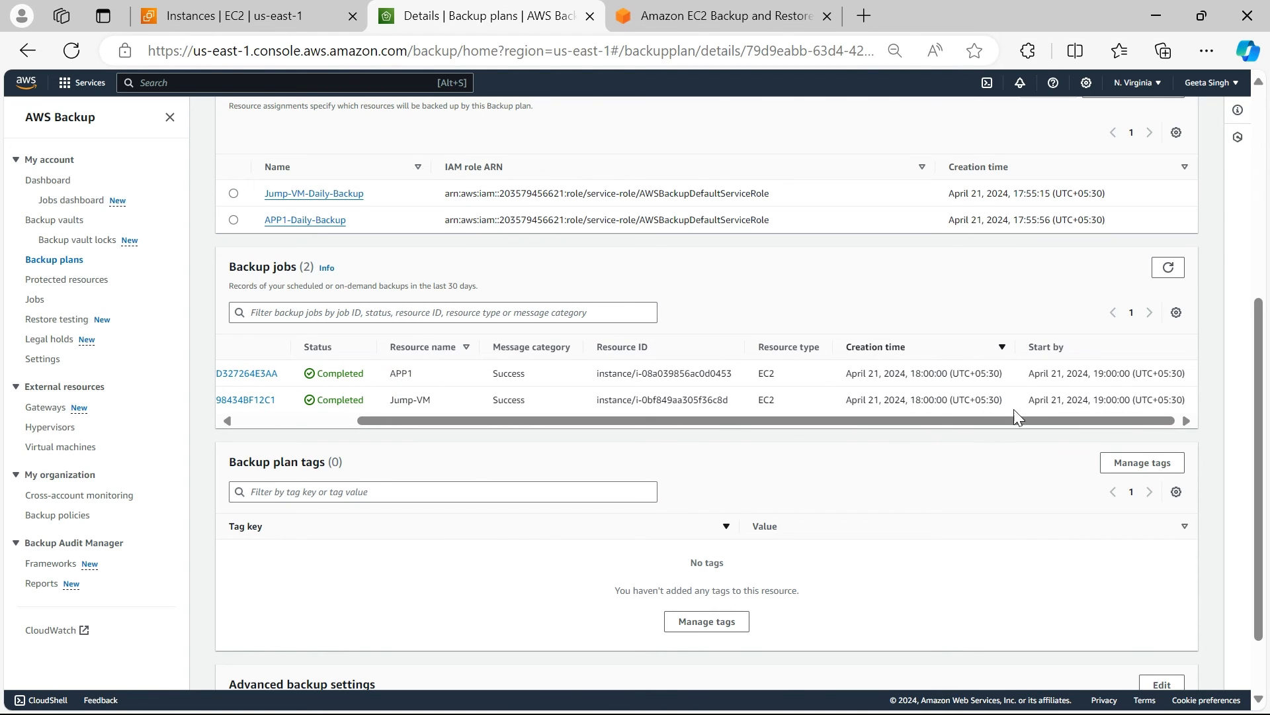
pyautogui.hscroll(-3)
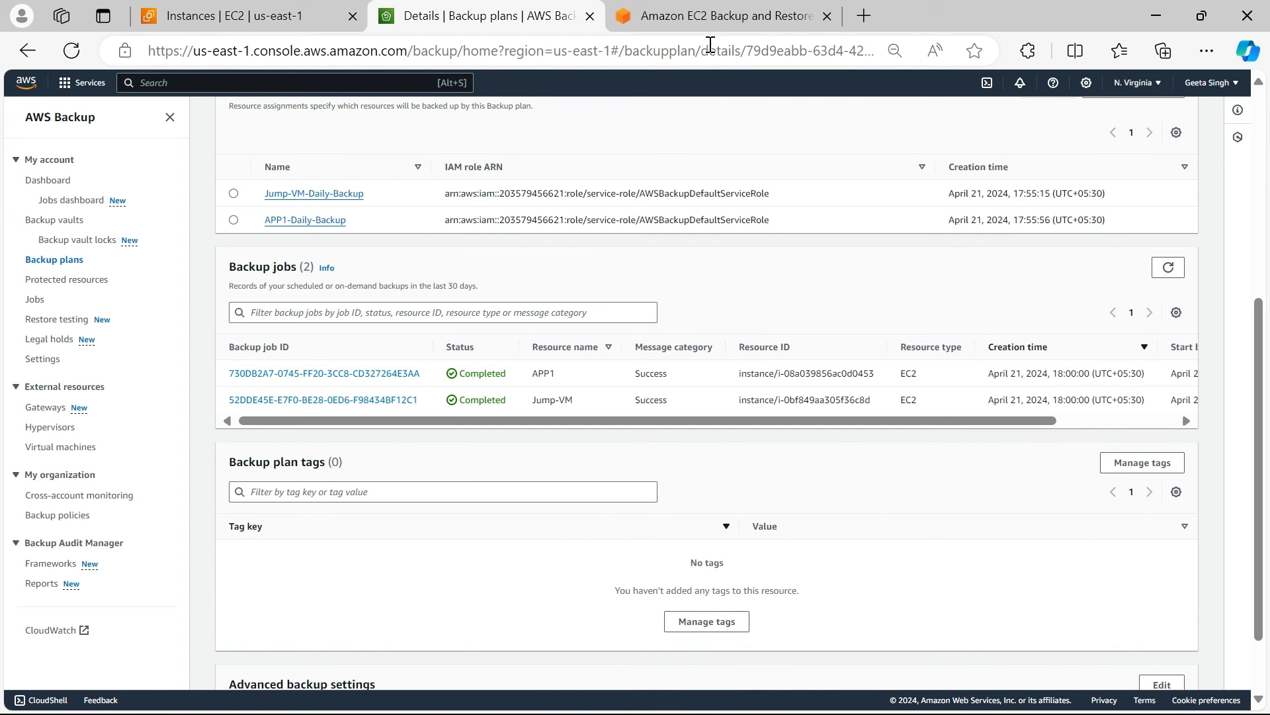
pyautogui.moveTo(54, 219)
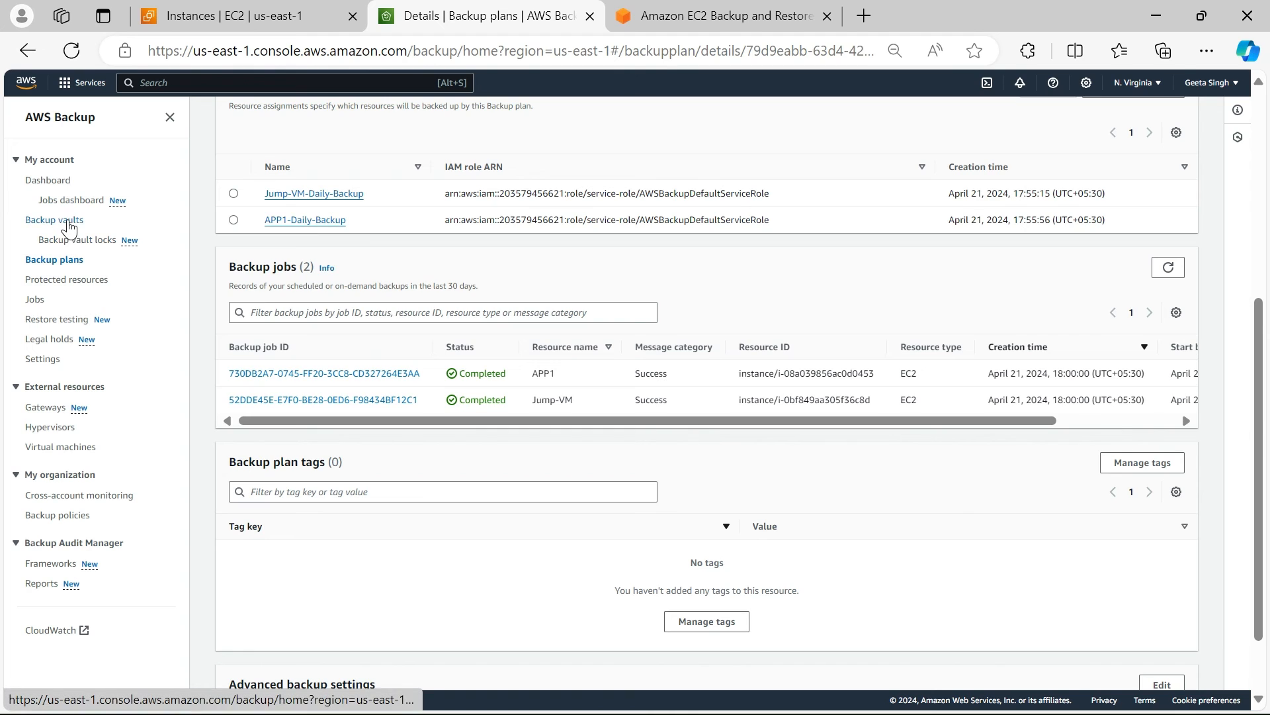
pyautogui.click(55, 220)
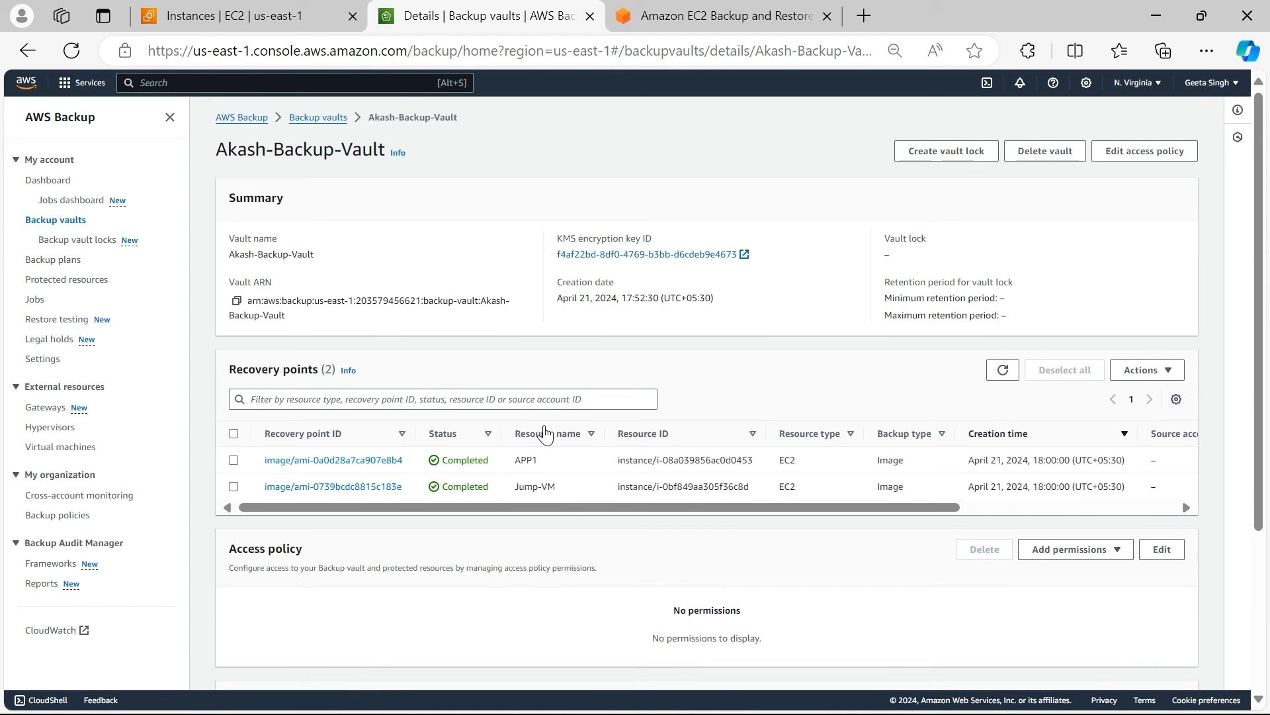
# - Select the APP1 recovery point, then search 'ec2' in the console to reach the EC2 dashboard
pyautogui.scroll(-3)
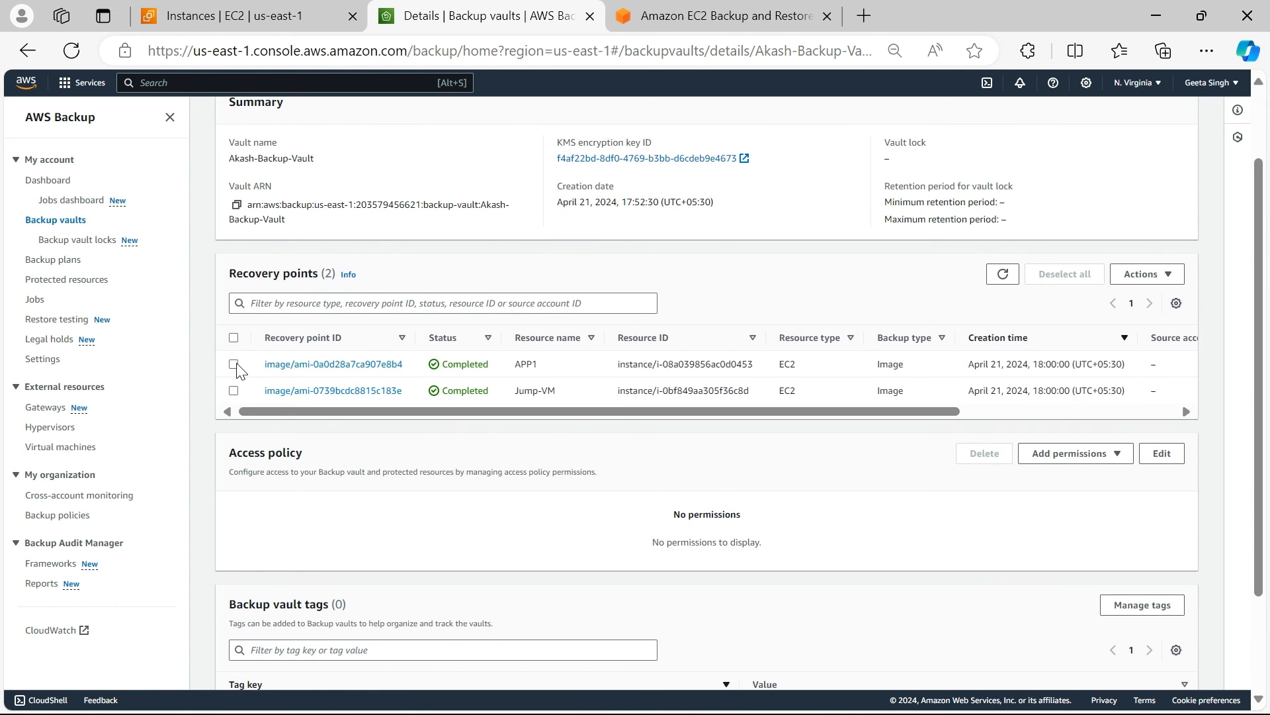
pyautogui.click(1146, 273)
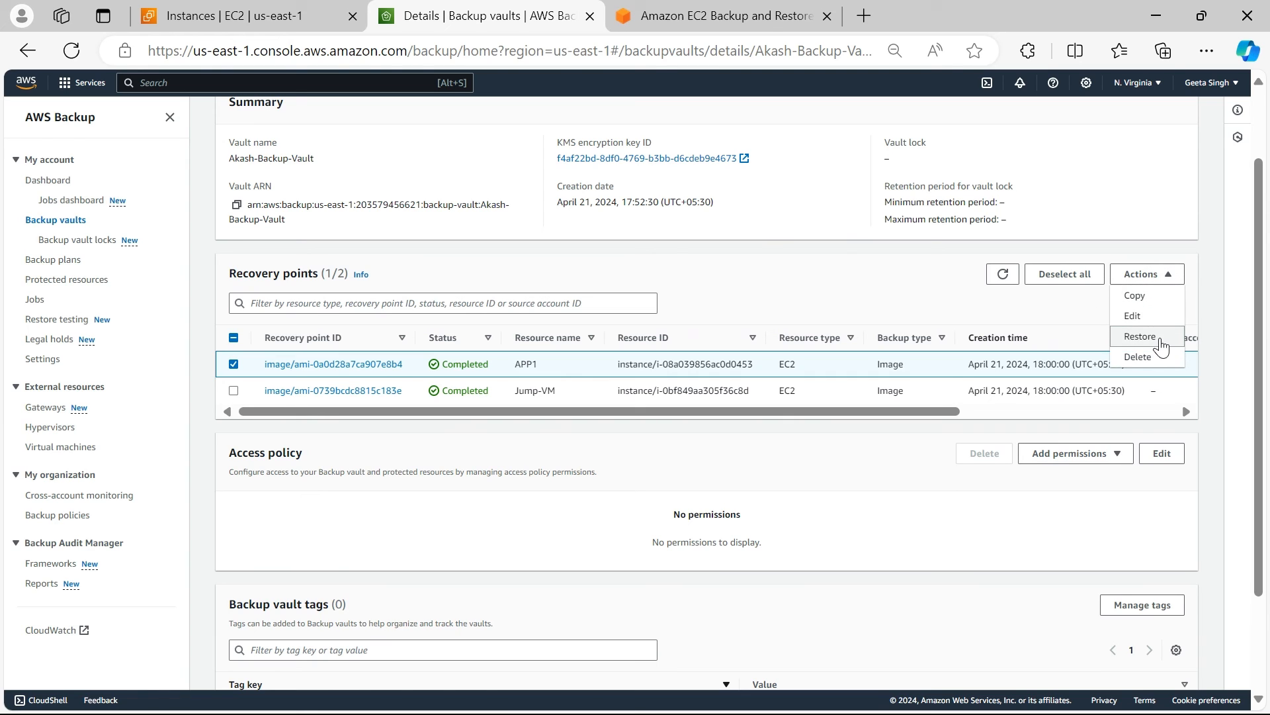
pyautogui.moveTo(361, 86)
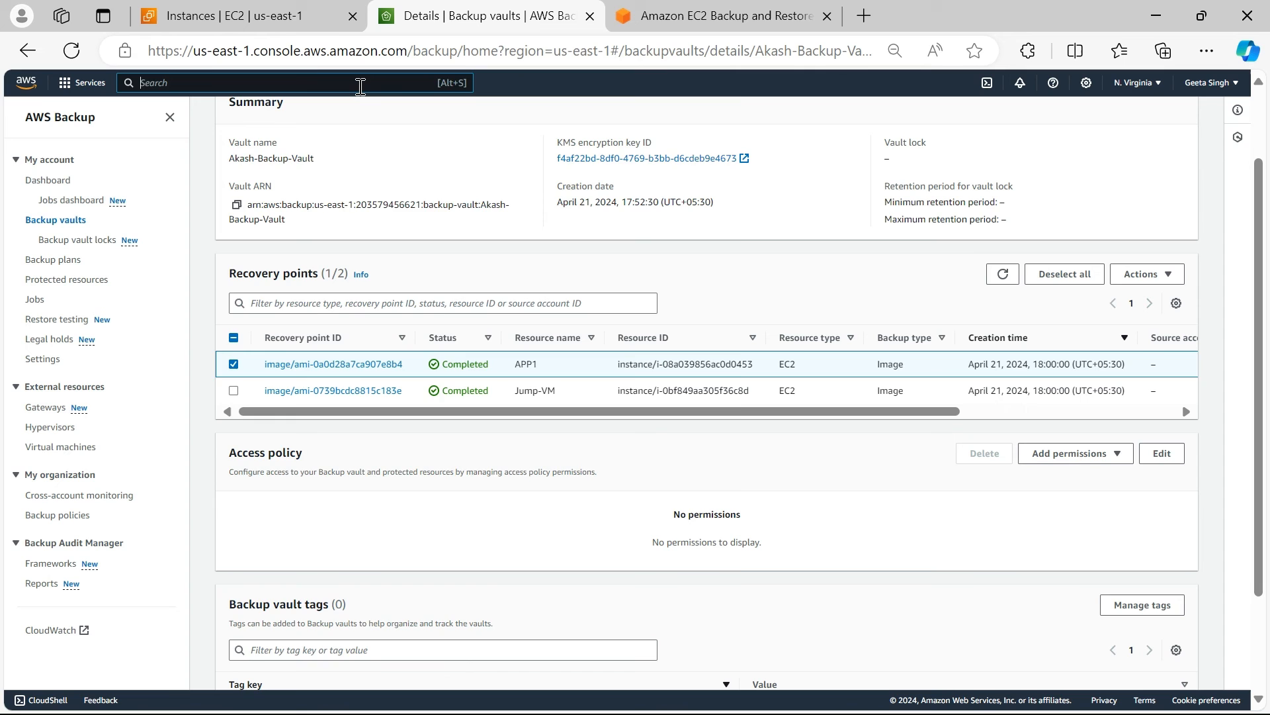
pyautogui.write('ec2')
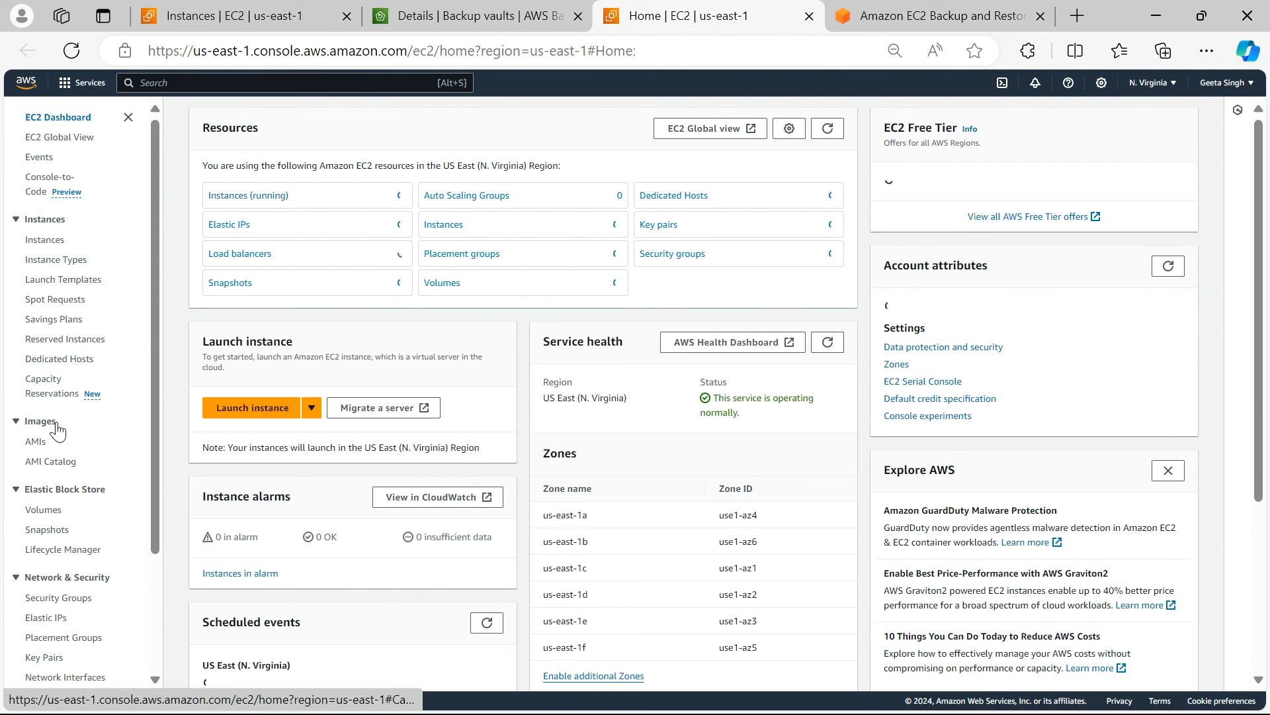
# - View the AMIs list with the APP1 and Jump-VM backup images, then switch to the re:Post question tab
pyautogui.click(34, 441)
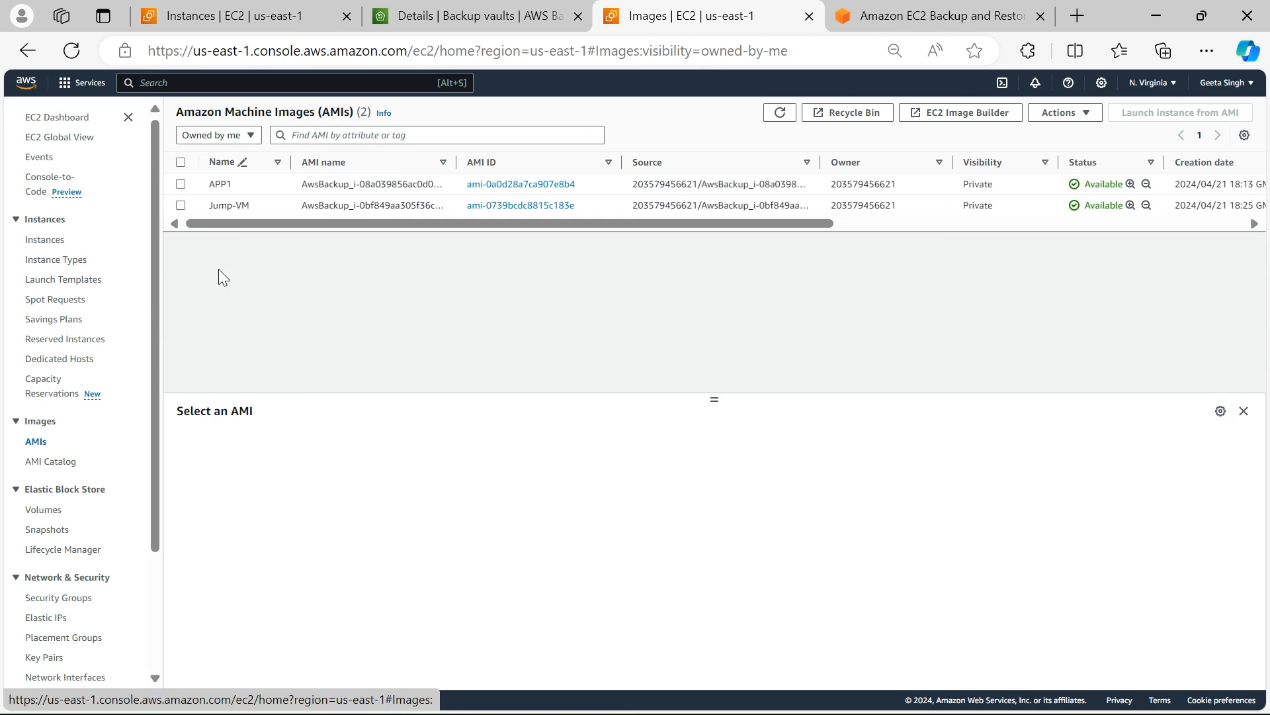
pyautogui.moveTo(839, 286)
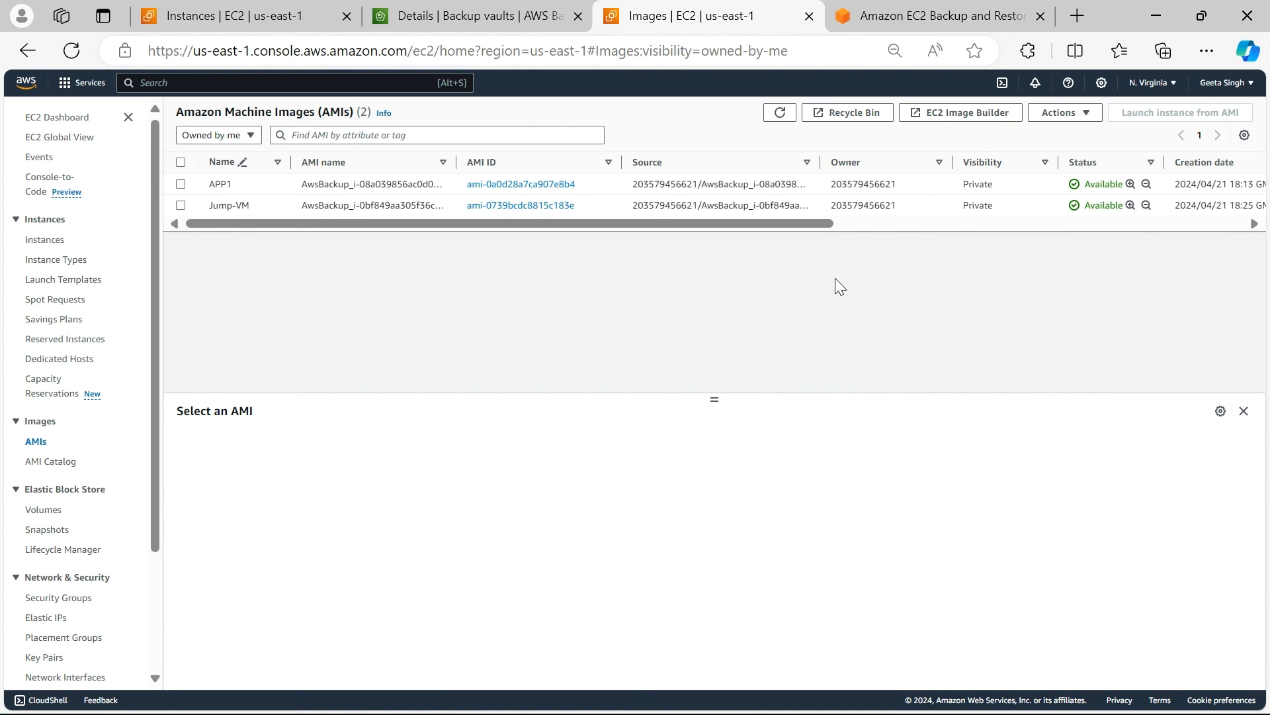
pyautogui.click(405, 16)
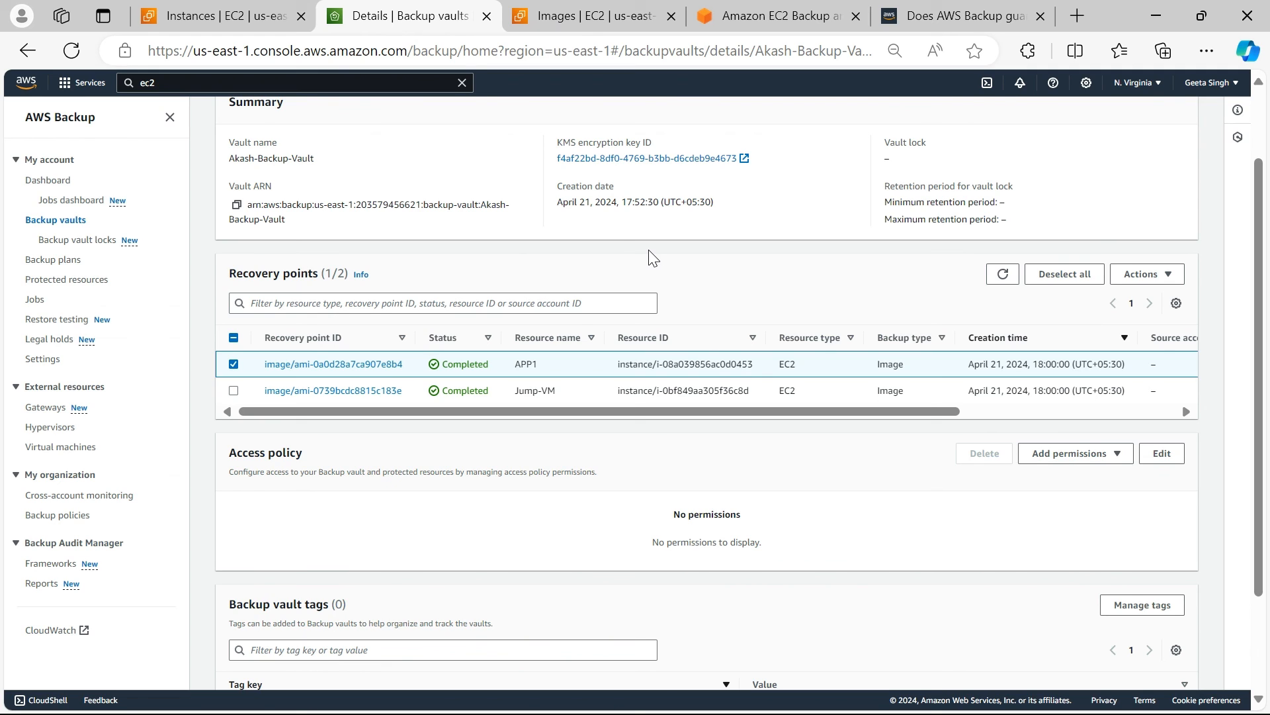
pyautogui.moveTo(712, 308)
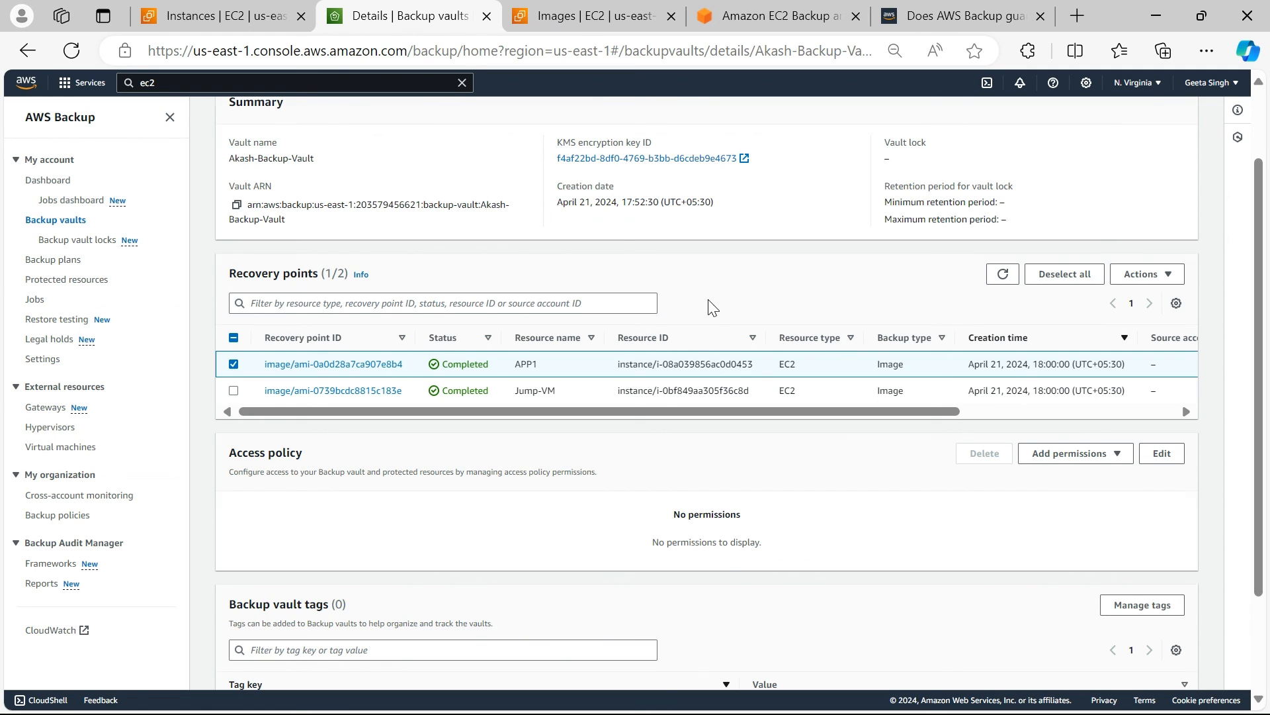
pyautogui.scroll(3)
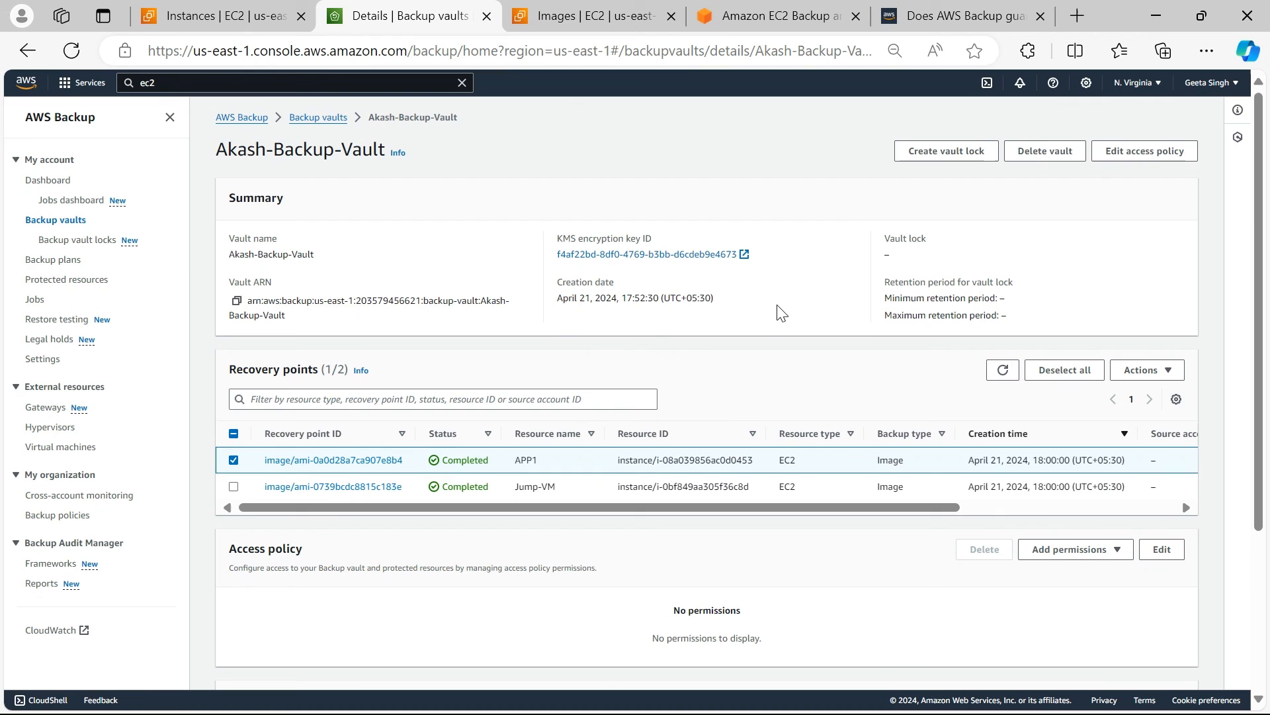
pyautogui.click(955, 16)
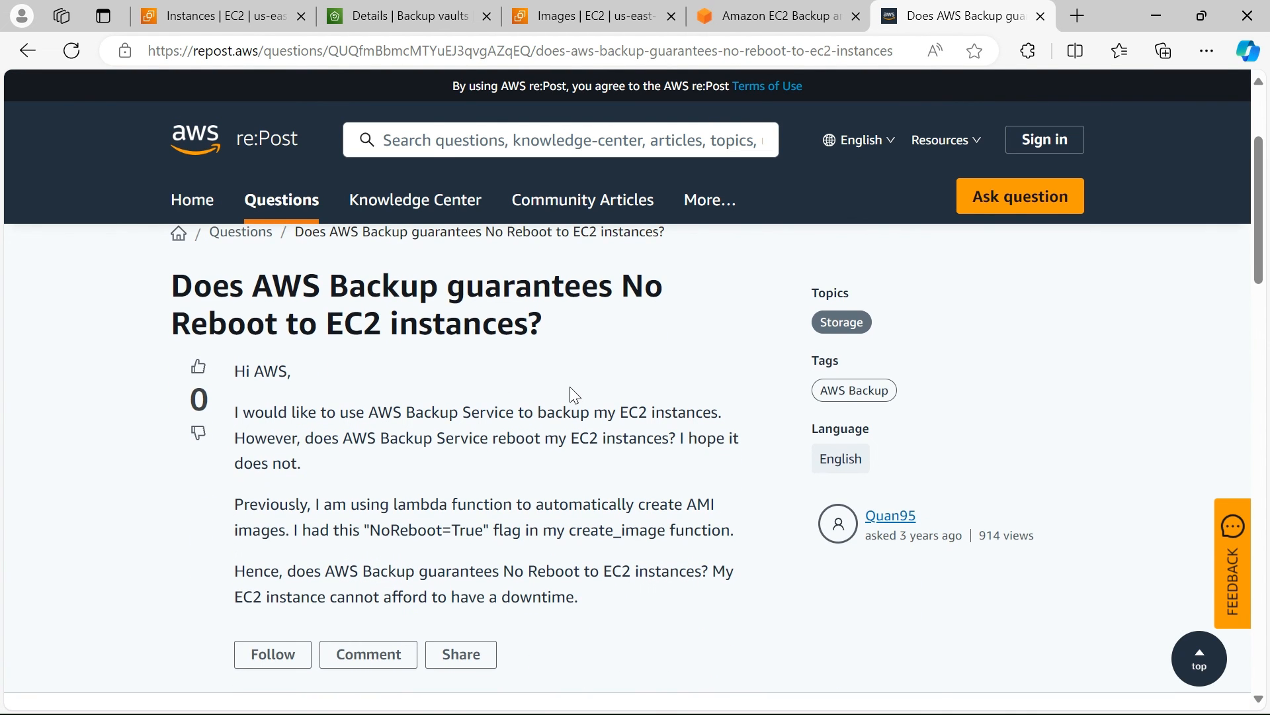
# - Read the re:Post answer that AWS Backup doesn't reboot EC2 instances, then return to the AMIs list
pyautogui.scroll(-3)
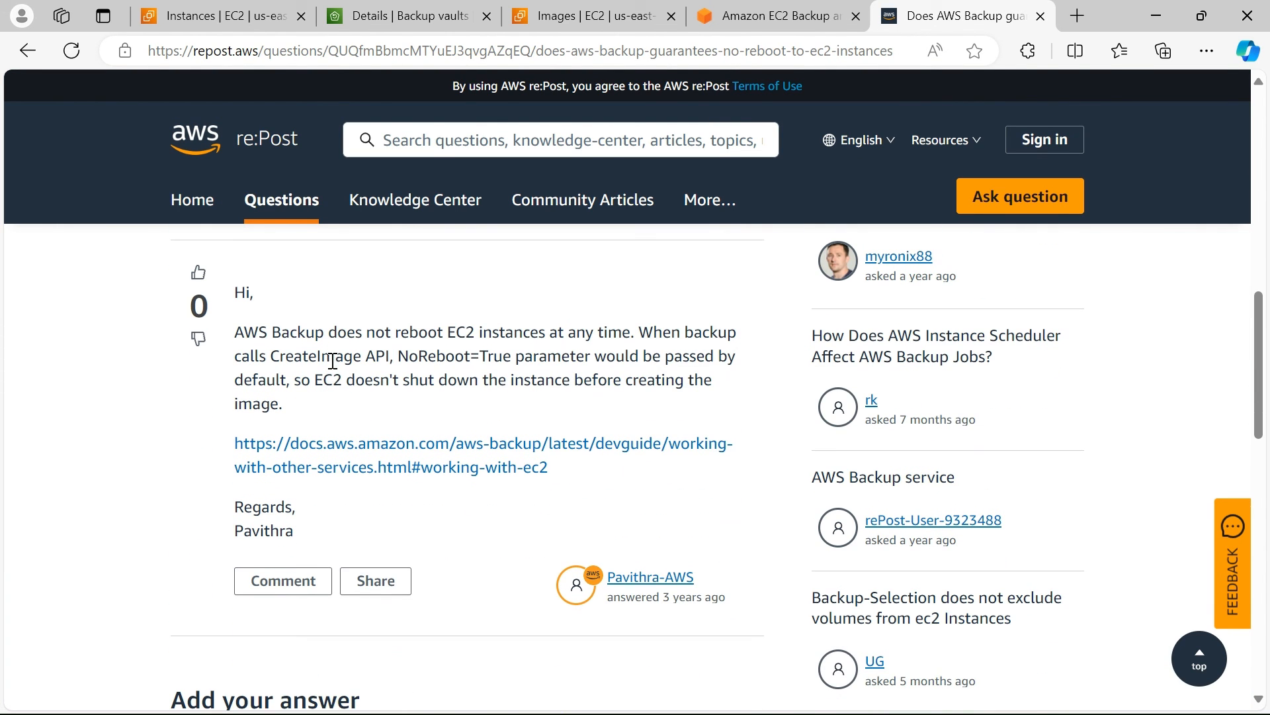
pyautogui.moveTo(550, 354)
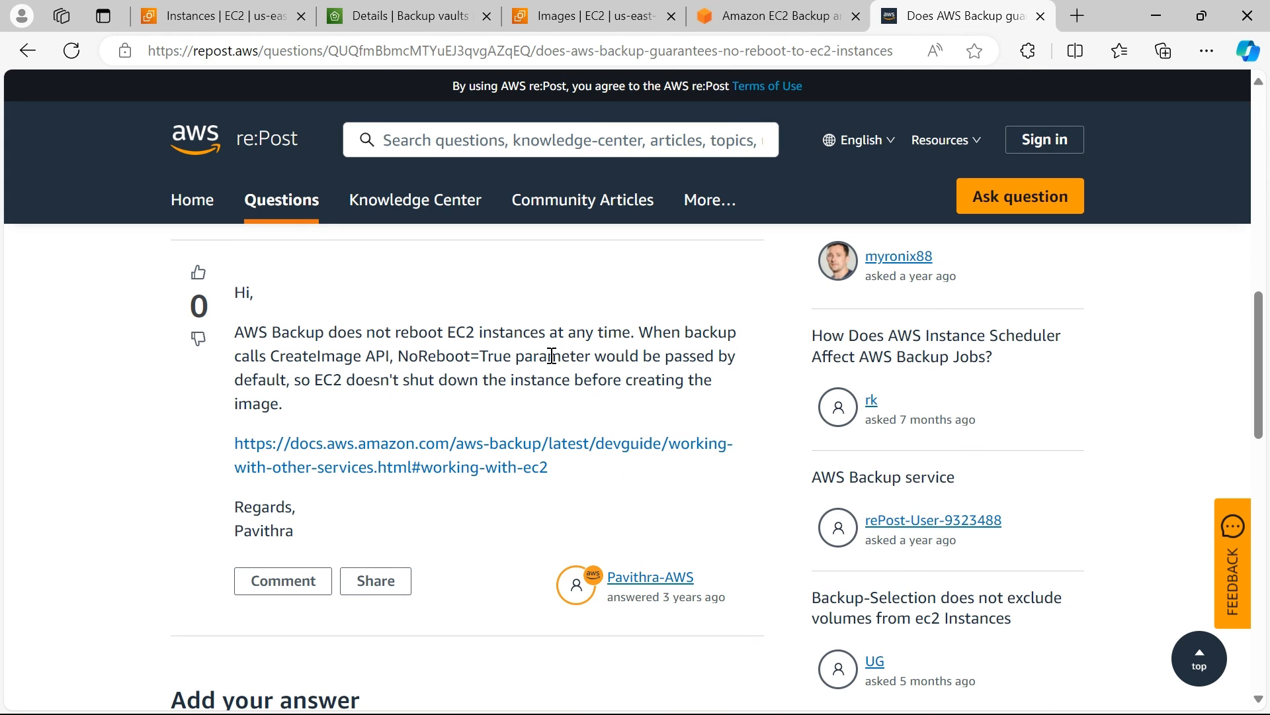
pyautogui.scroll(3)
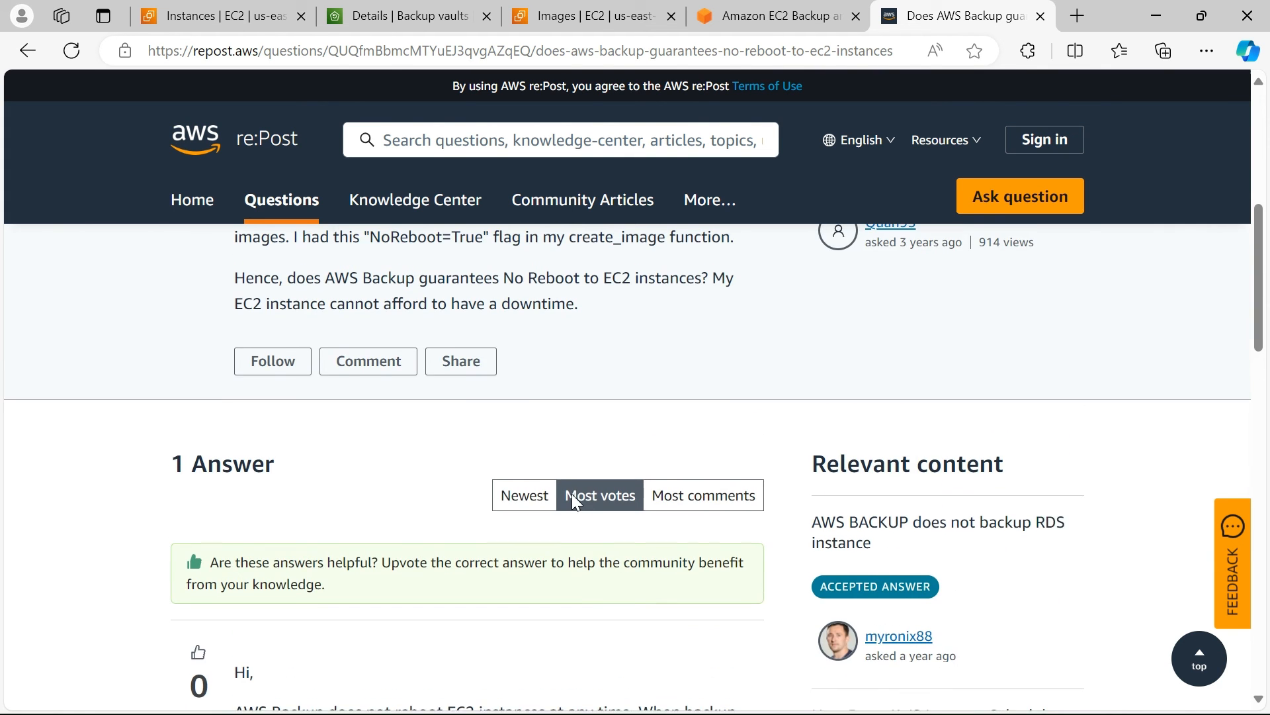
pyautogui.scroll(3)
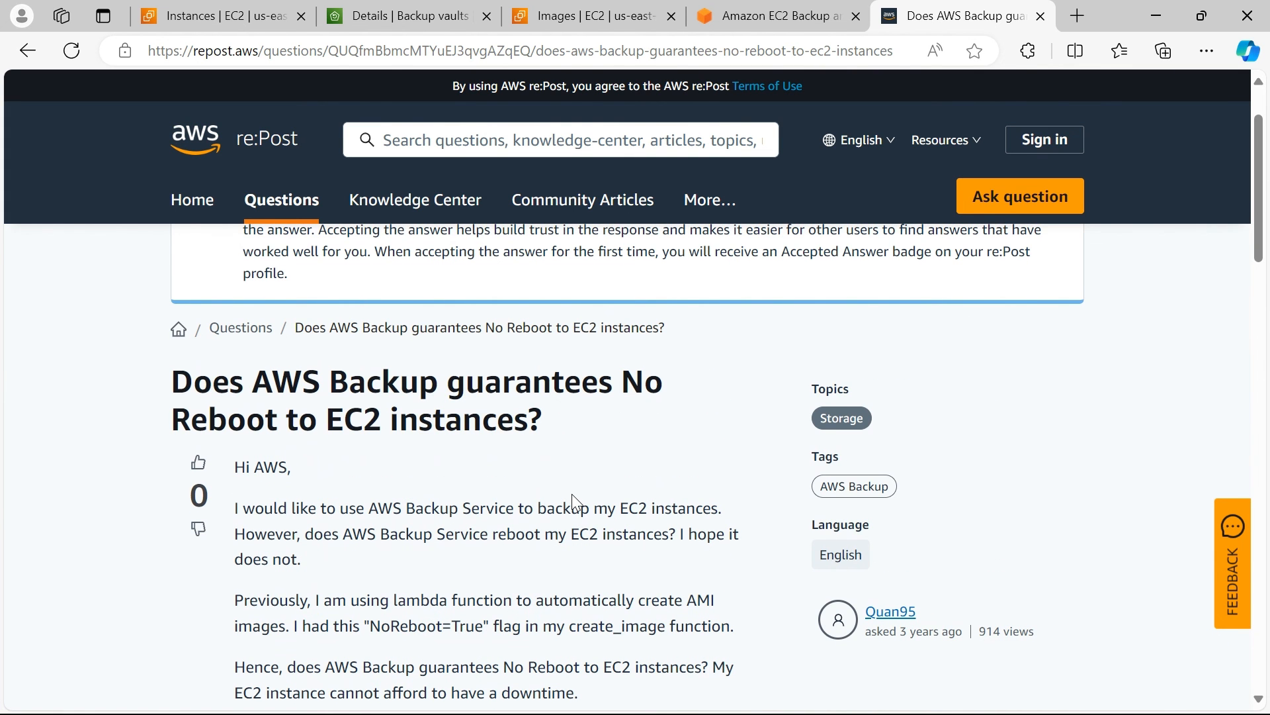
pyautogui.moveTo(591, 16)
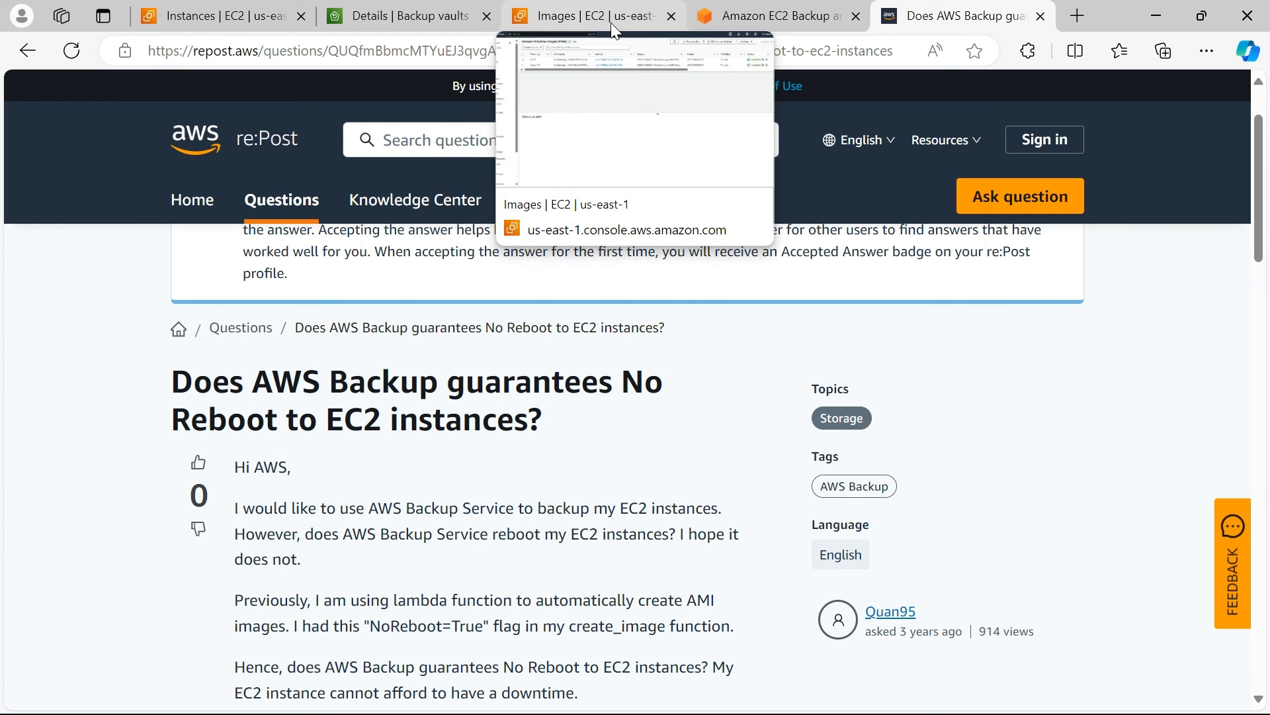
pyautogui.click(592, 15)
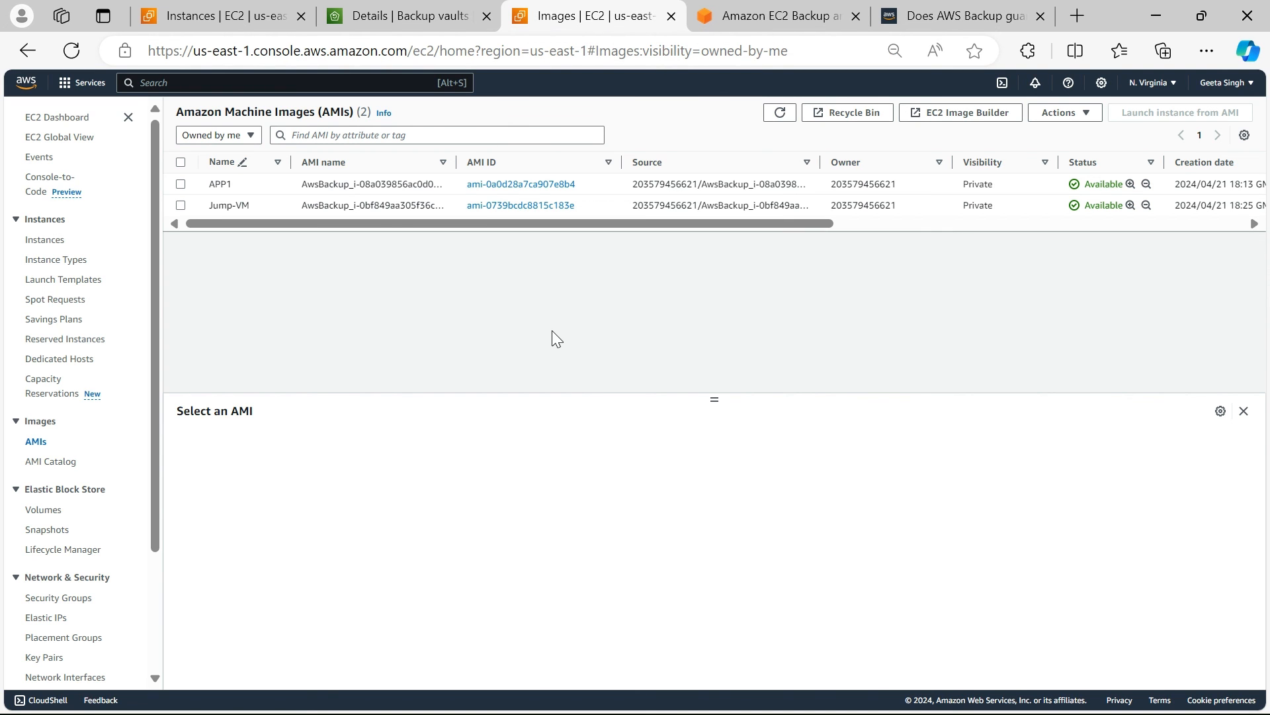